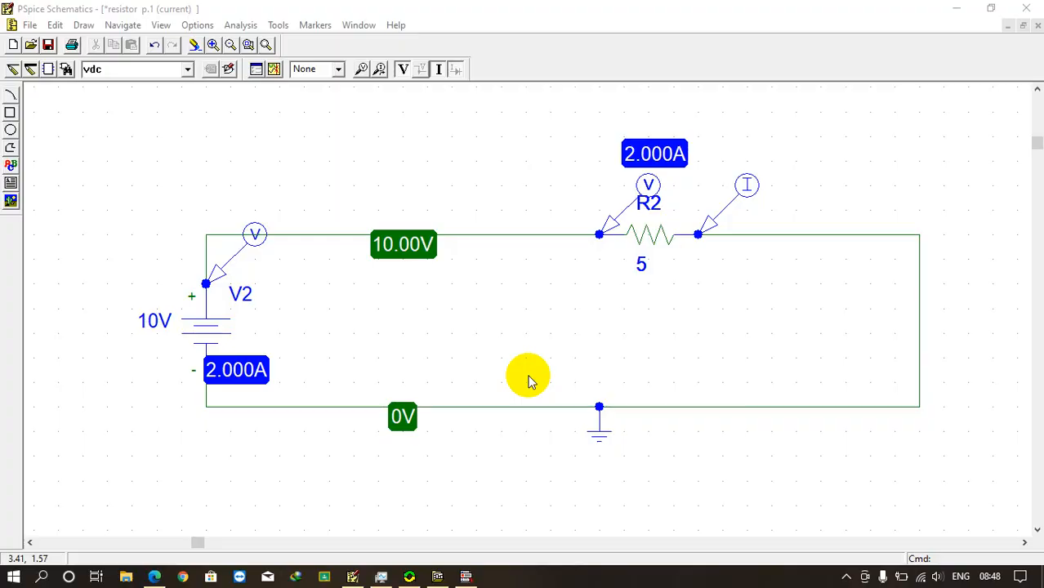
mouse_move(510, 407)
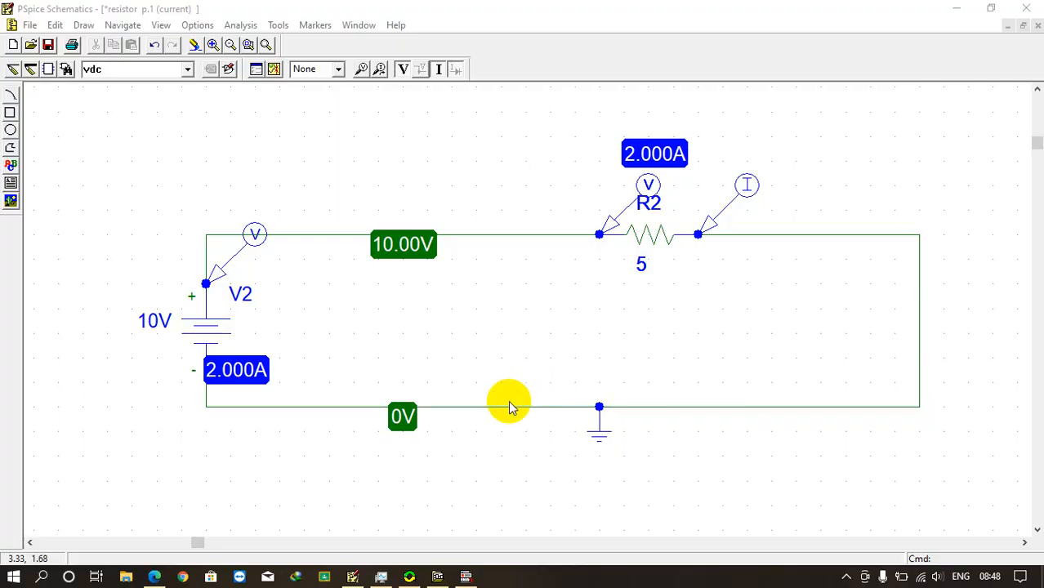
mouse_move(109, 234)
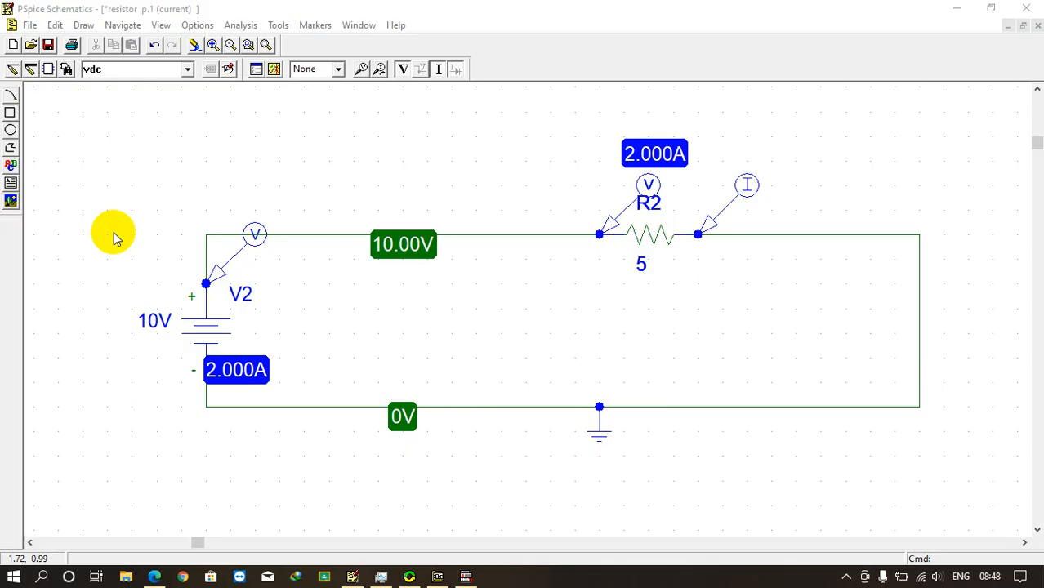
mouse_move(117, 227)
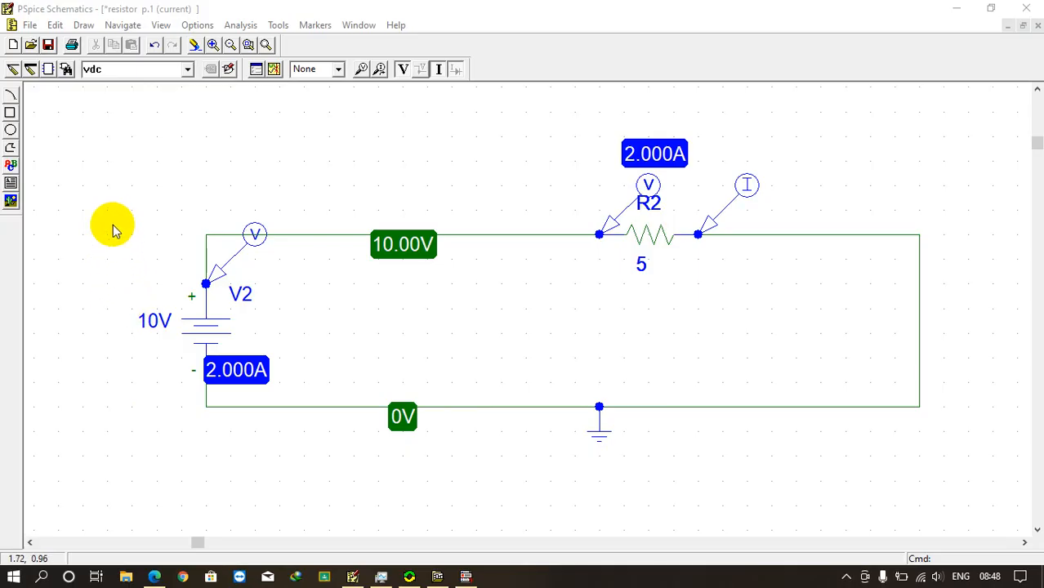
mouse_move(127, 270)
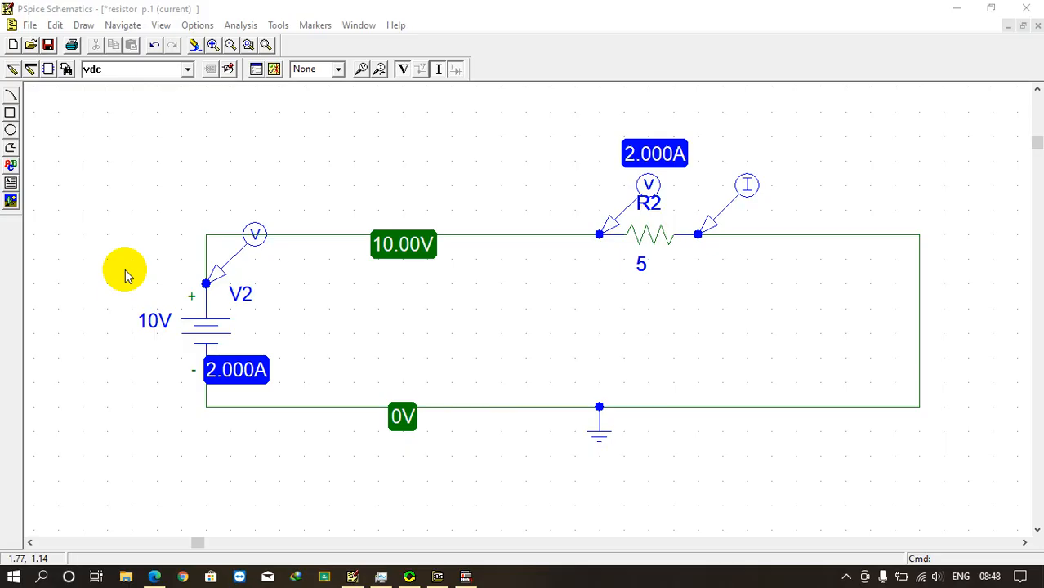
mouse_move(617, 420)
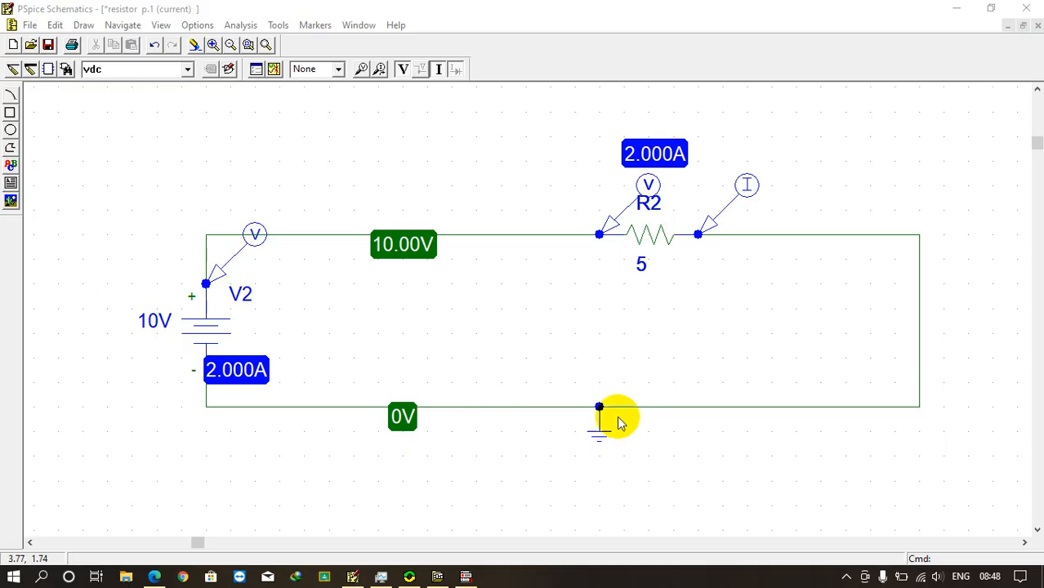
mouse_move(730, 362)
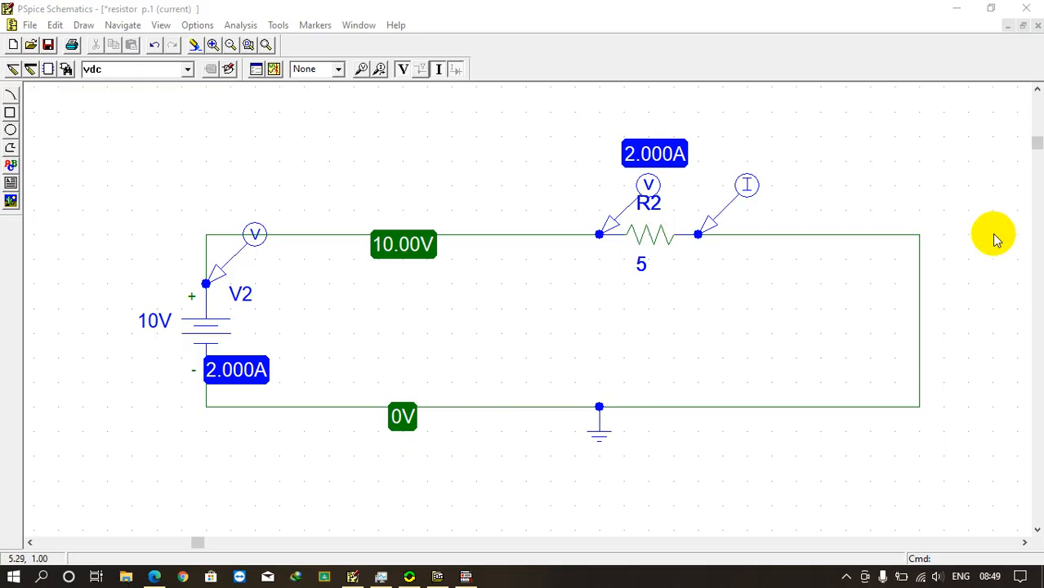
mouse_move(881, 316)
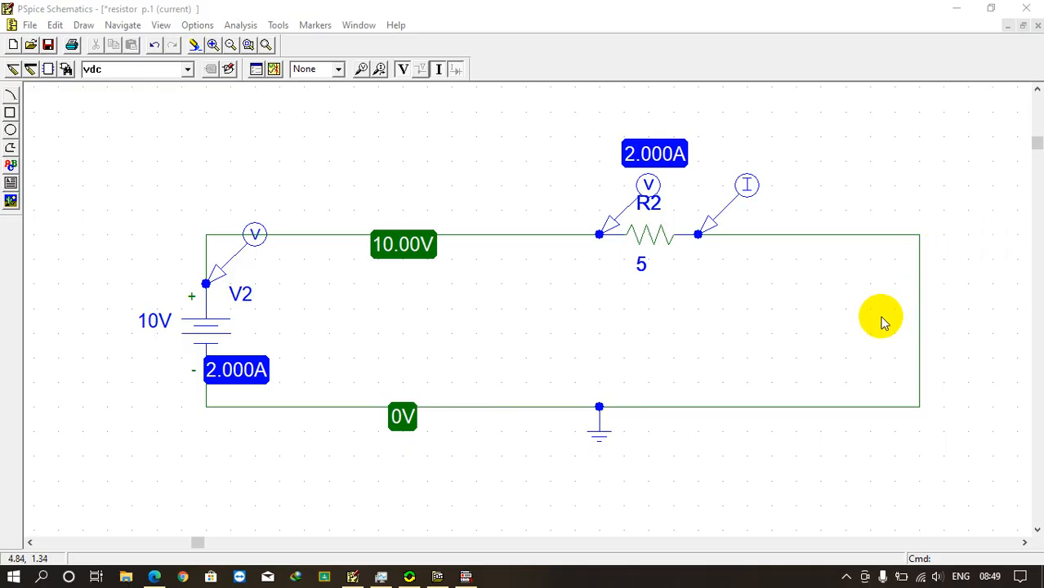
mouse_move(954, 13)
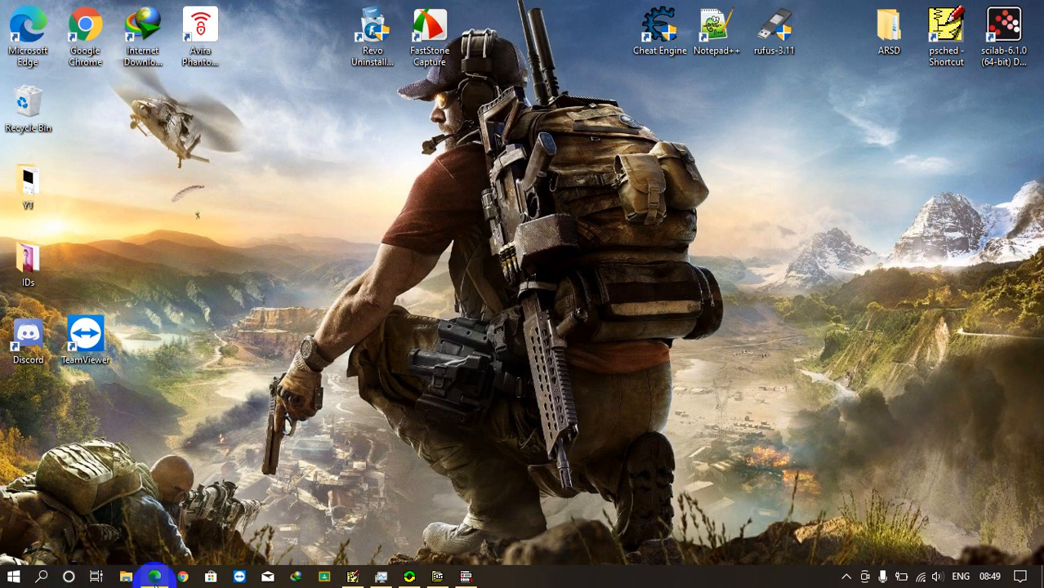
Search Bing for 'Pspice' in Edge and scroll through the results
click(155, 577)
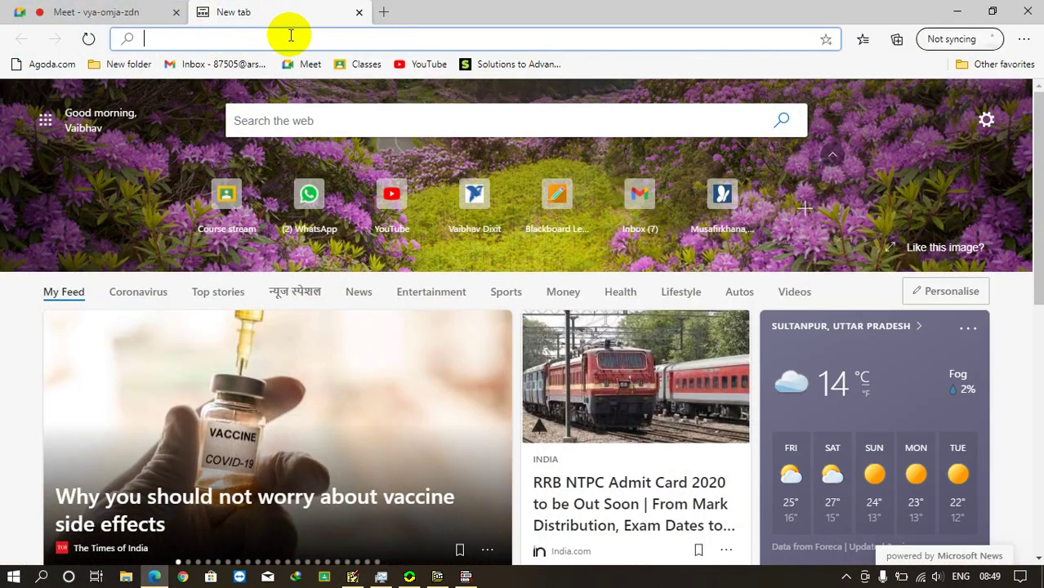
text(Pspice&cvid=69d69bf812a845b9b25ac353309f56a0&pglt=43&FORM=ANNTA1&PC=U)
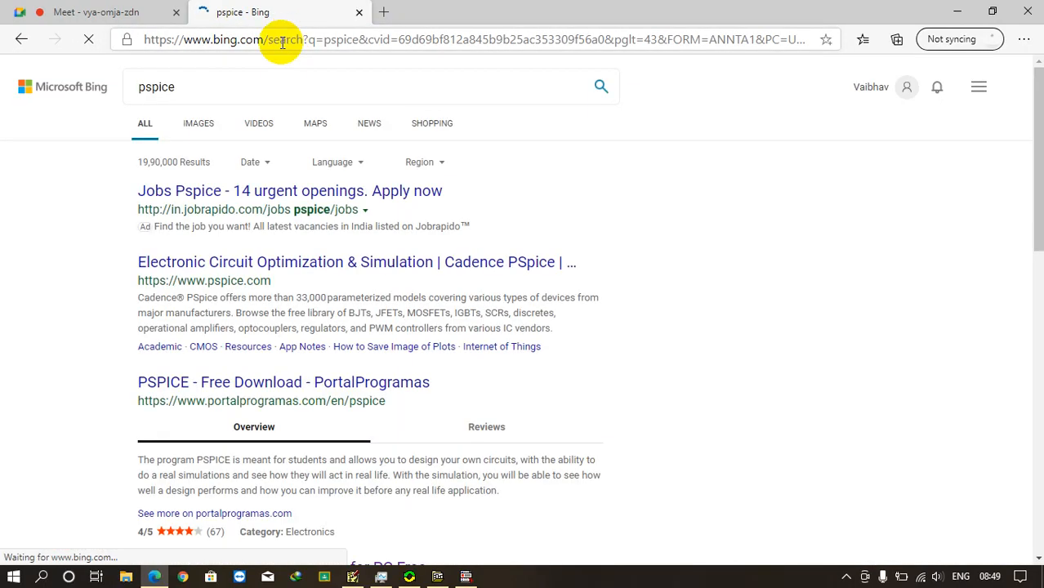
scroll(down, 3)
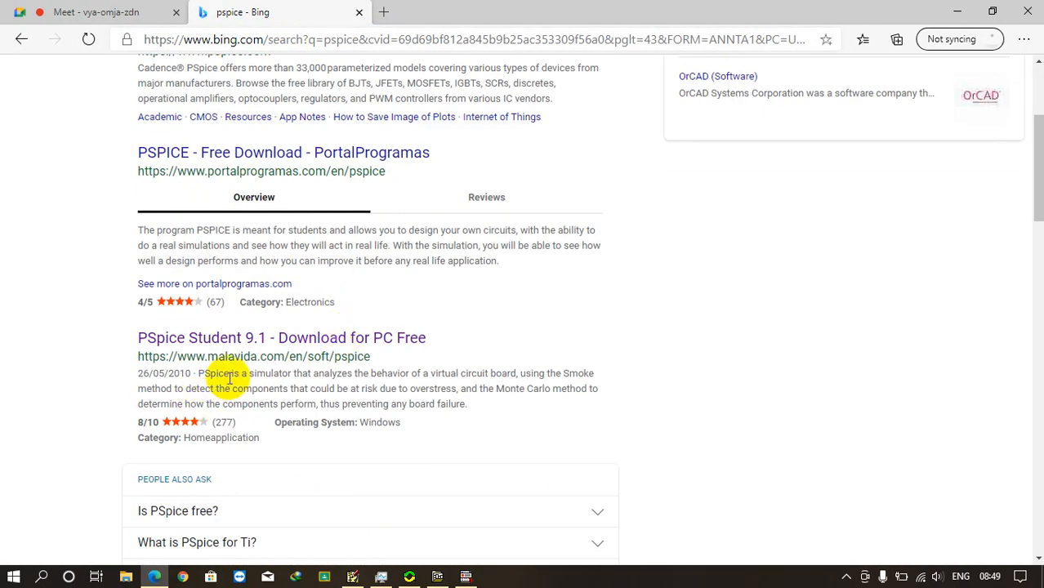
mouse_move(304, 337)
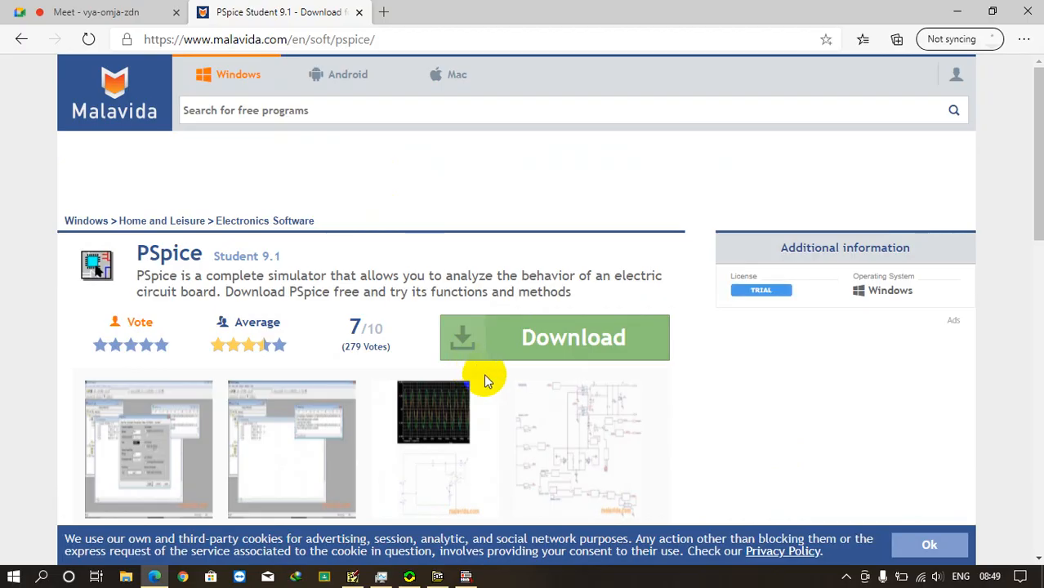
Open the Malavida PSpice Student 9.1 download page and start the installer download
scroll(down, 3)
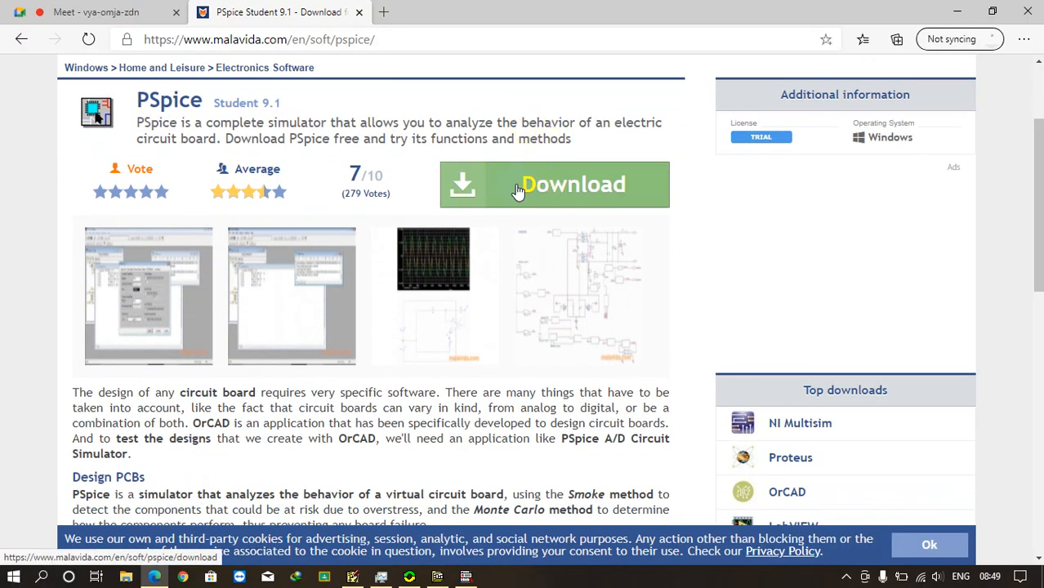
click(520, 186)
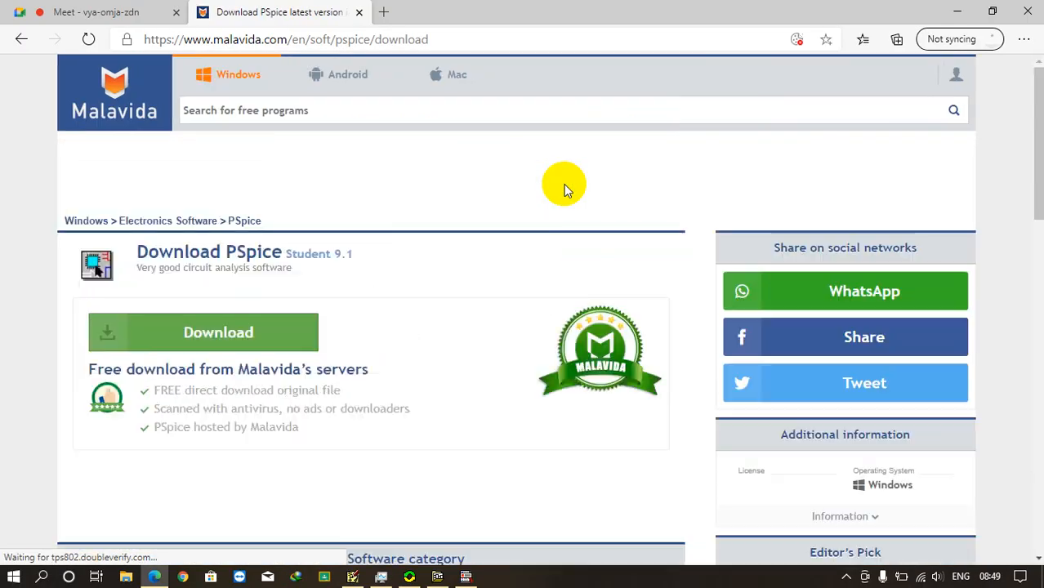
scroll(down, 3)
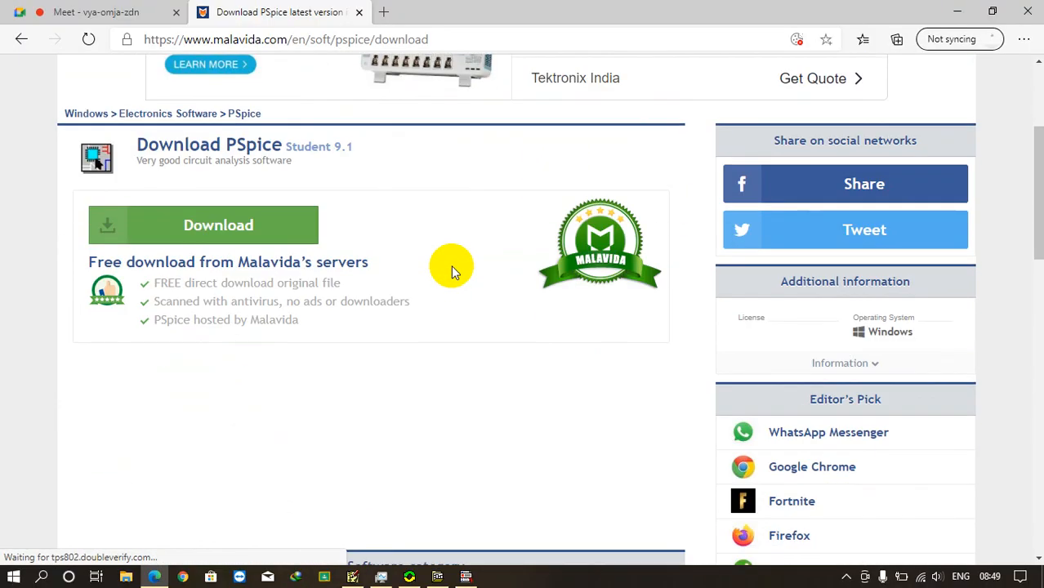
mouse_move(203, 229)
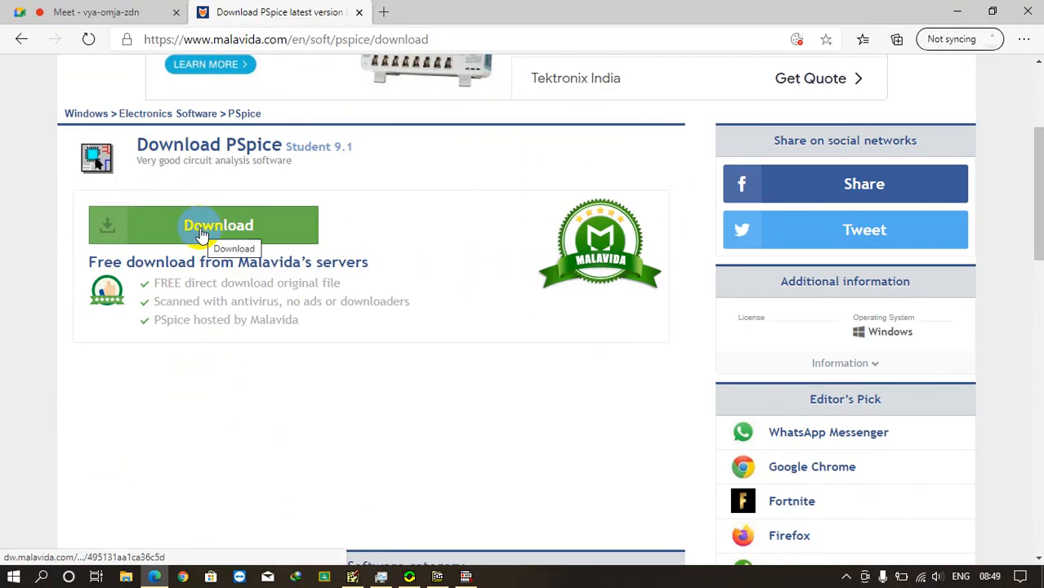
click(202, 229)
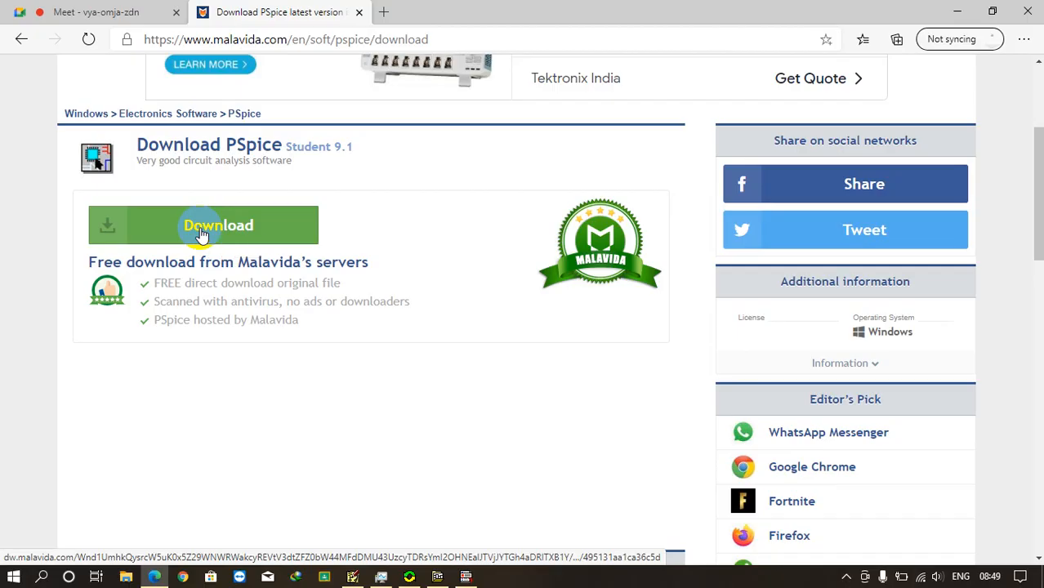
Cancel the duplicate PSpice installer download from the download bar's options menu
click(203, 224)
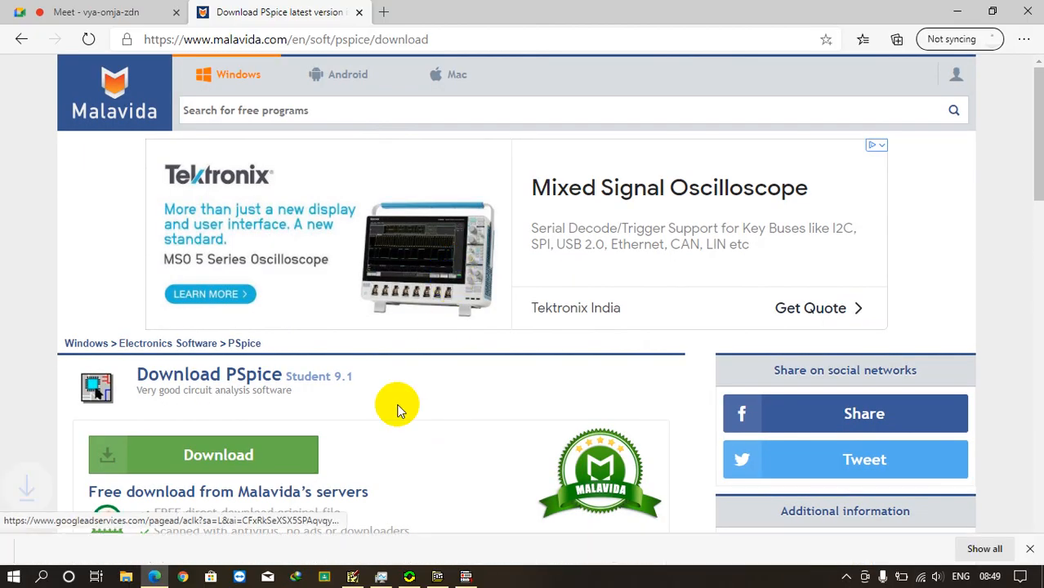
click(202, 455)
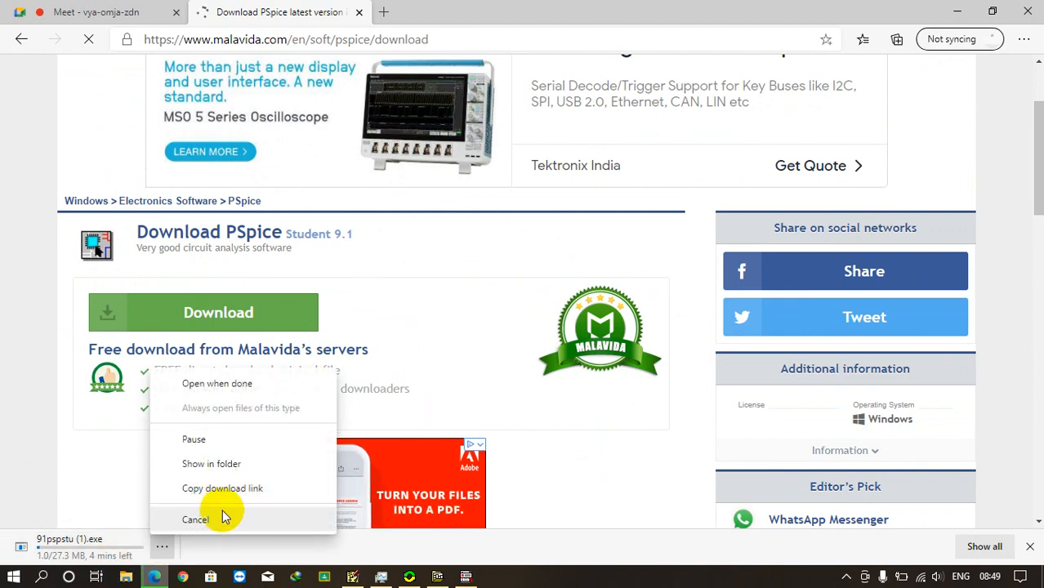
click(195, 520)
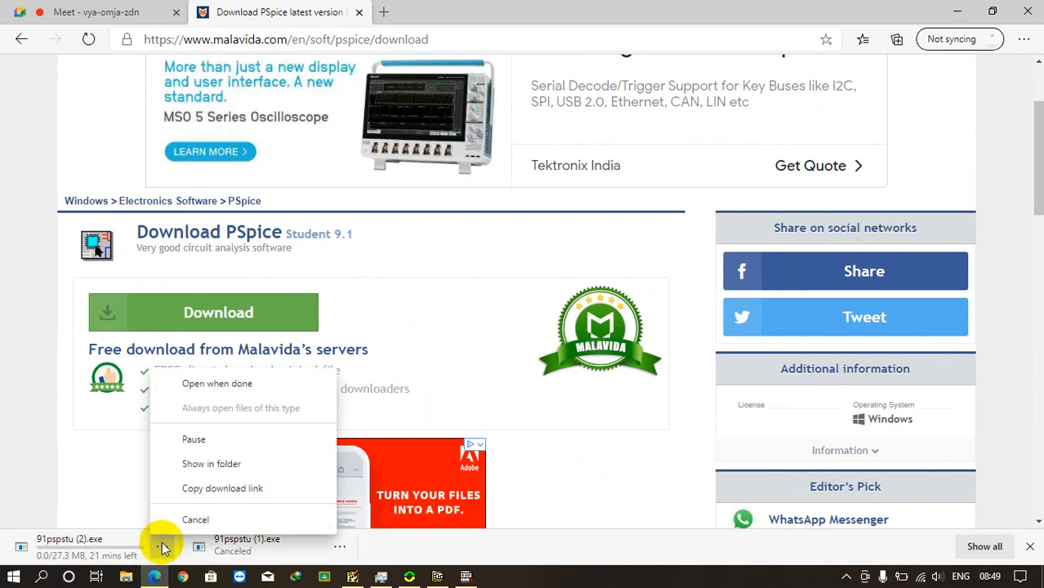
click(195, 520)
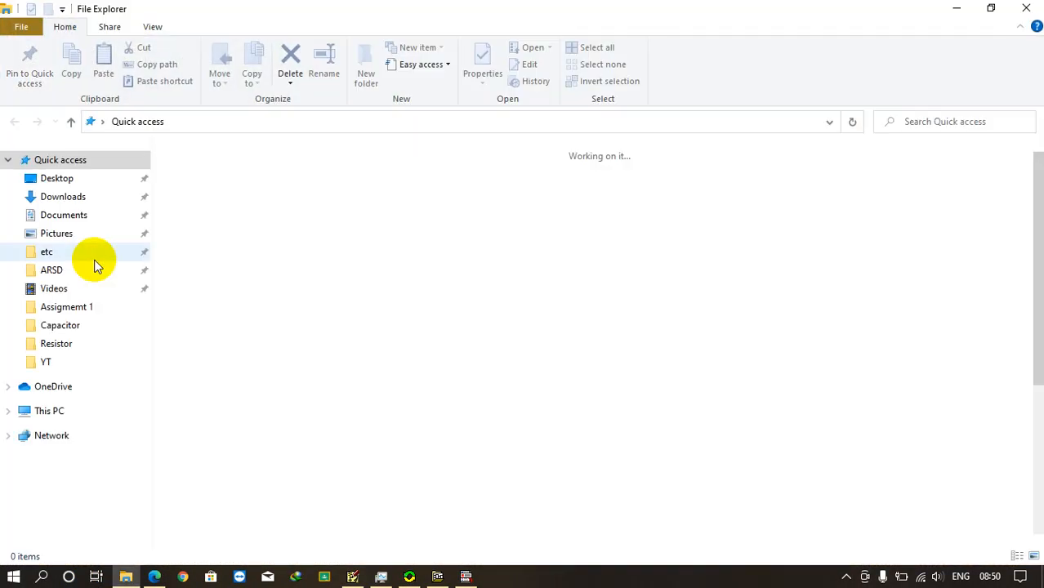
Open 91pspstu from the Downloads folder and approve the unverified-publisher Run warning
click(63, 196)
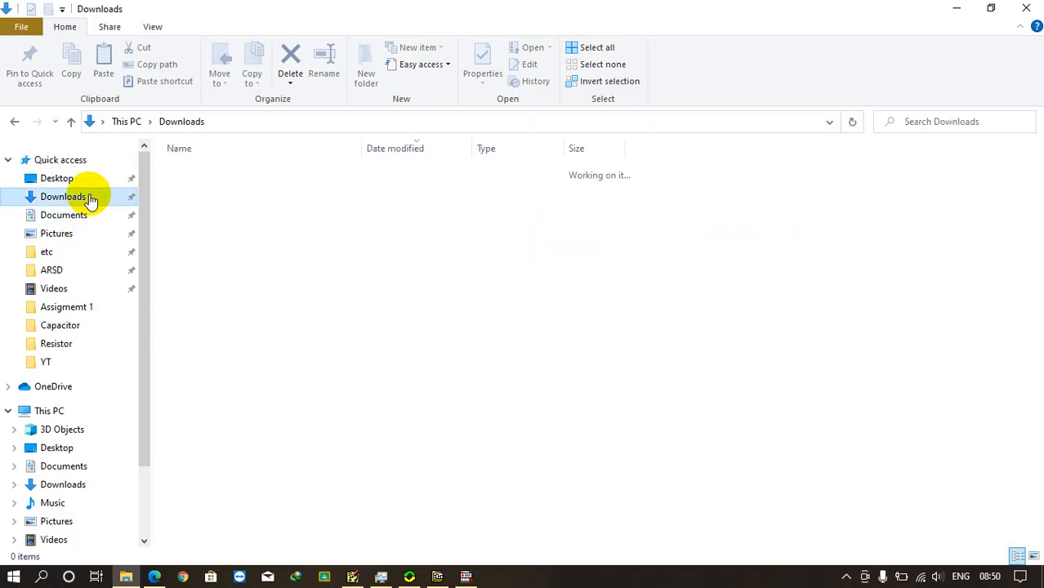
click(63, 196)
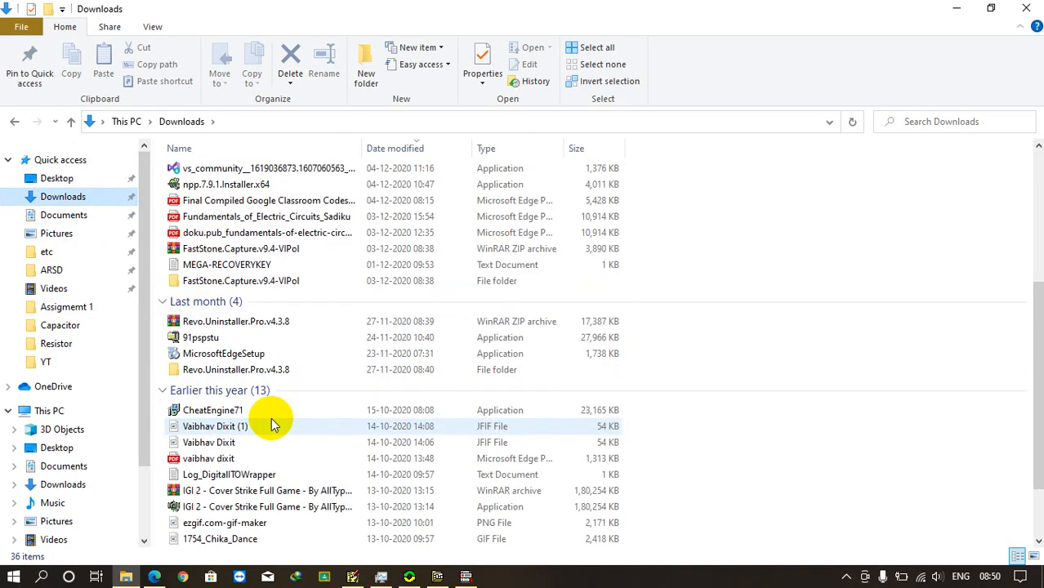
click(200, 337)
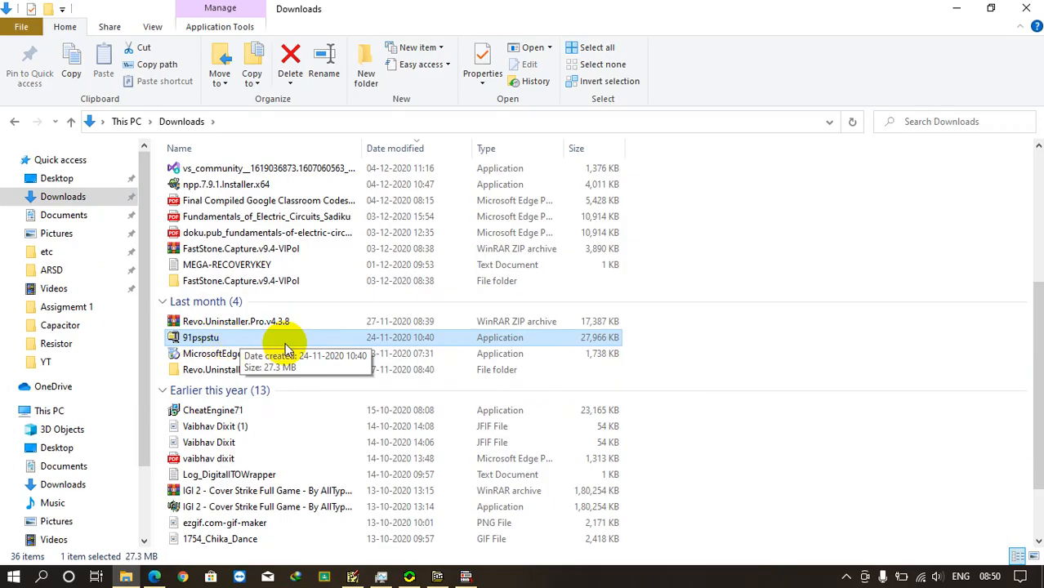
right_click(200, 337)
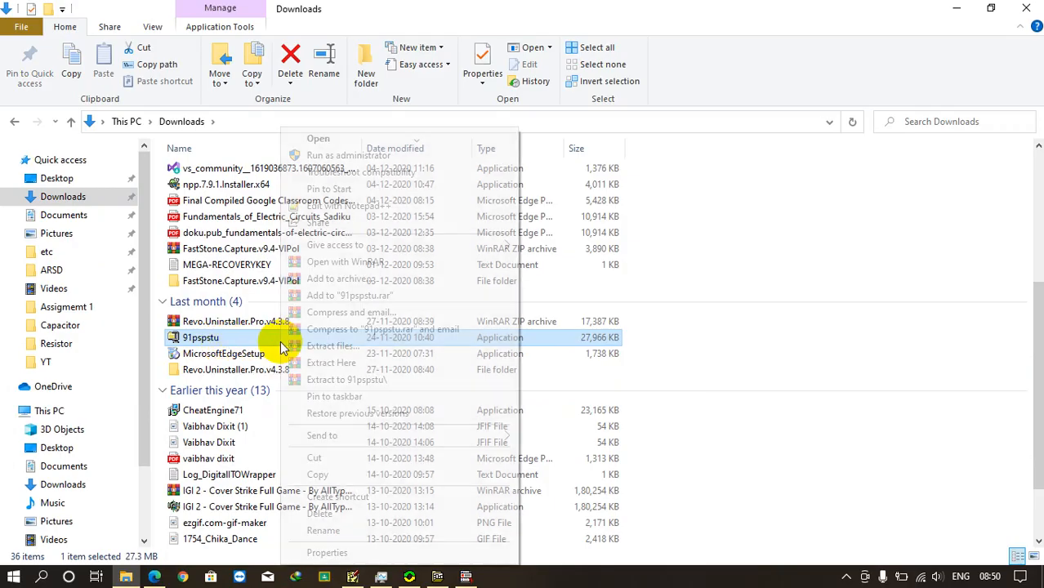
click(317, 138)
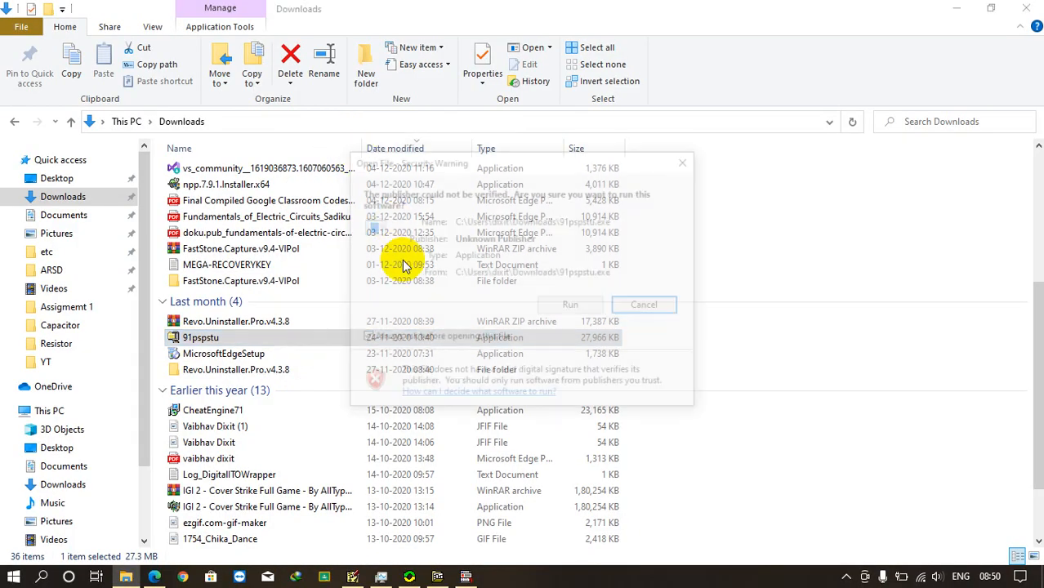
click(643, 305)
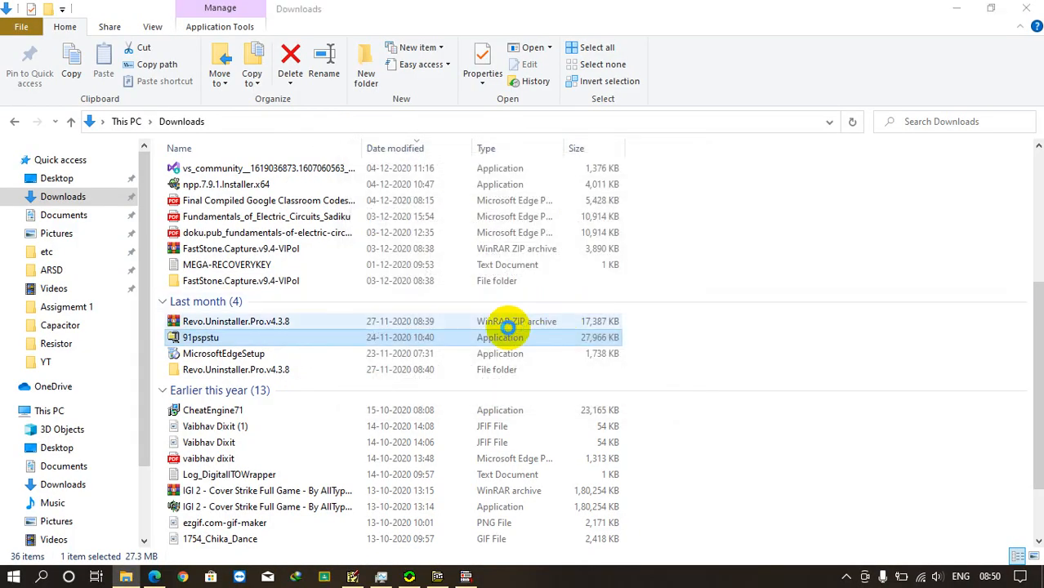
Unzip the 91pspstu self-extractor into Temp and dismiss the 18-files success message
double_click(201, 338)
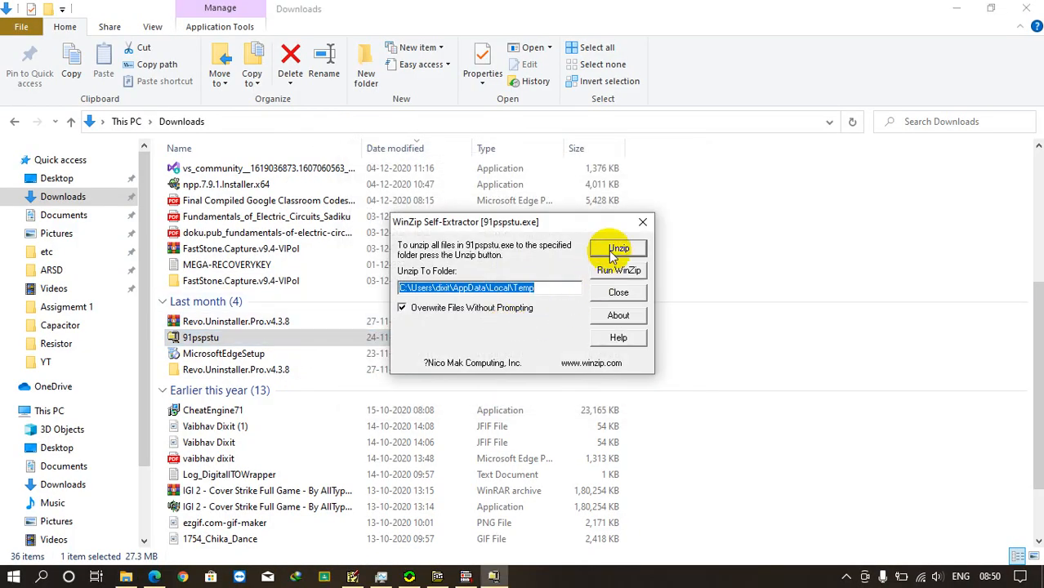
click(617, 248)
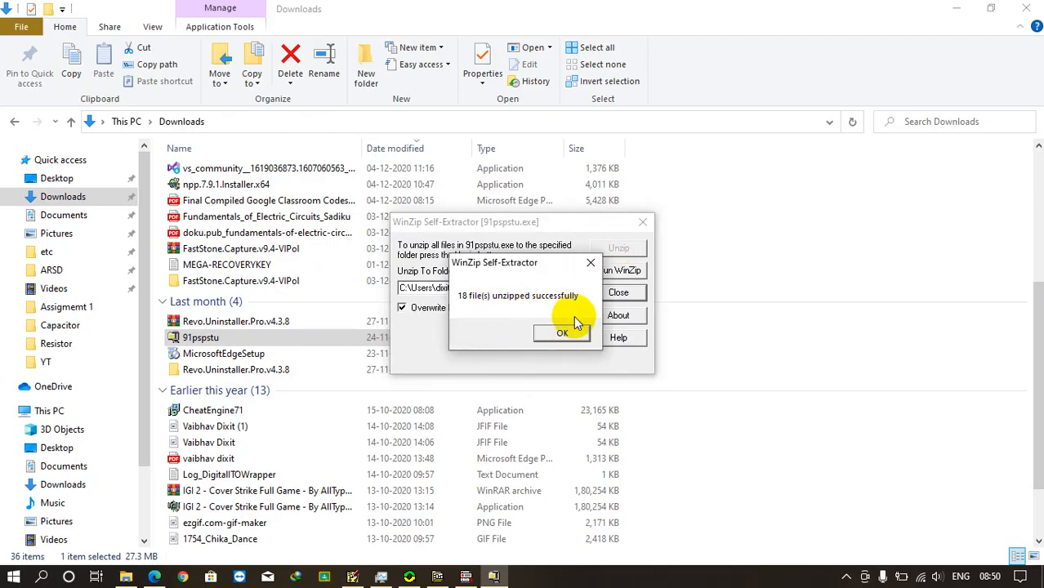
mouse_move(547, 303)
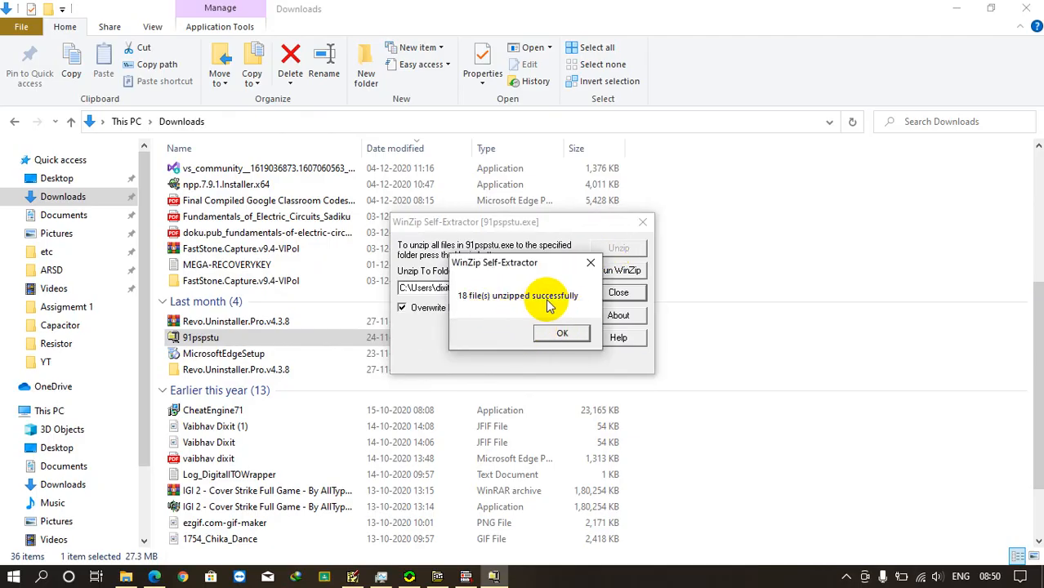
click(561, 333)
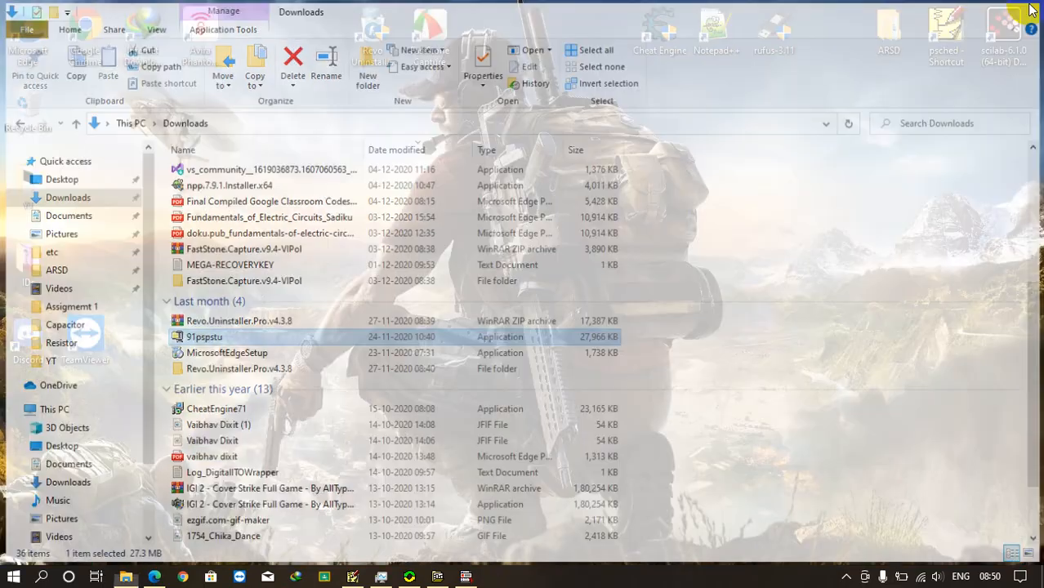
Minimize Explorer and open %temp% from the Run dialog
click(1031, 8)
text(%temp%)
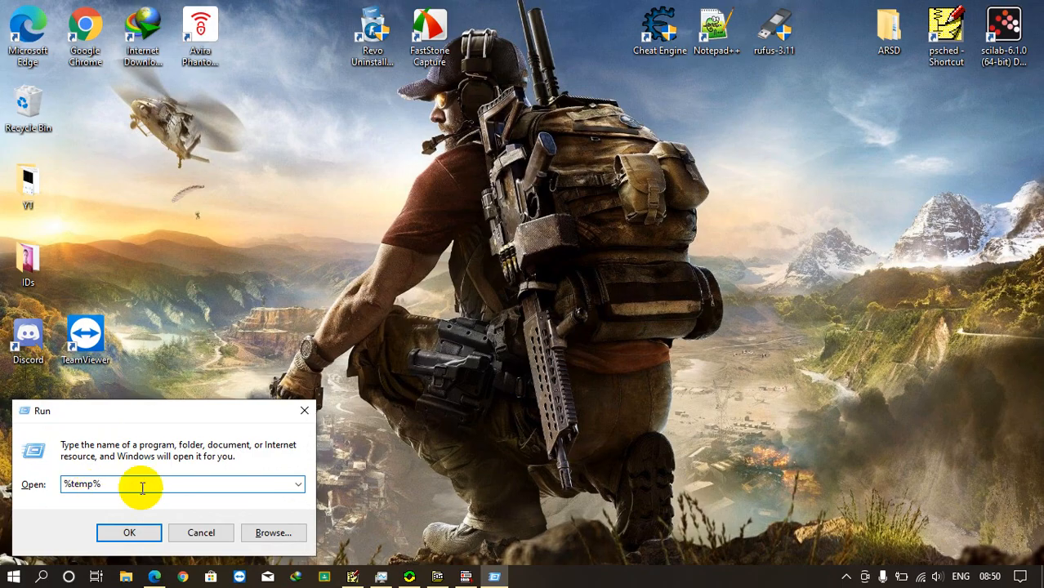
click(128, 532)
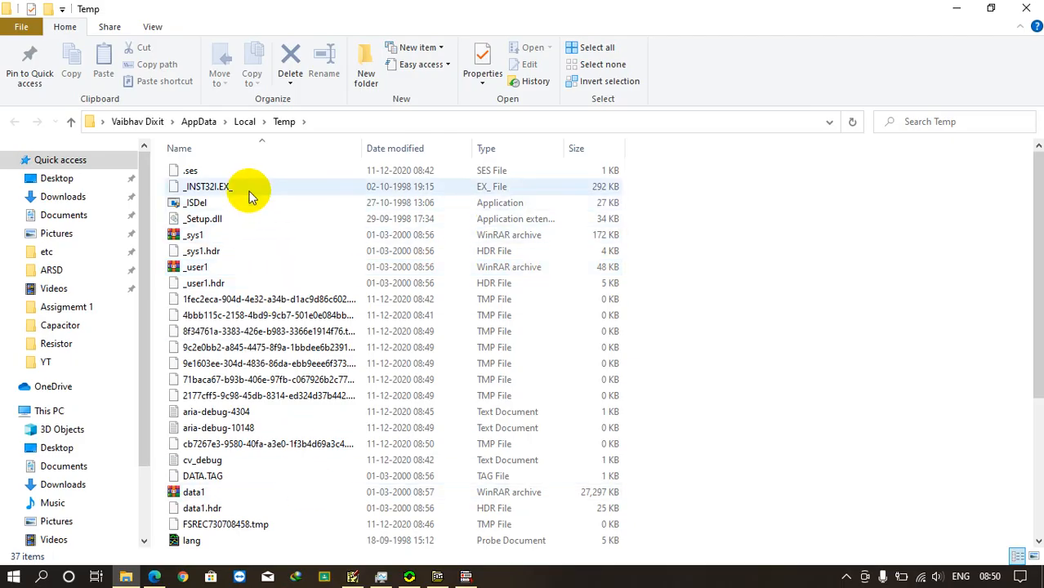
Scroll the Temp folder and run the Setup application as administrator
scroll(down, 3)
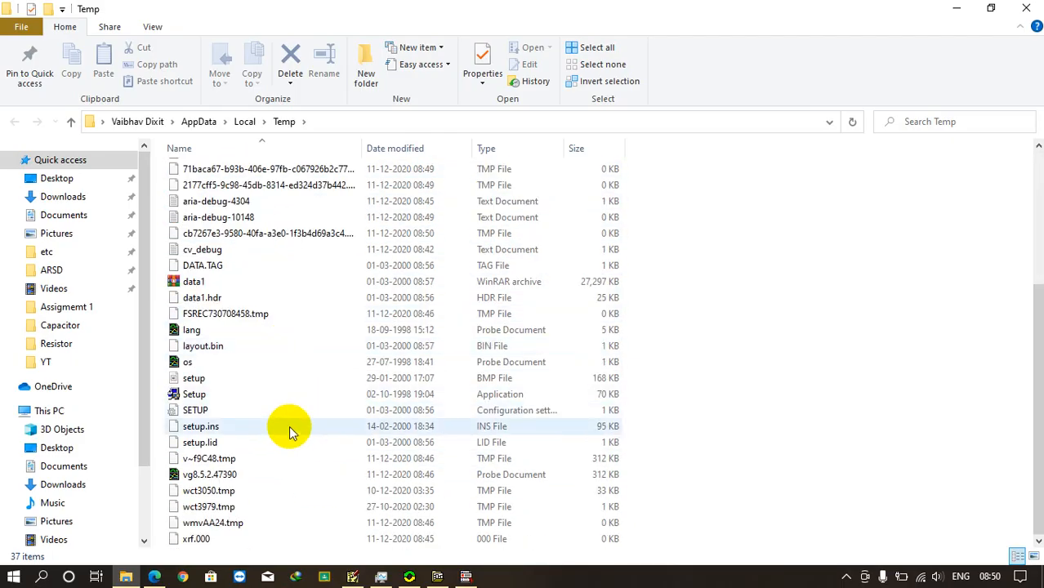
mouse_move(194, 394)
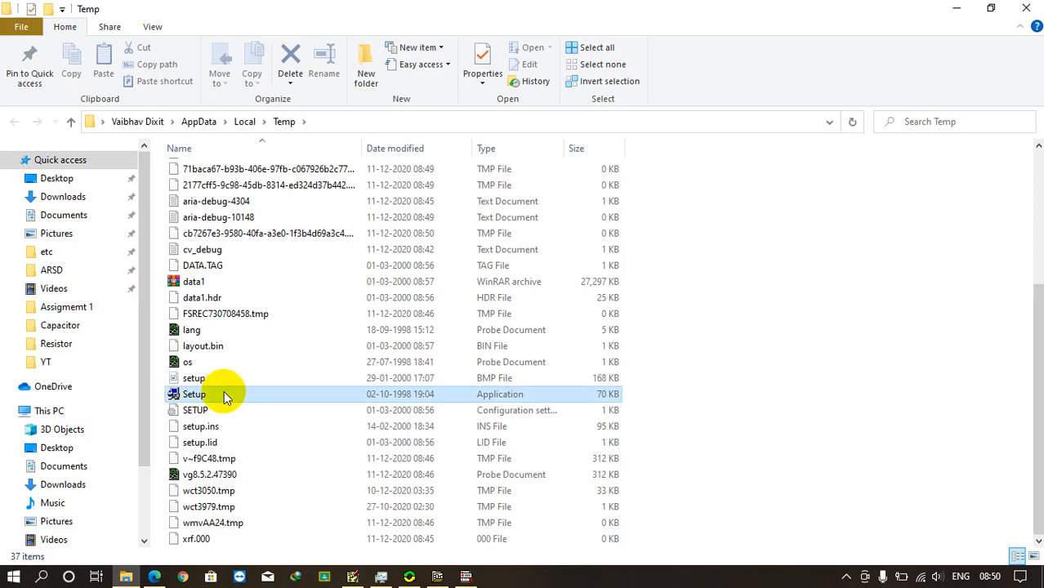
right_click(195, 393)
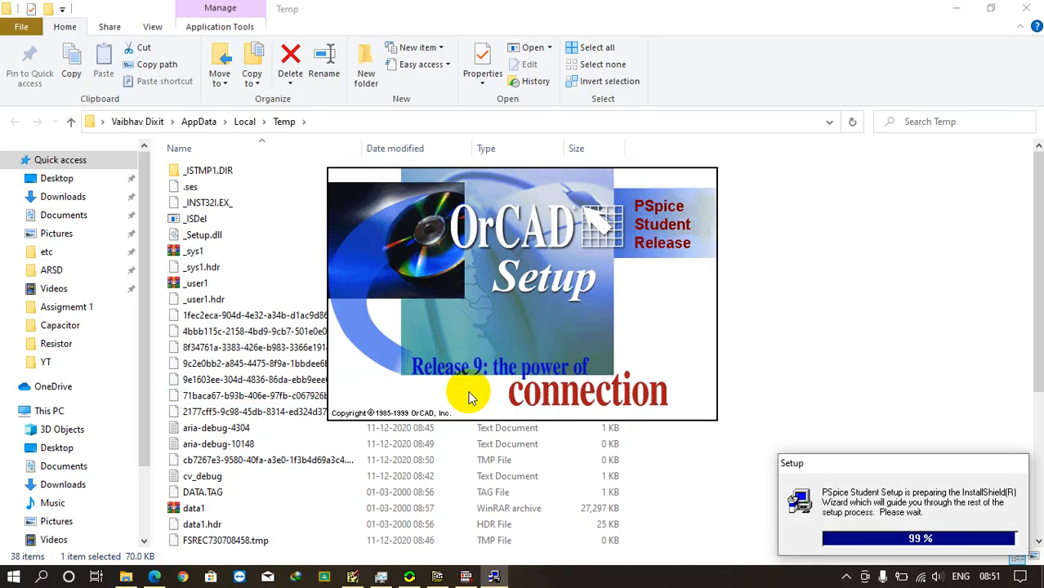
mouse_move(655, 429)
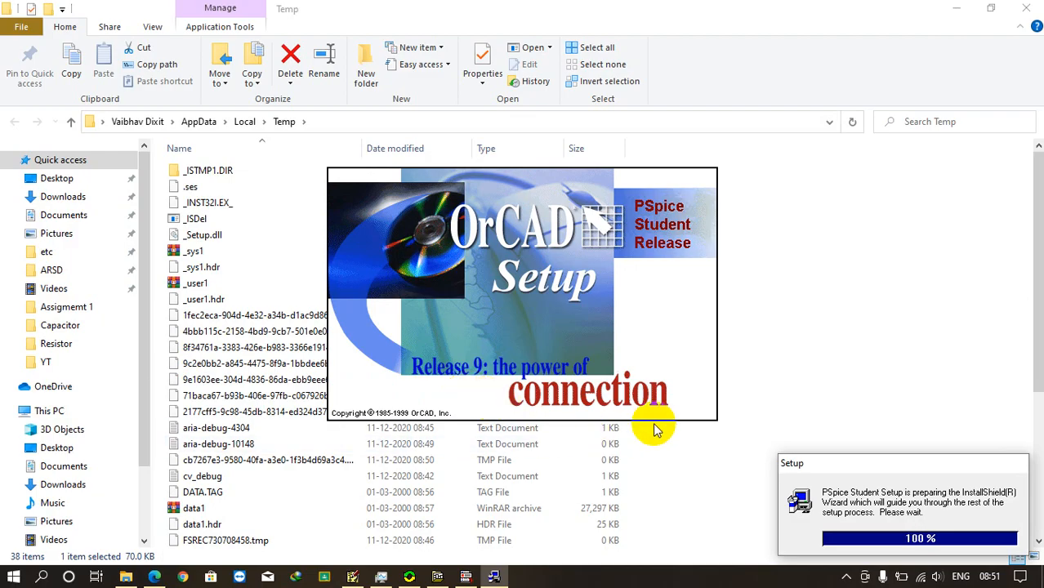
mouse_move(663, 429)
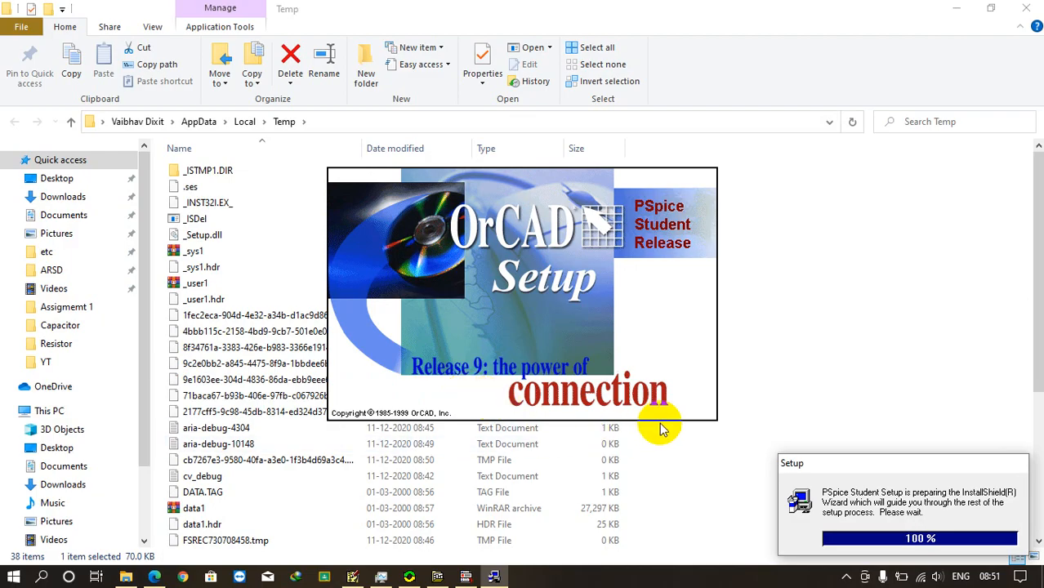
mouse_move(939, 535)
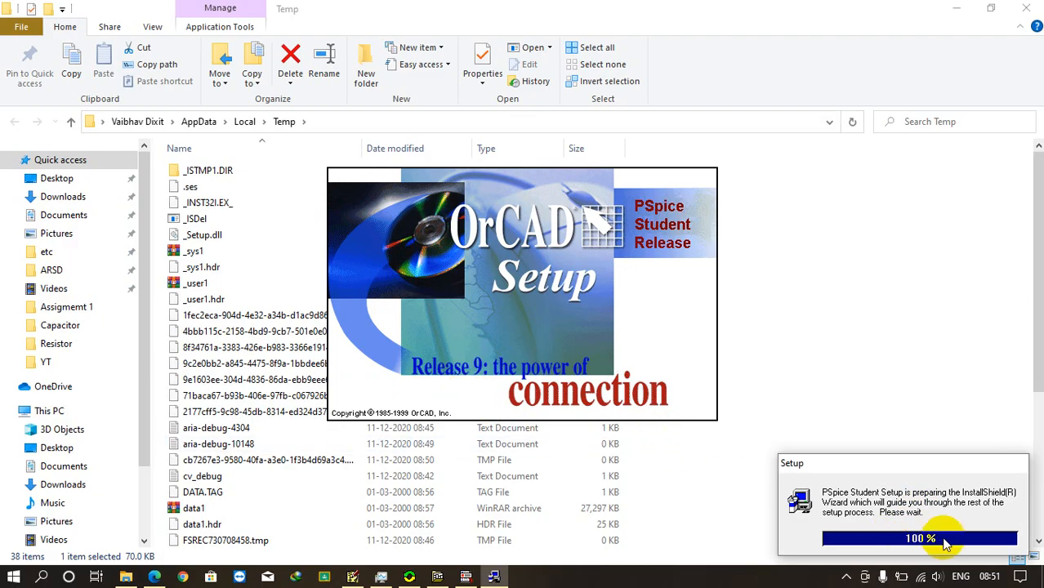
mouse_move(968, 547)
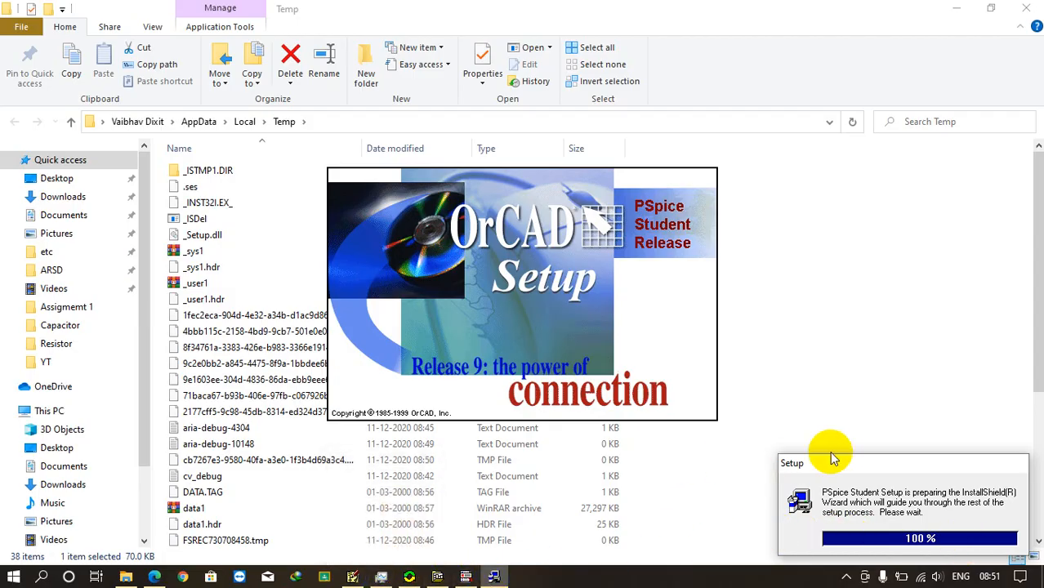
mouse_move(879, 473)
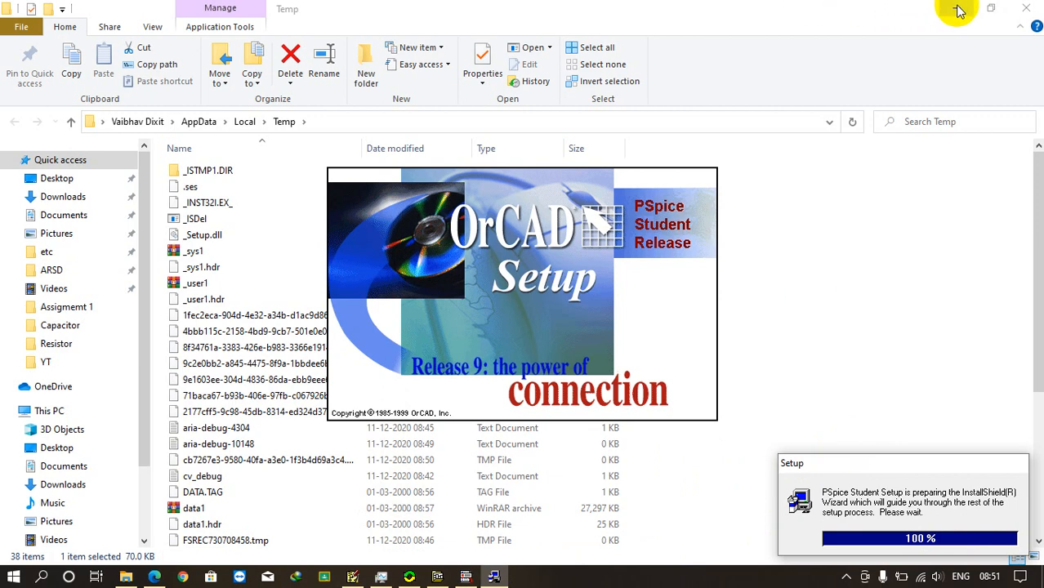
mouse_move(828, 349)
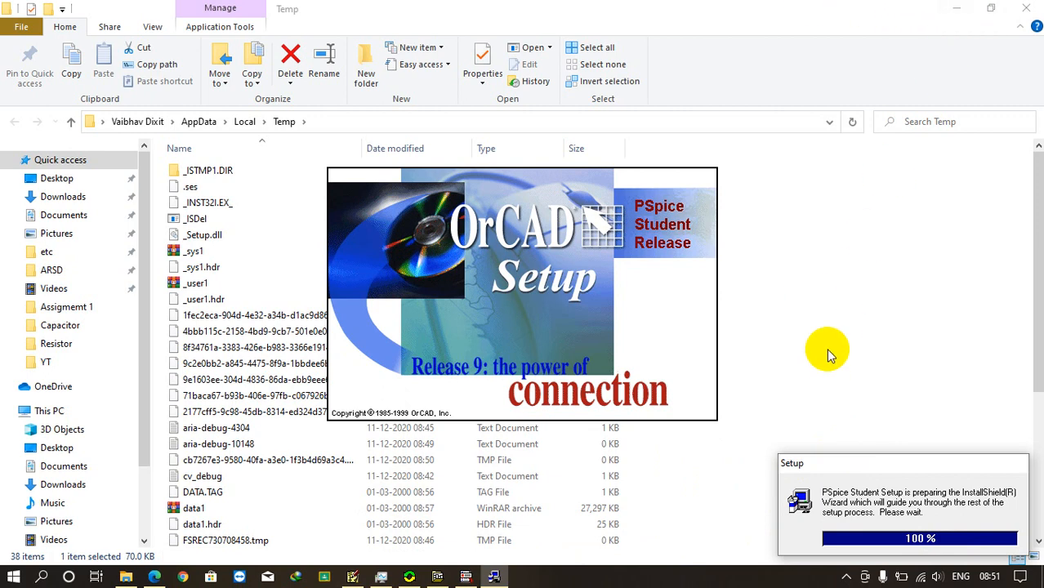
mouse_move(832, 347)
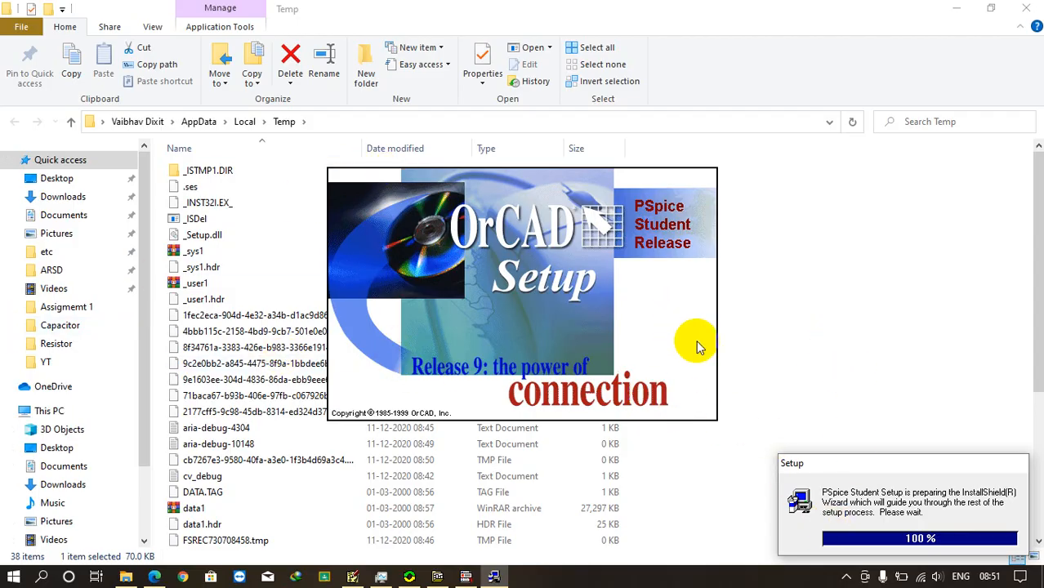
mouse_move(872, 202)
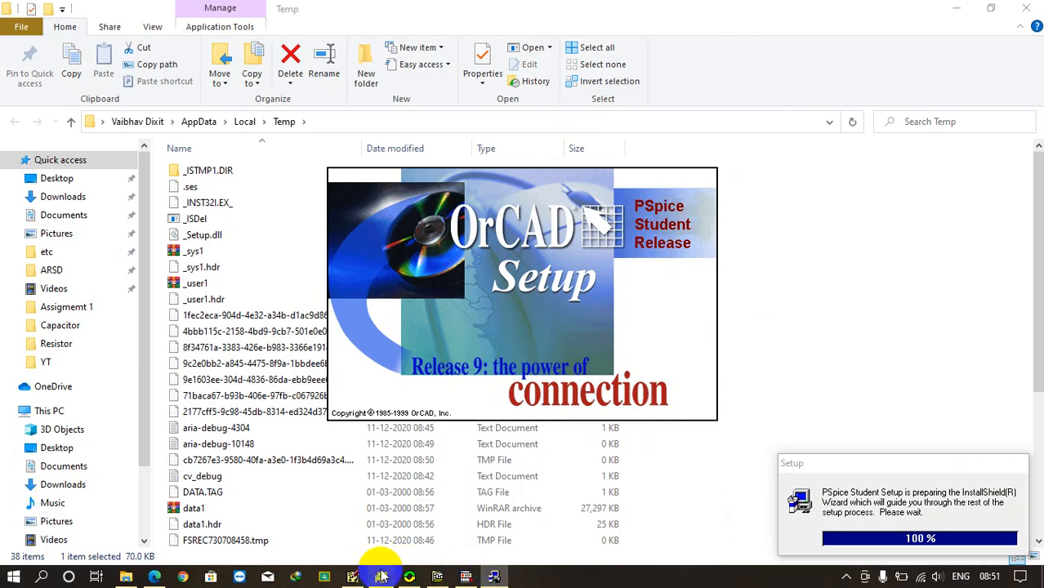
mouse_move(483, 488)
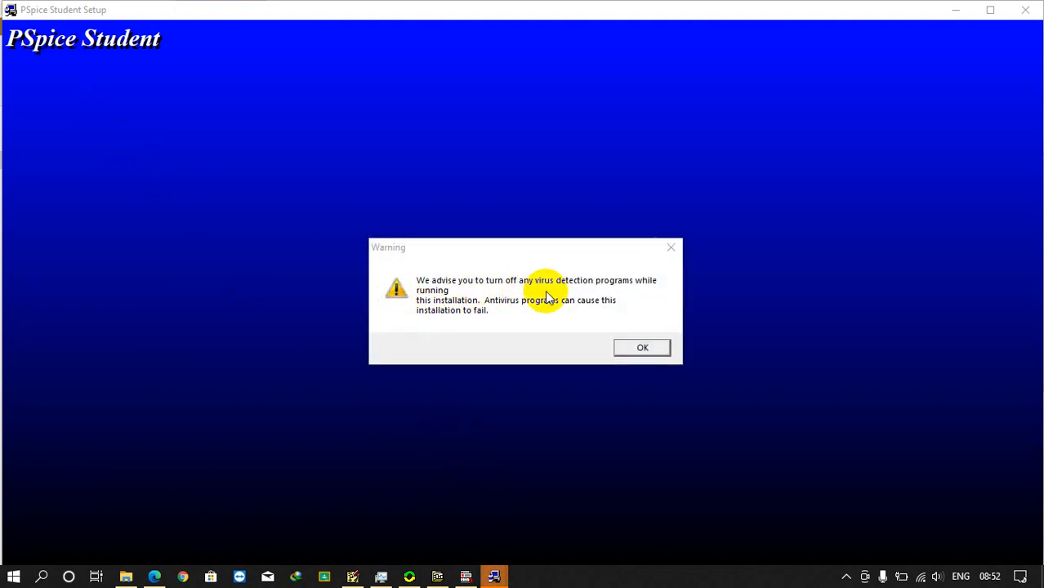
mouse_move(588, 294)
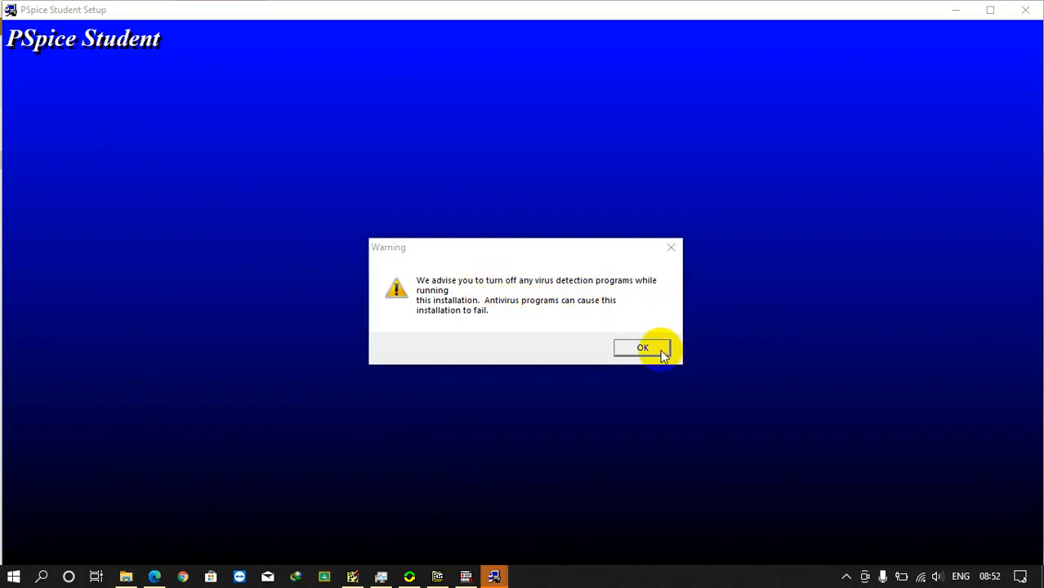
mouse_move(331, 343)
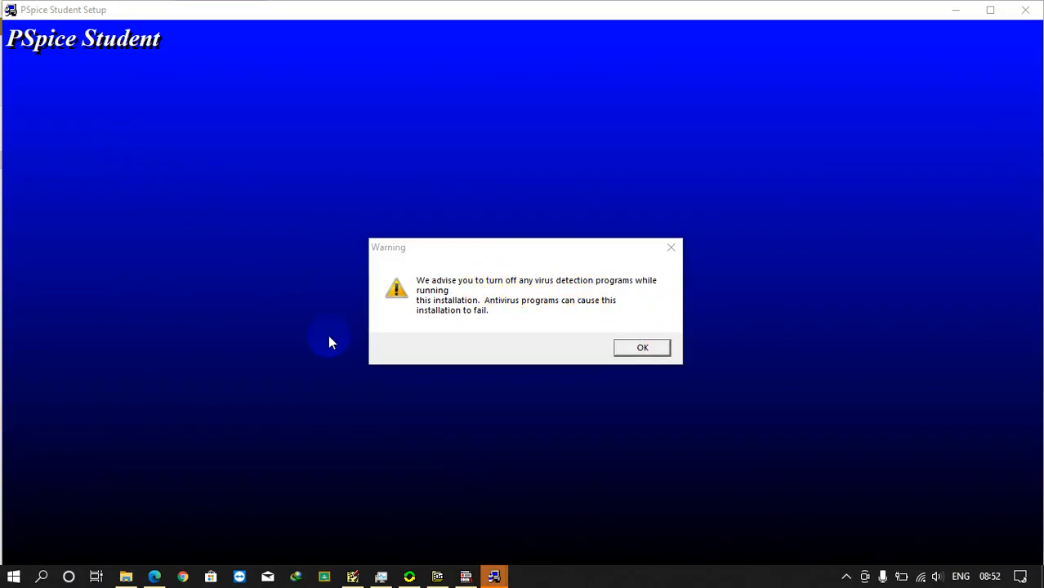
Dismiss the antivirus warning and confirm administrative privileges in OrCAD Setup
click(642, 347)
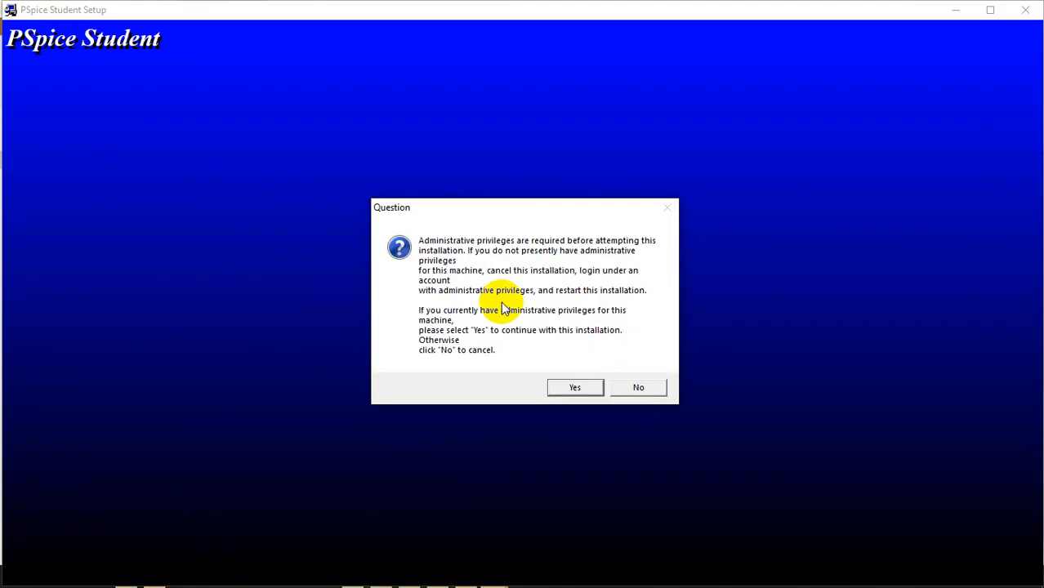
mouse_move(568, 253)
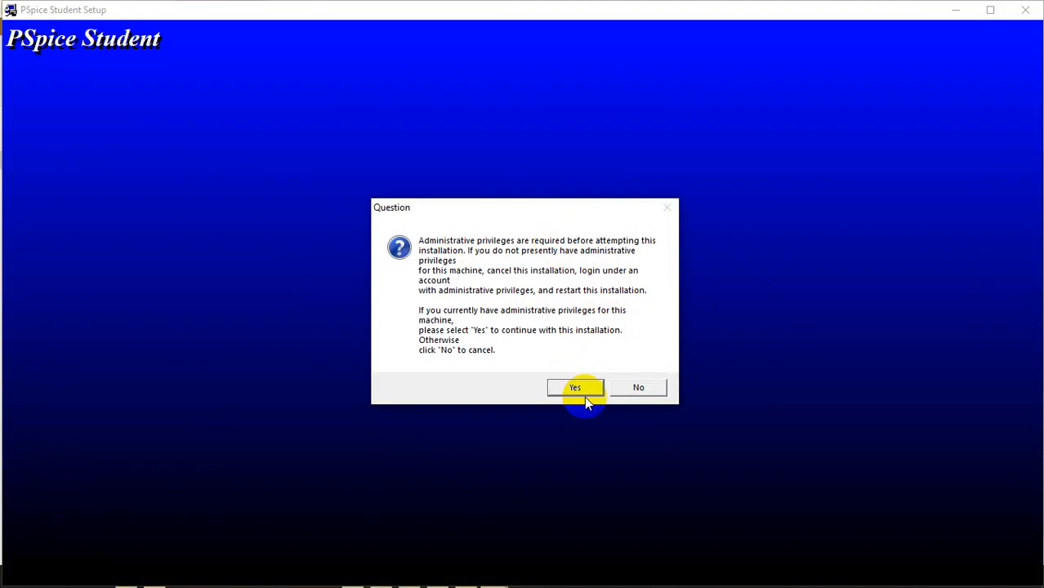
click(574, 387)
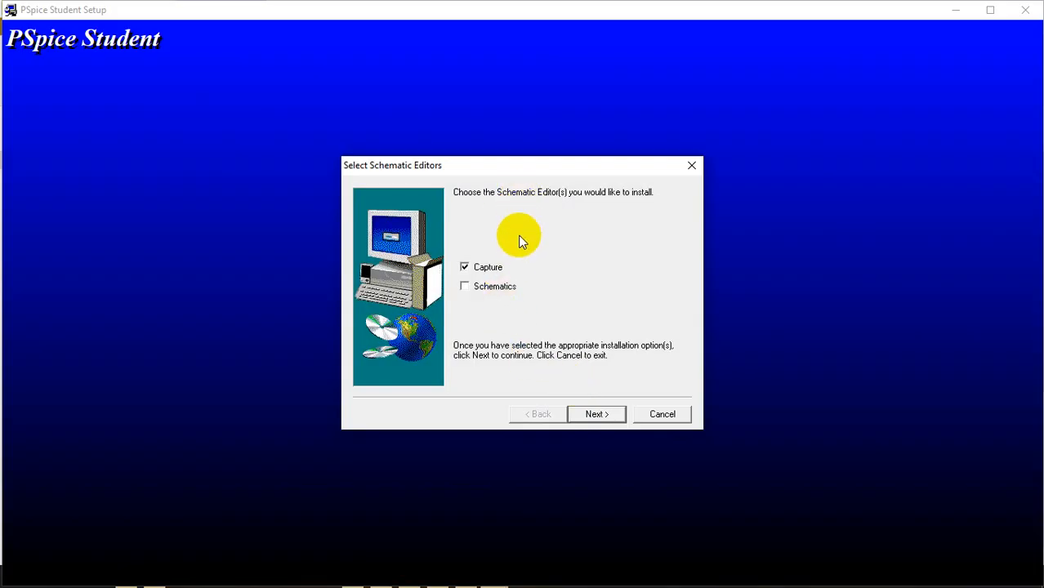
mouse_move(503, 296)
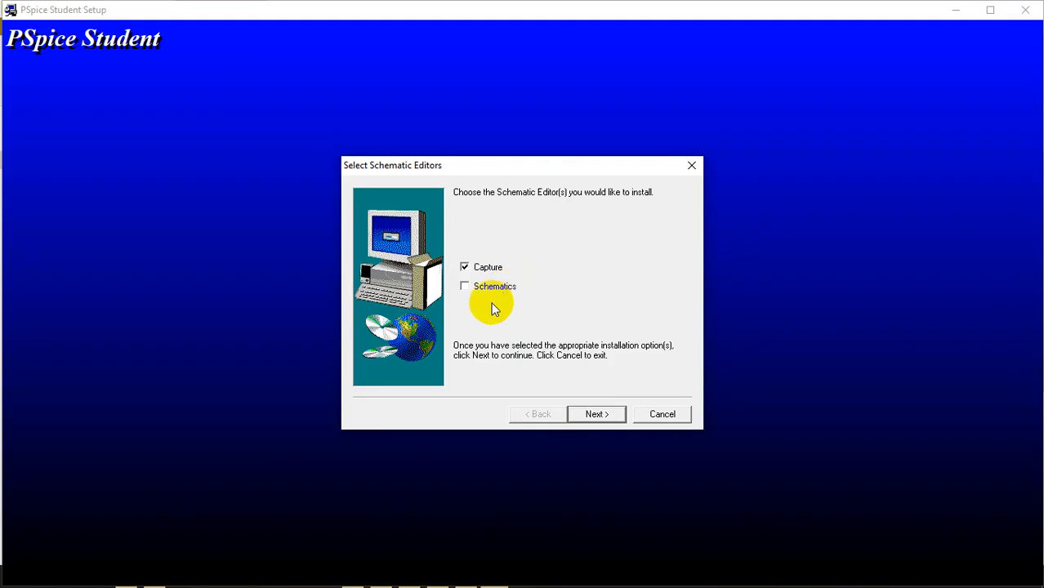
Add Schematics alongside Capture, keep the default directory and PSpice Student folder, and start copying
click(464, 286)
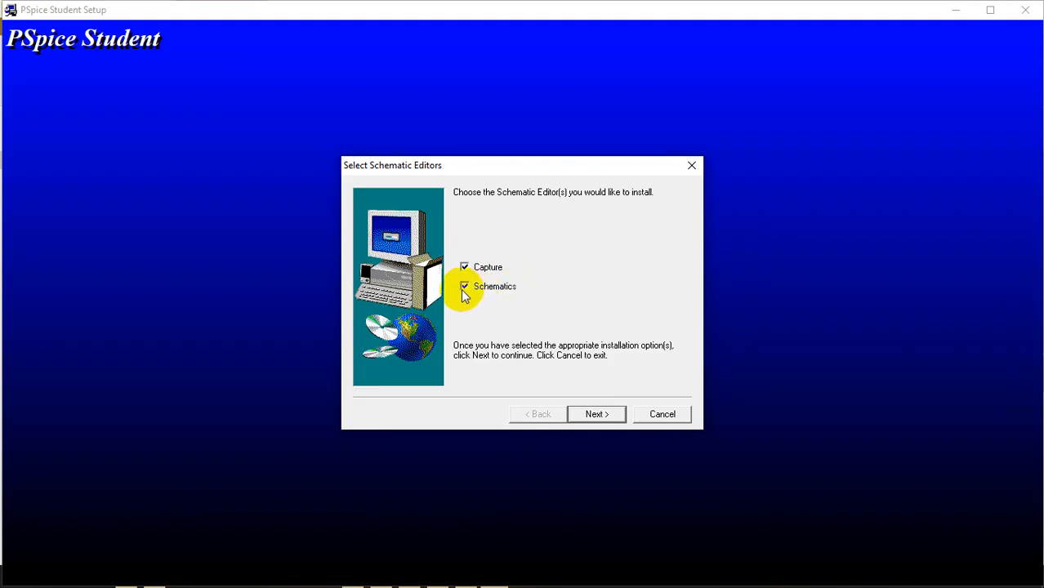
click(596, 414)
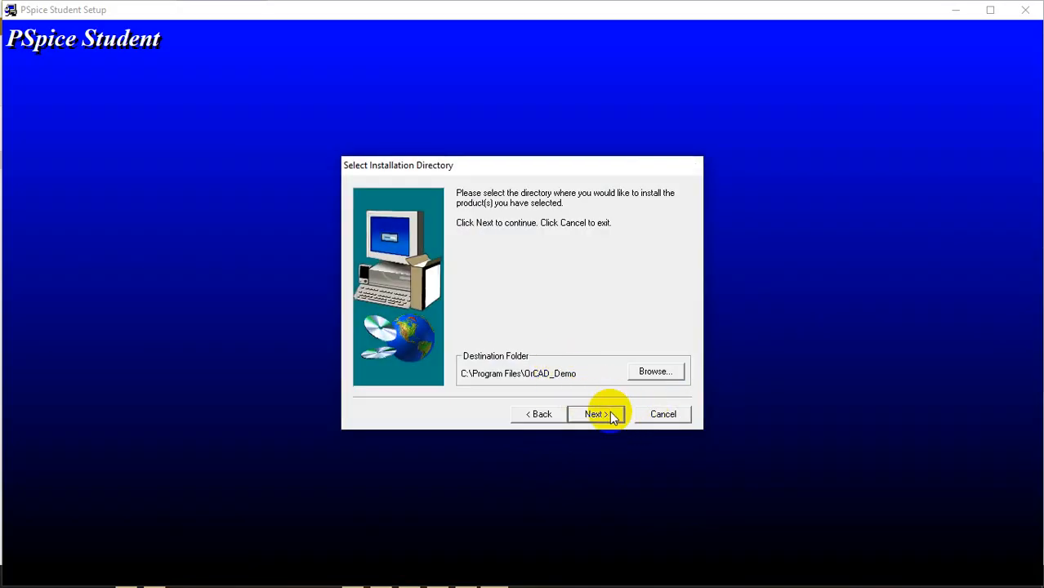
click(594, 414)
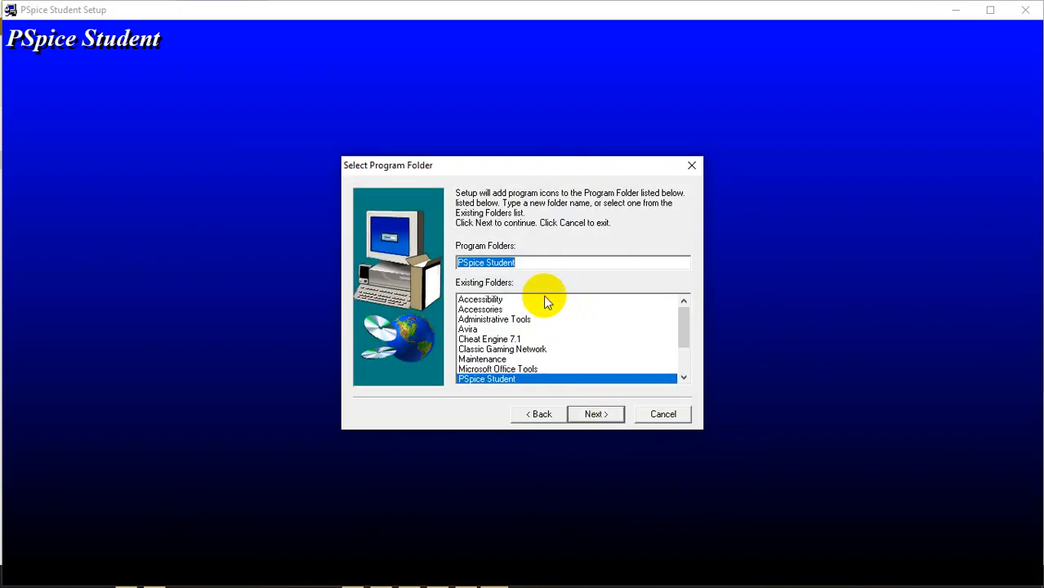
mouse_move(537, 284)
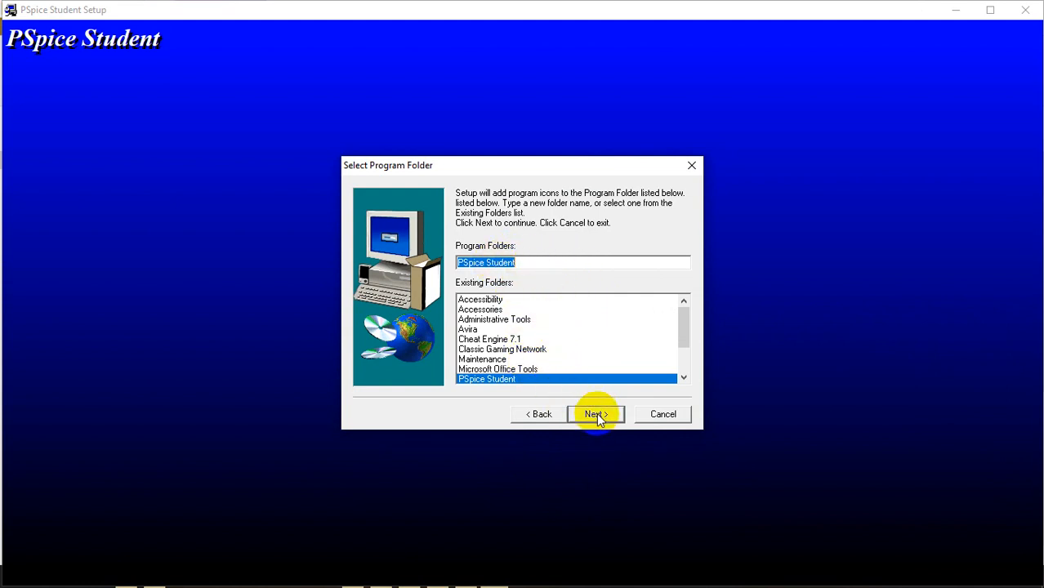
click(594, 414)
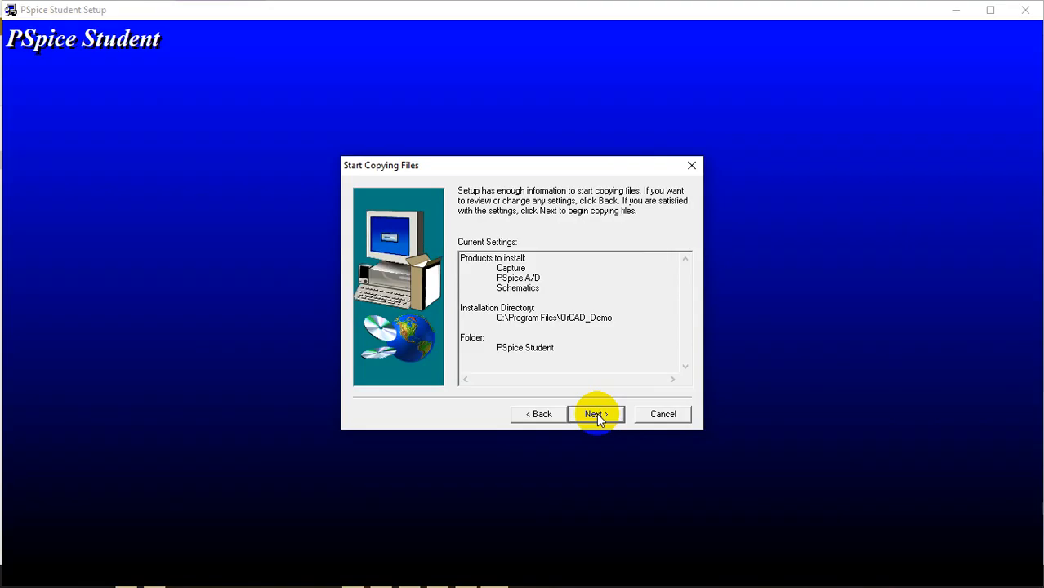
click(596, 413)
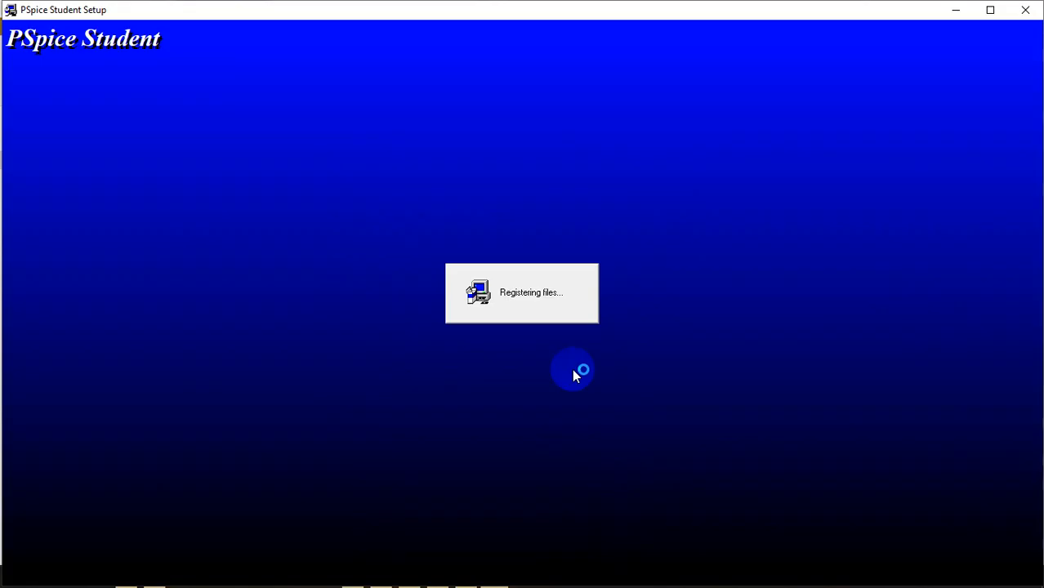
mouse_move(561, 403)
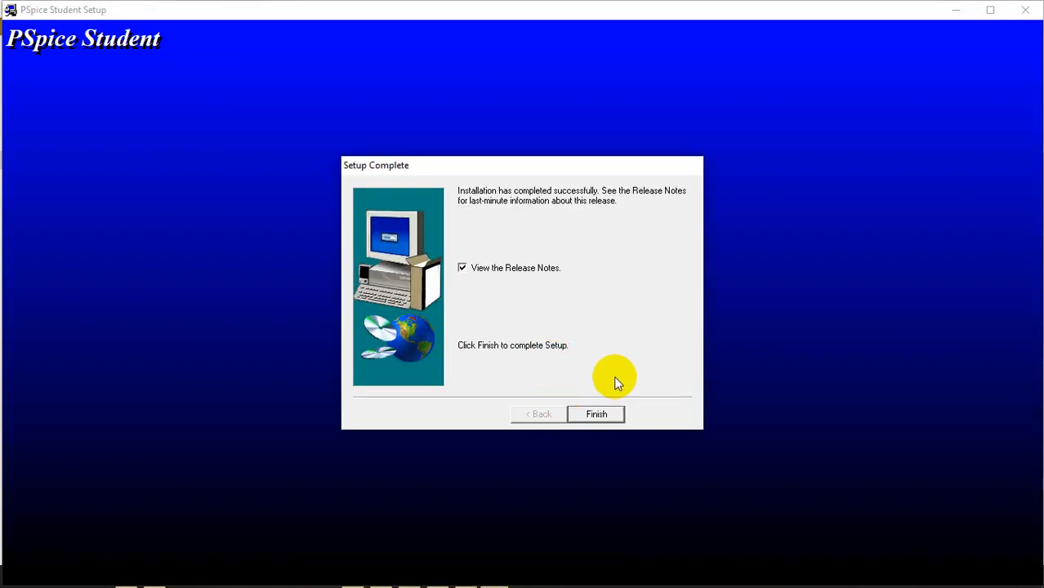
Untick 'View the Release Notes' and finish OrCAD Setup
click(462, 267)
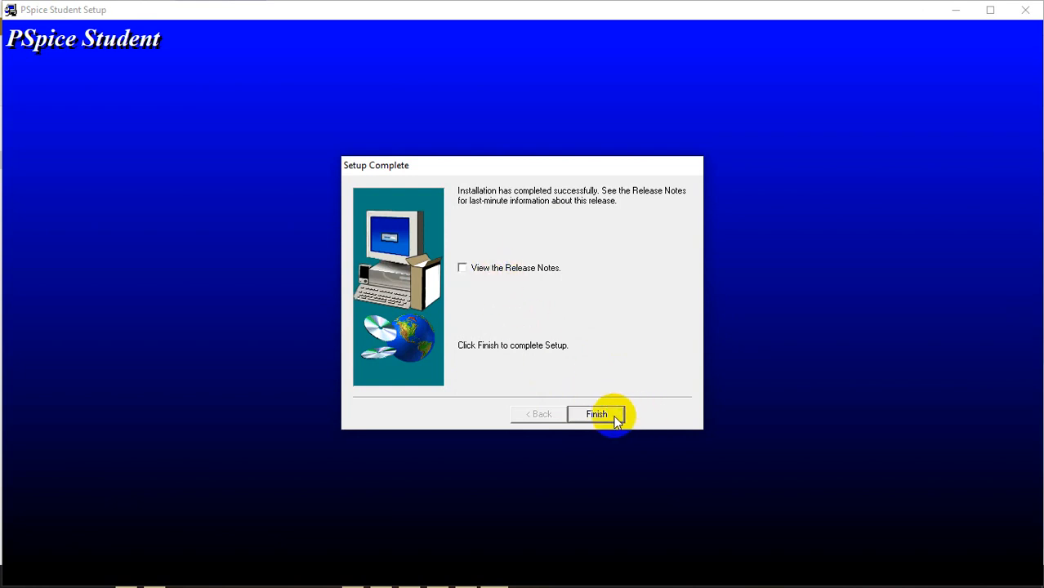
click(595, 414)
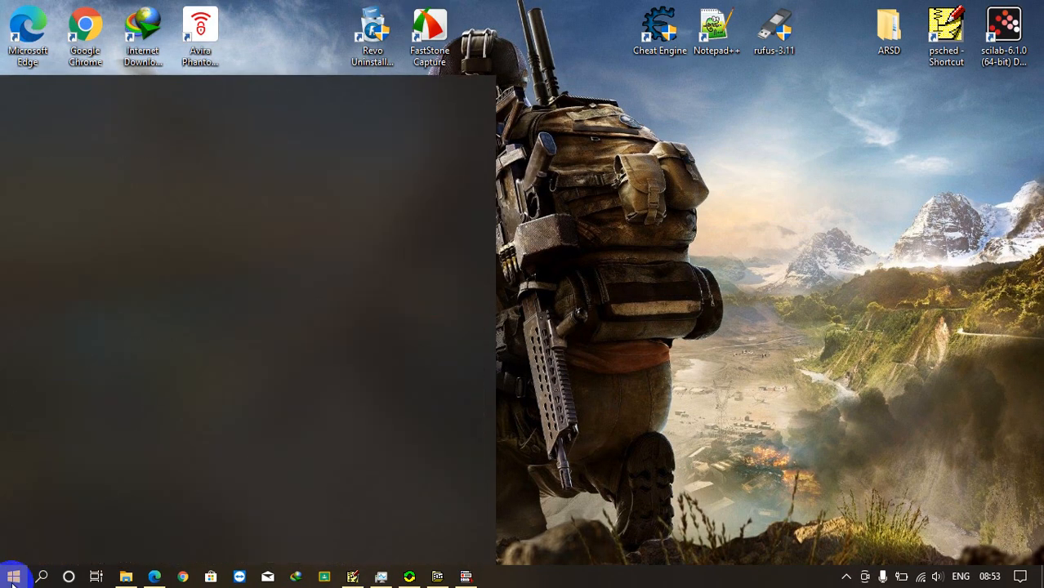
Open Start, scroll to P and expand the PSpice Student folder
click(10, 574)
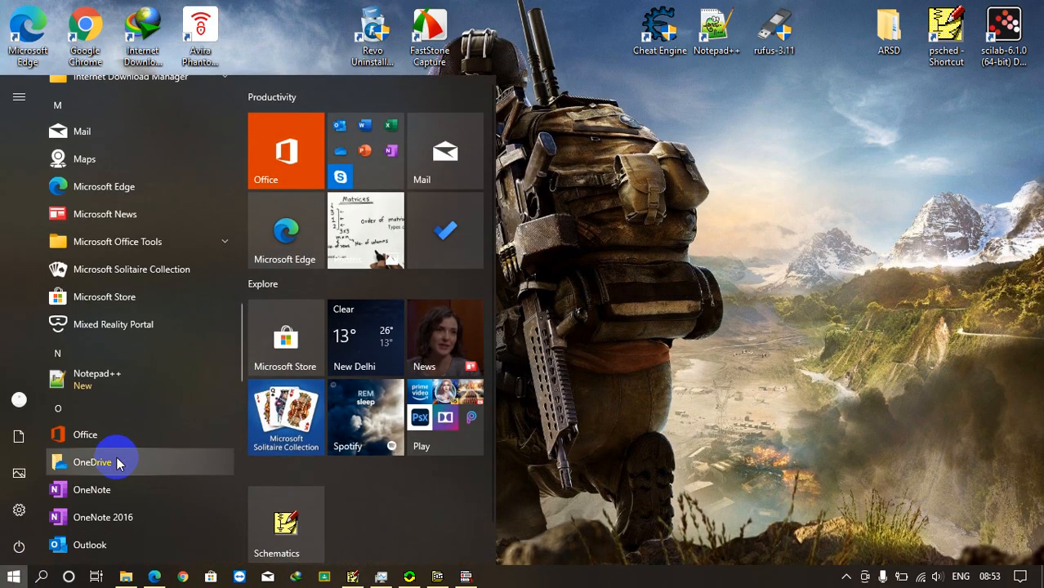
scroll(down, 3)
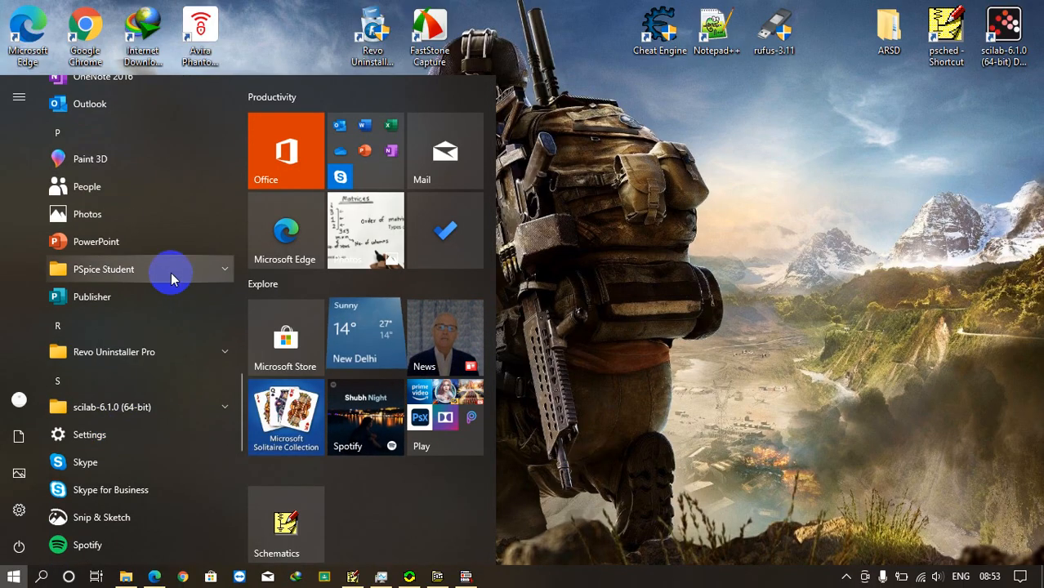
click(171, 269)
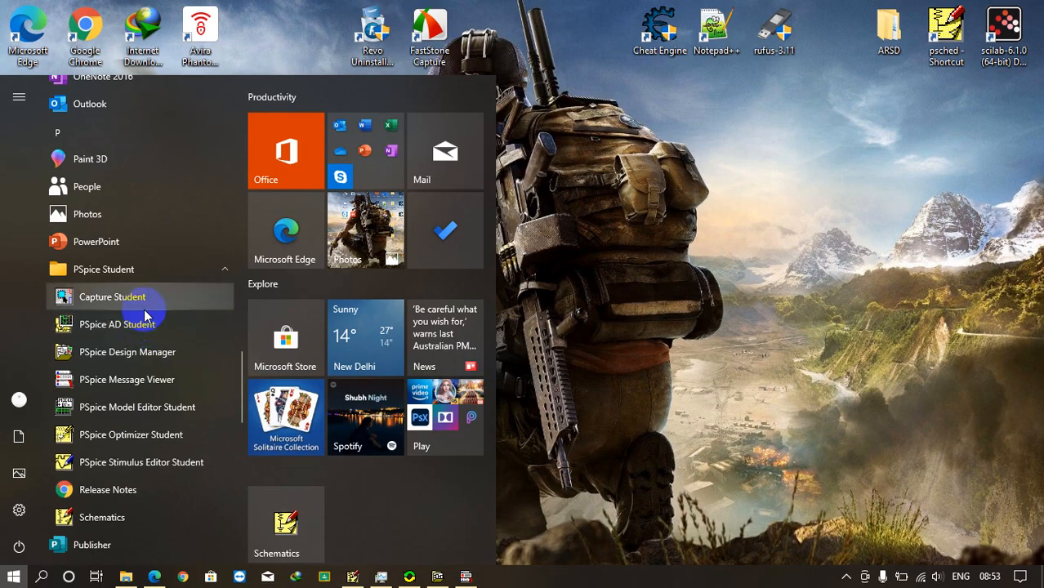
mouse_move(101, 526)
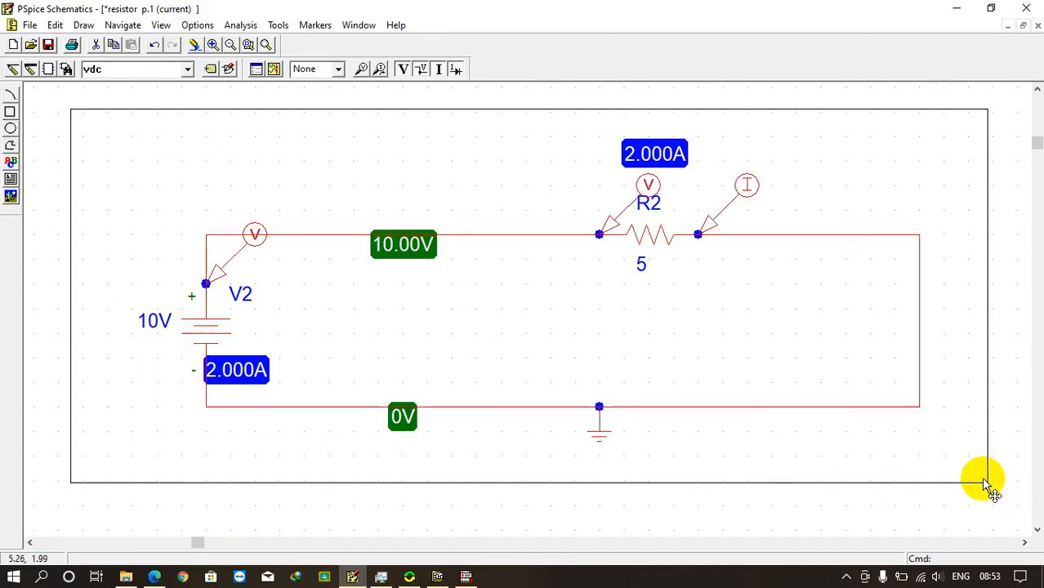
mouse_move(89, 24)
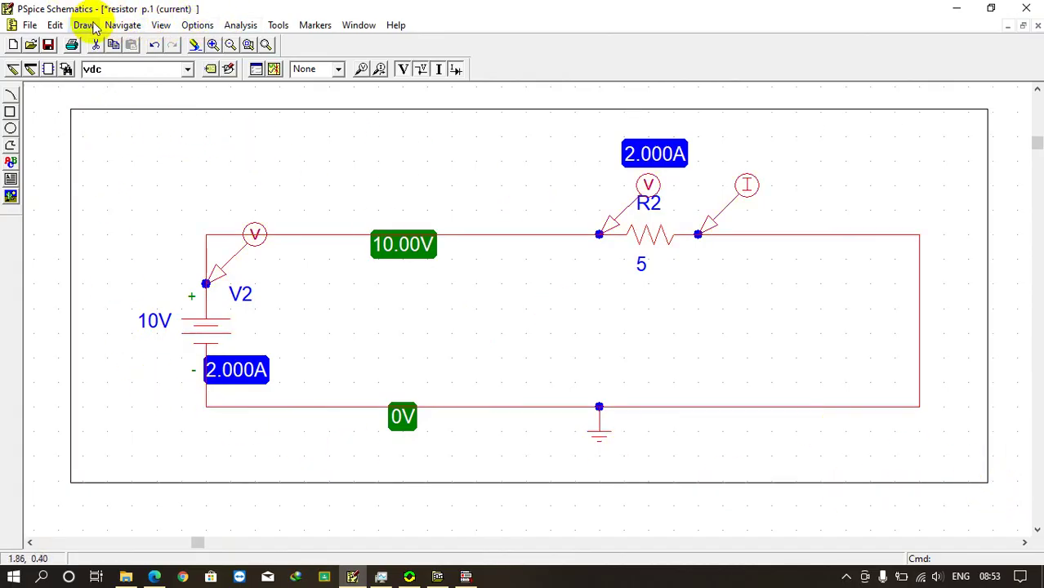
Select every part and wire of the old 10V, 5-ohm circuit and delete them
click(53, 25)
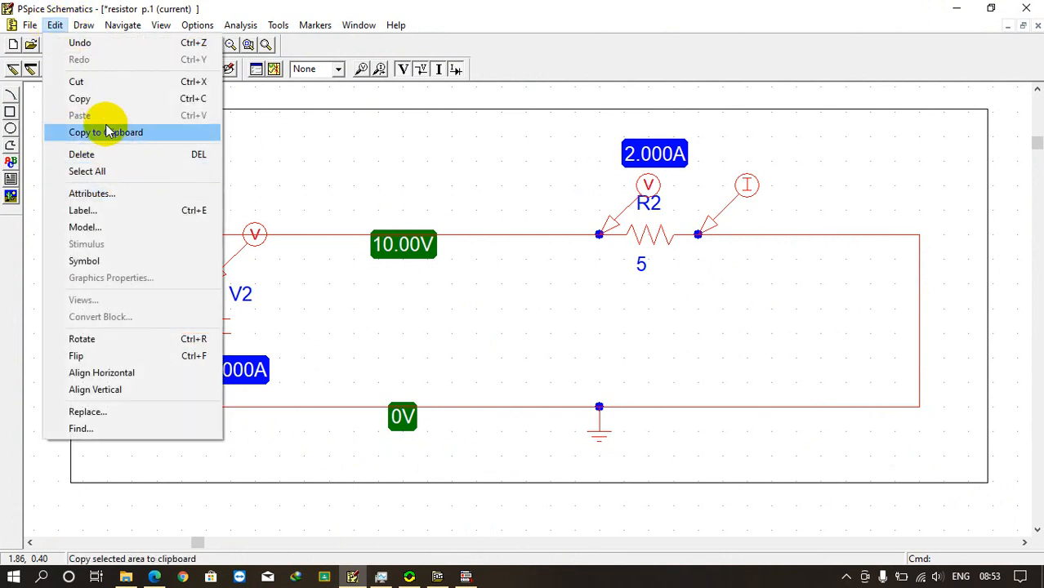
click(81, 154)
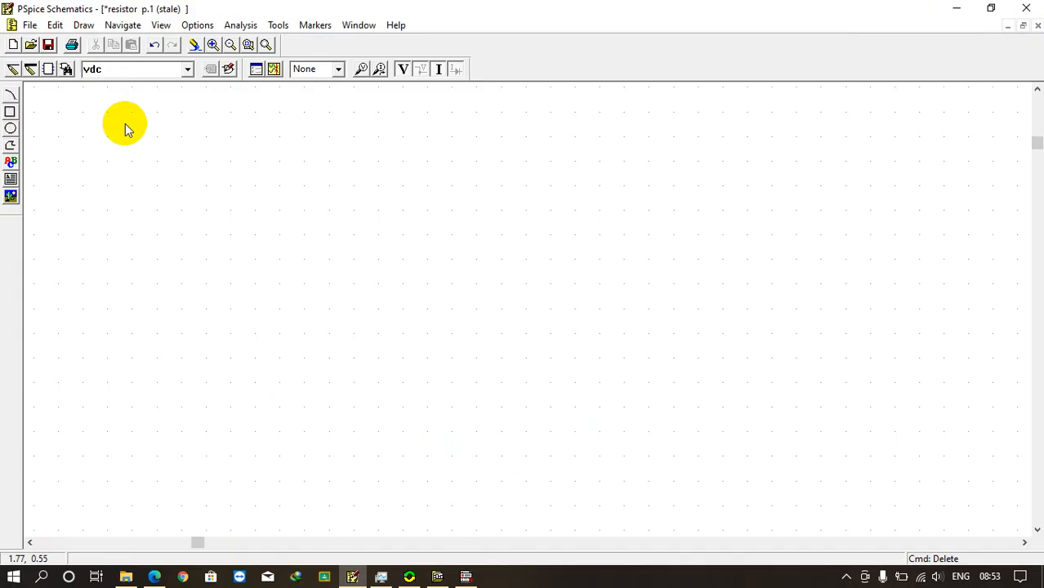
click(117, 68)
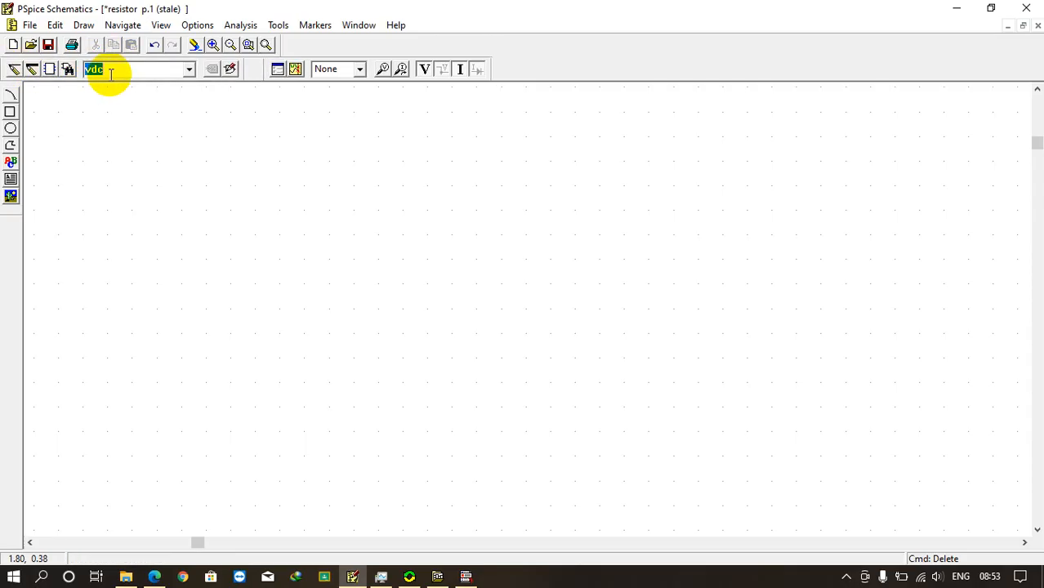
mouse_move(69, 67)
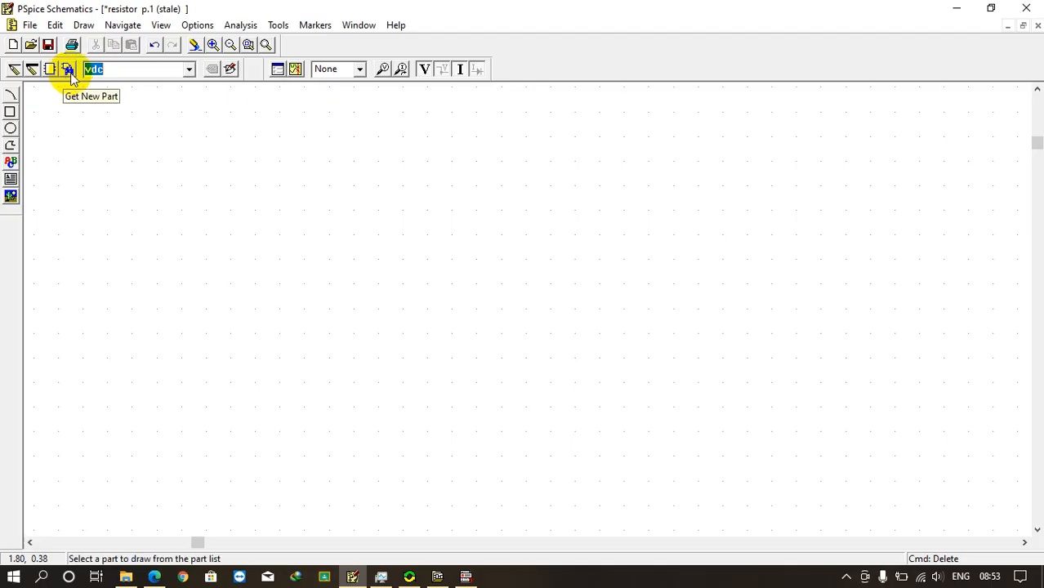
Place capacitor C1 (1n), then resistor R4 (1k) to its right
click(68, 68)
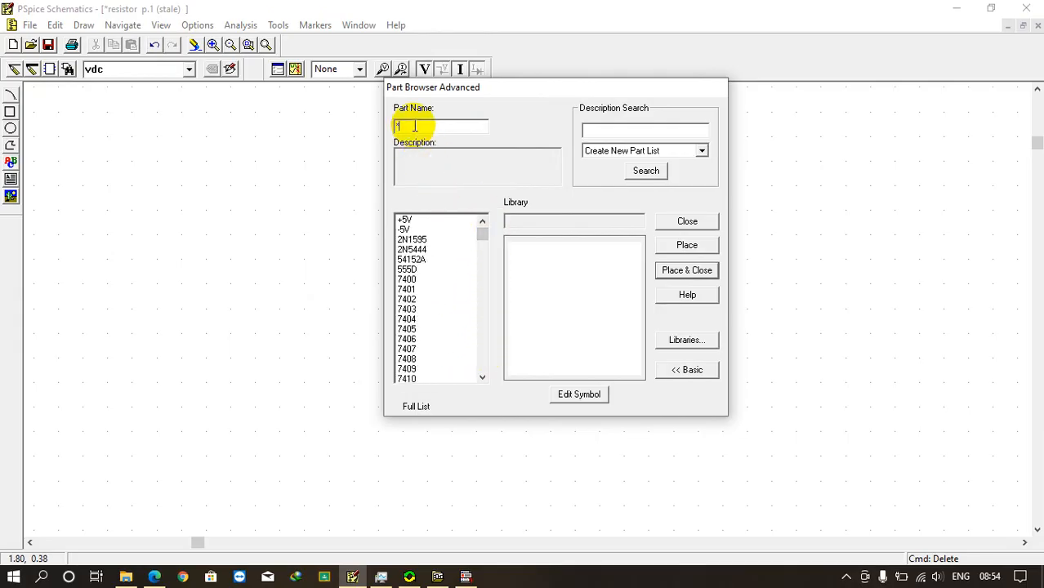
text(c)
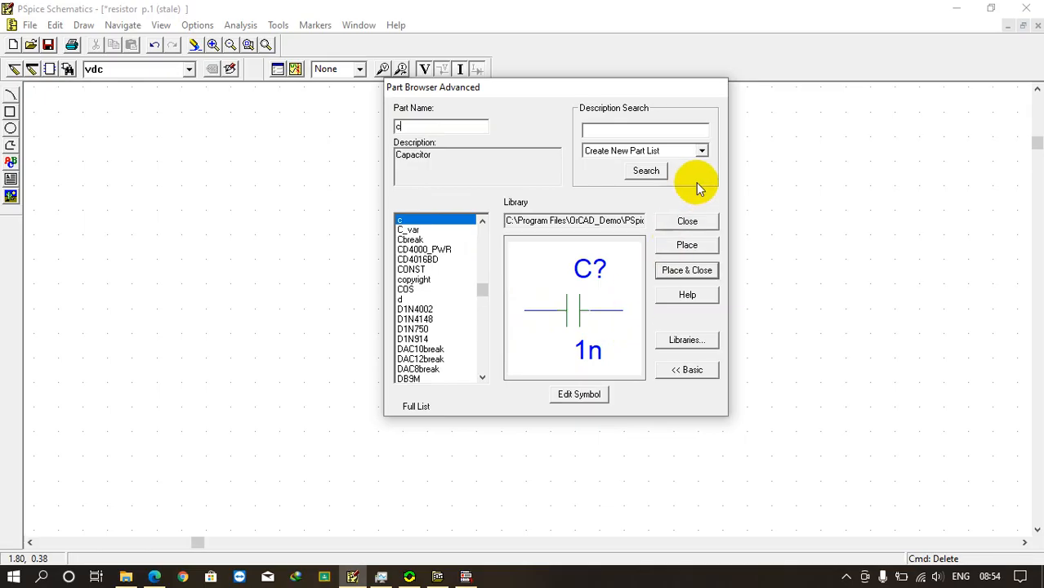
click(686, 269)
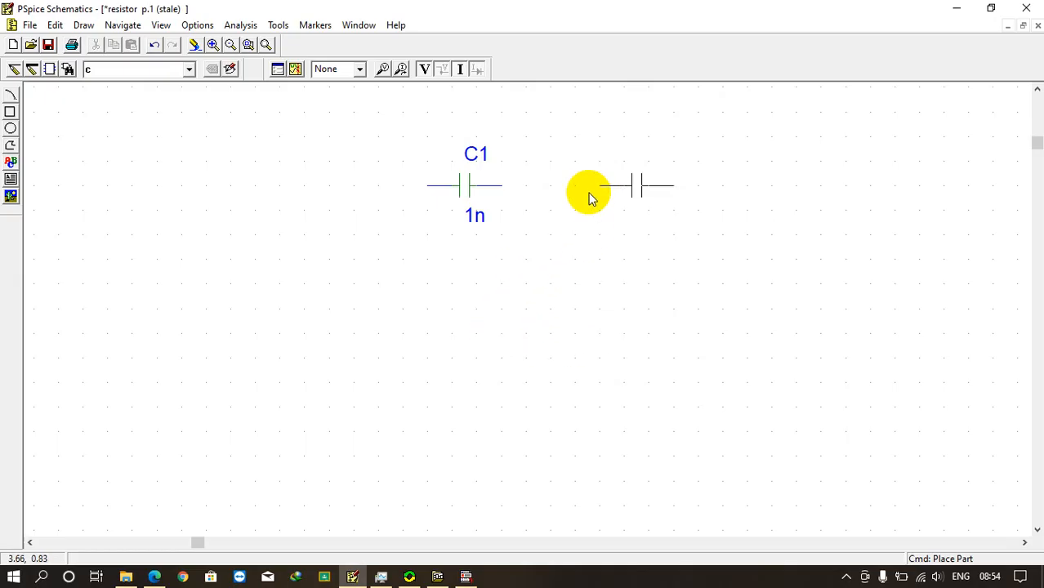
mouse_move(540, 355)
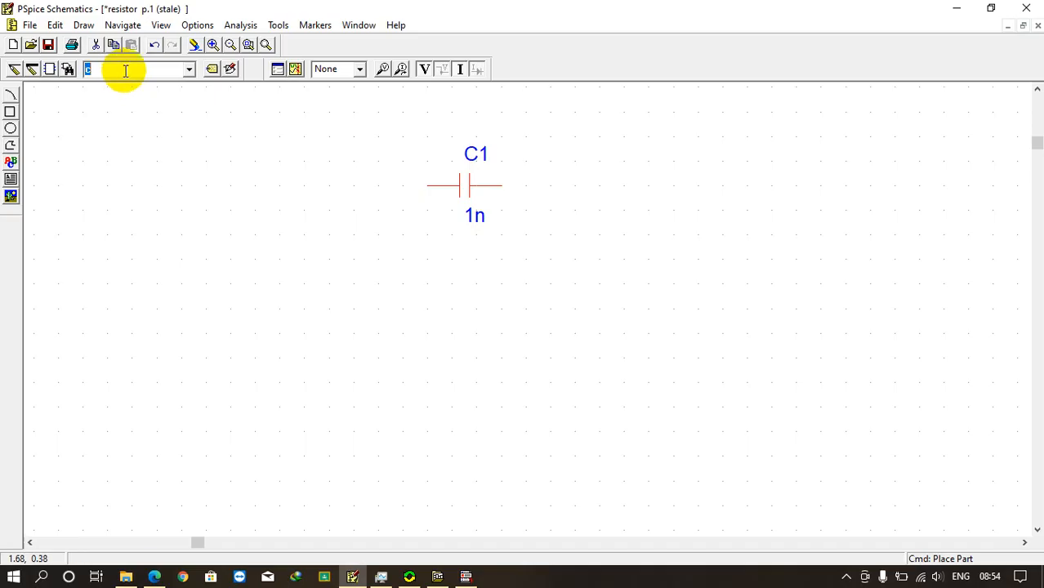
text(r)
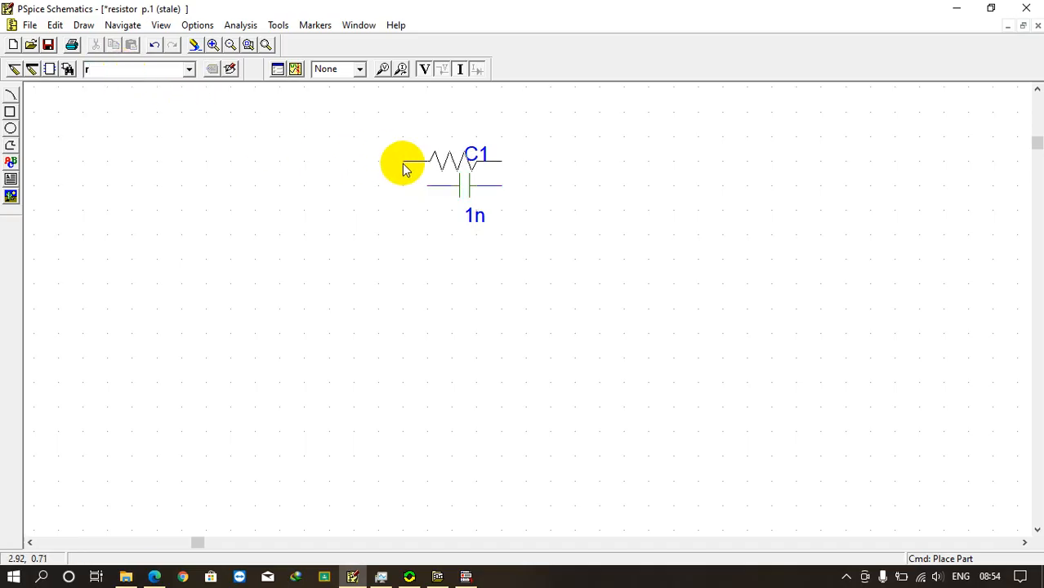
click(560, 284)
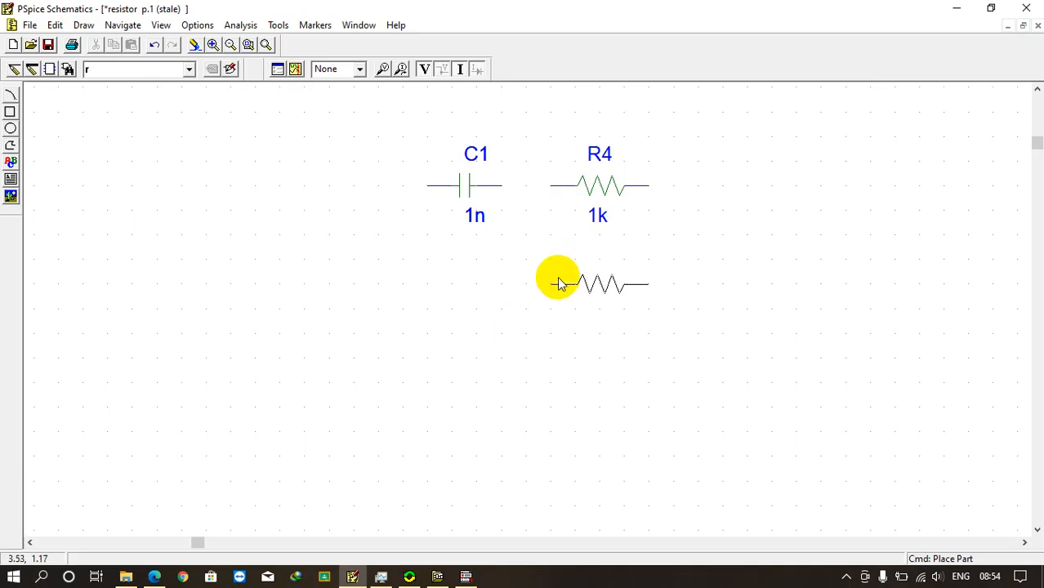
mouse_move(622, 296)
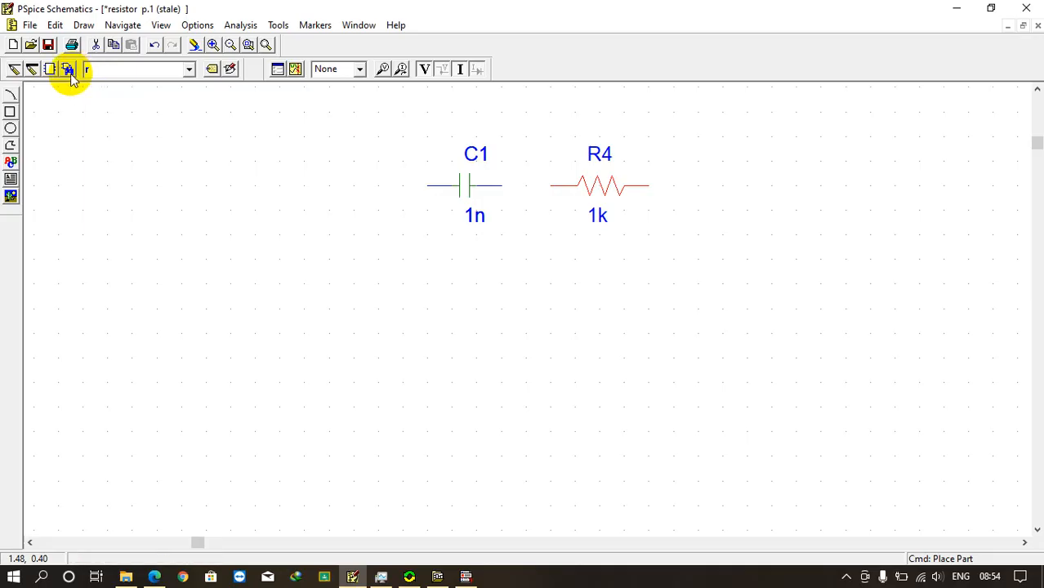
Place a VDC source V3 left of the capacitor, delete C1, and open R4's value
click(68, 68)
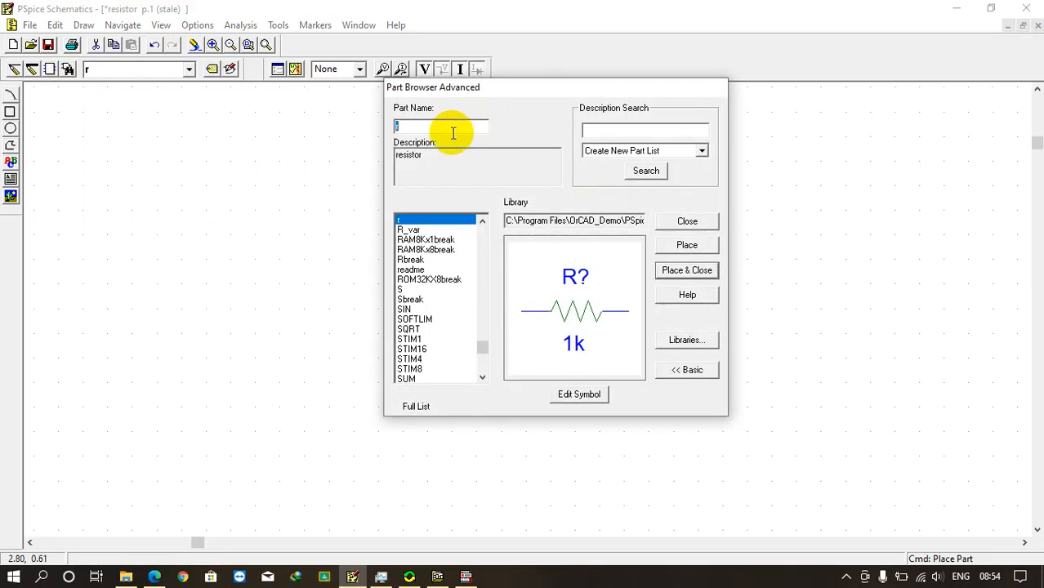
text(vdc)
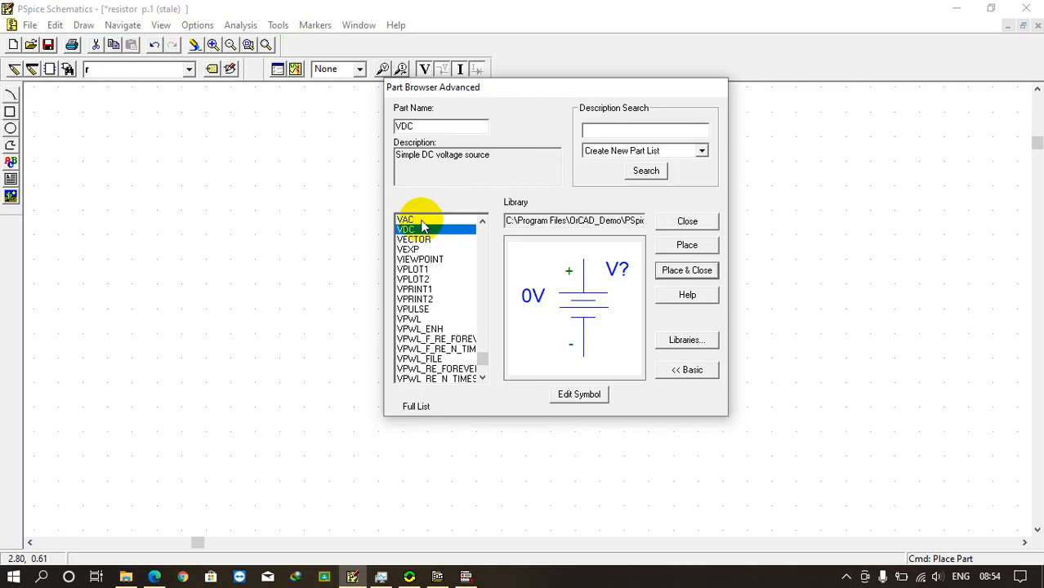
mouse_move(442, 235)
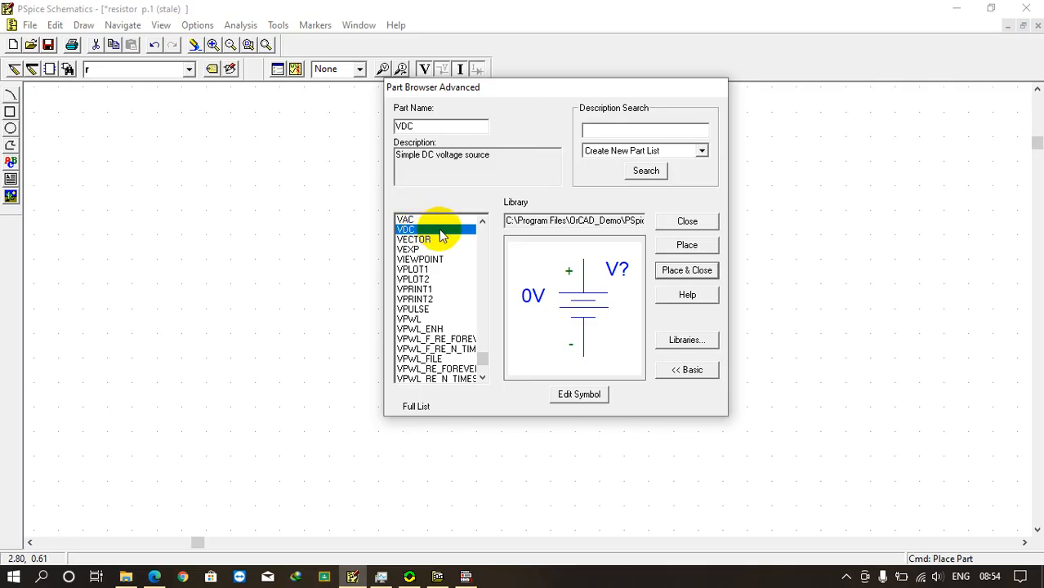
mouse_move(421, 228)
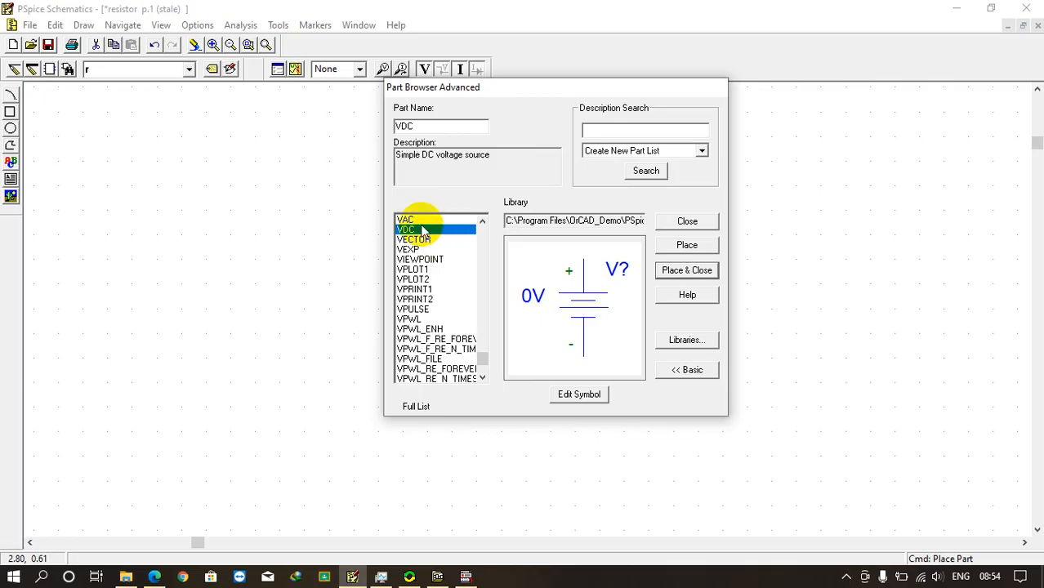
click(686, 270)
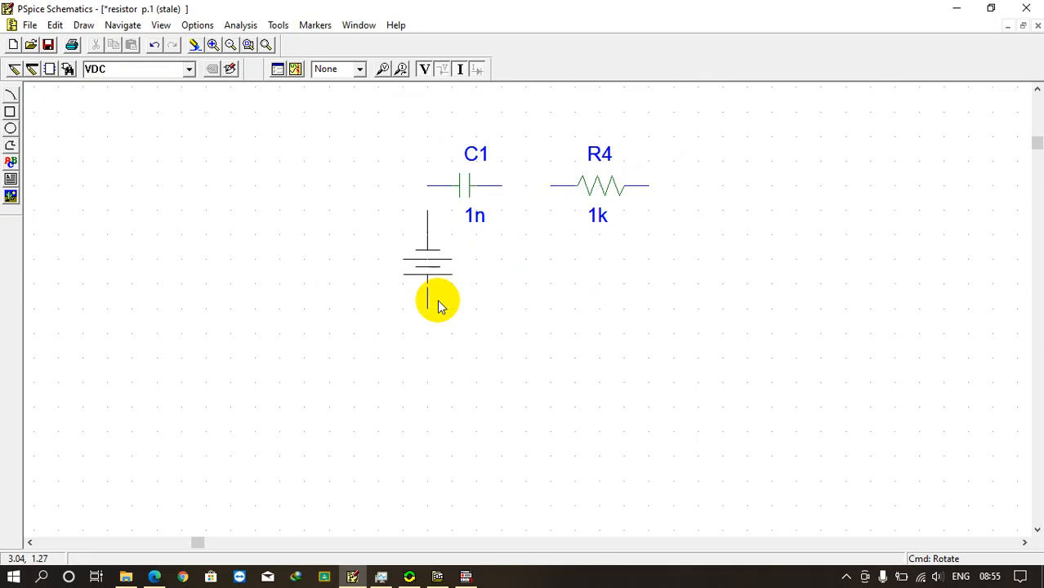
drag(427, 298, 305, 298)
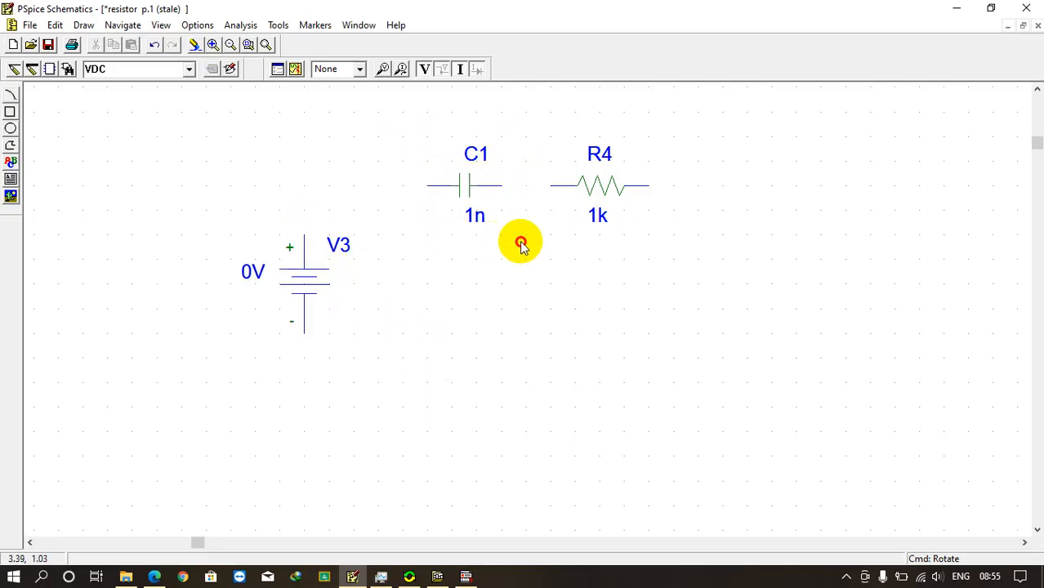
click(55, 24)
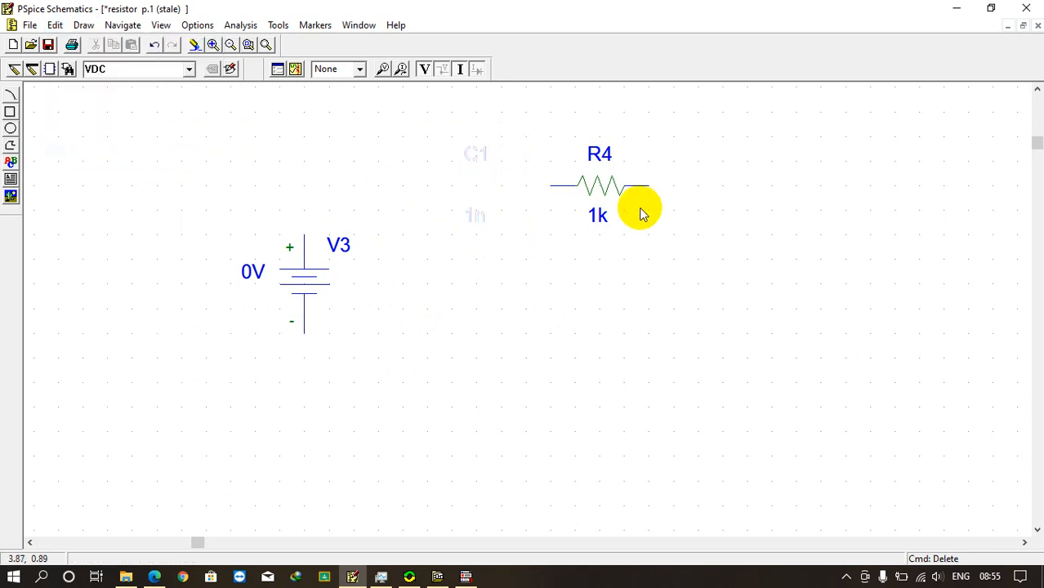
double_click(597, 215)
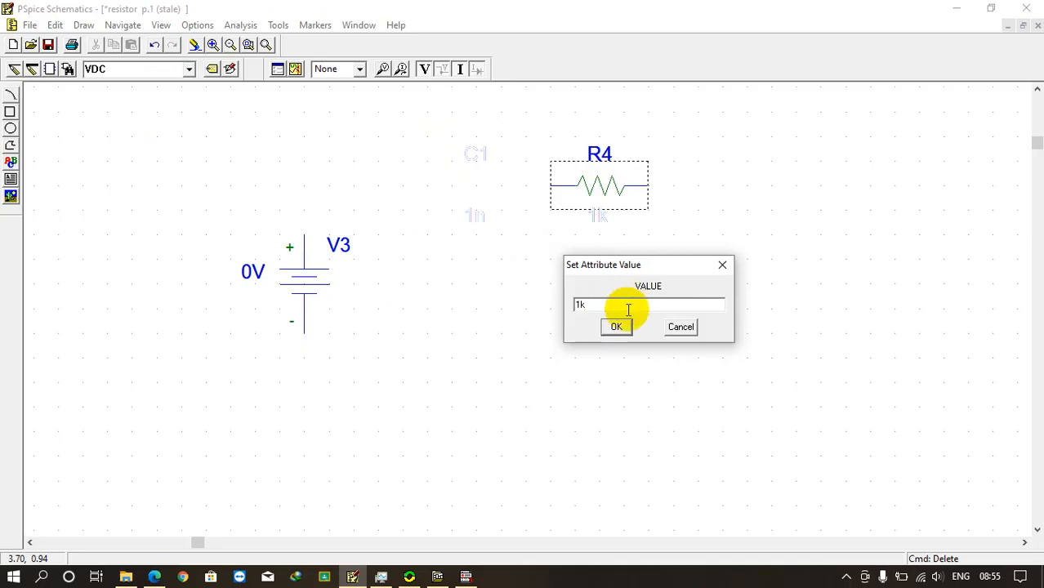
Change resistor R4's value from 1k to 5
key(ctrl+a)
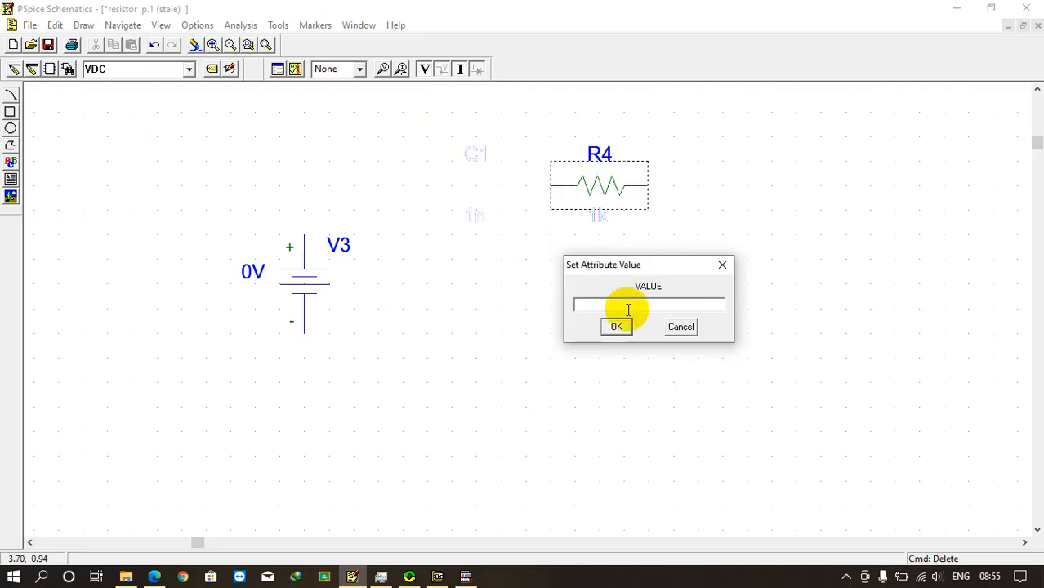
text(5)
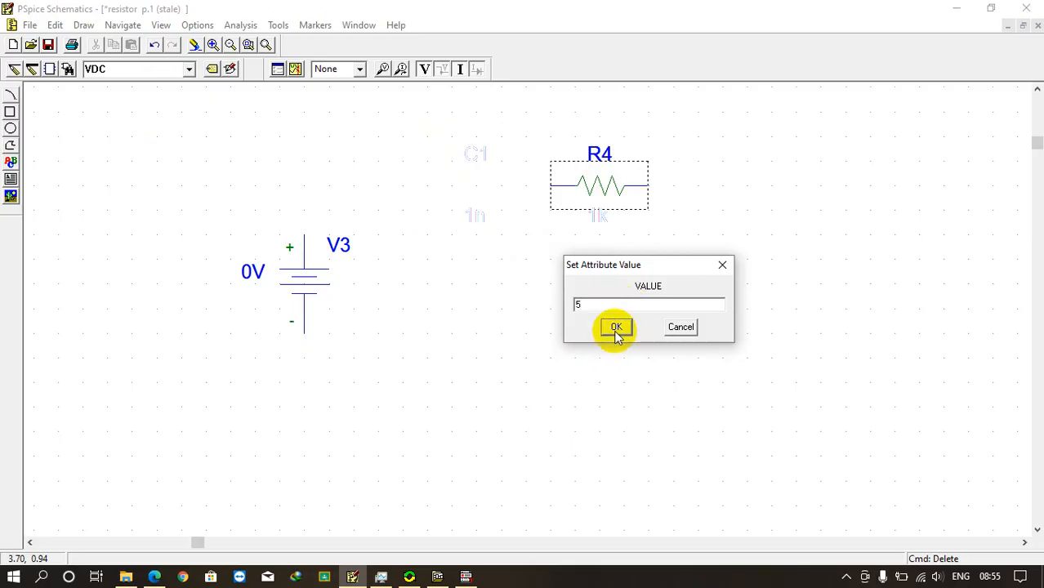
click(615, 327)
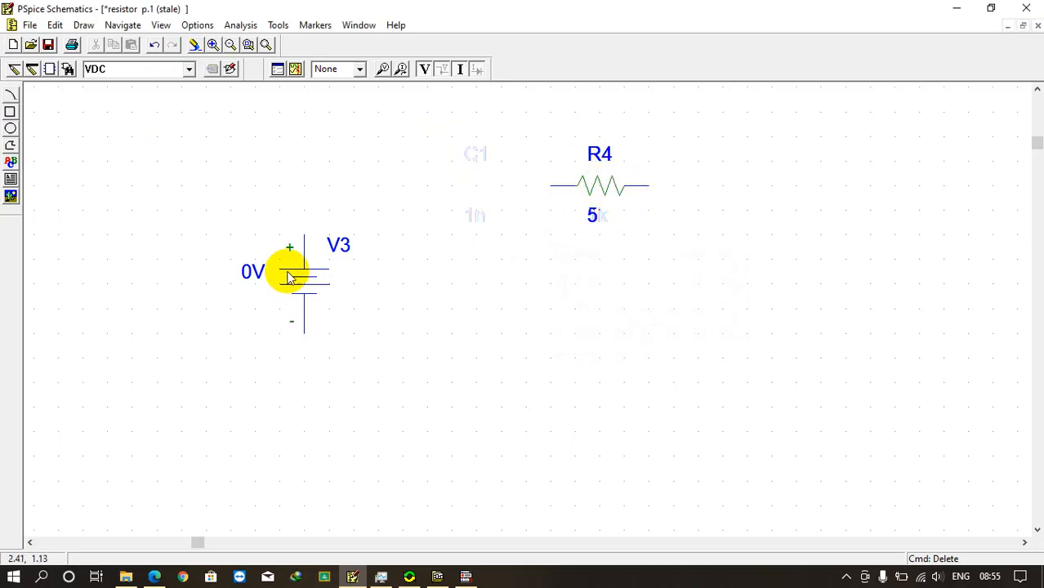
Set voltage source V3's DC value to 10V
double_click(289, 272)
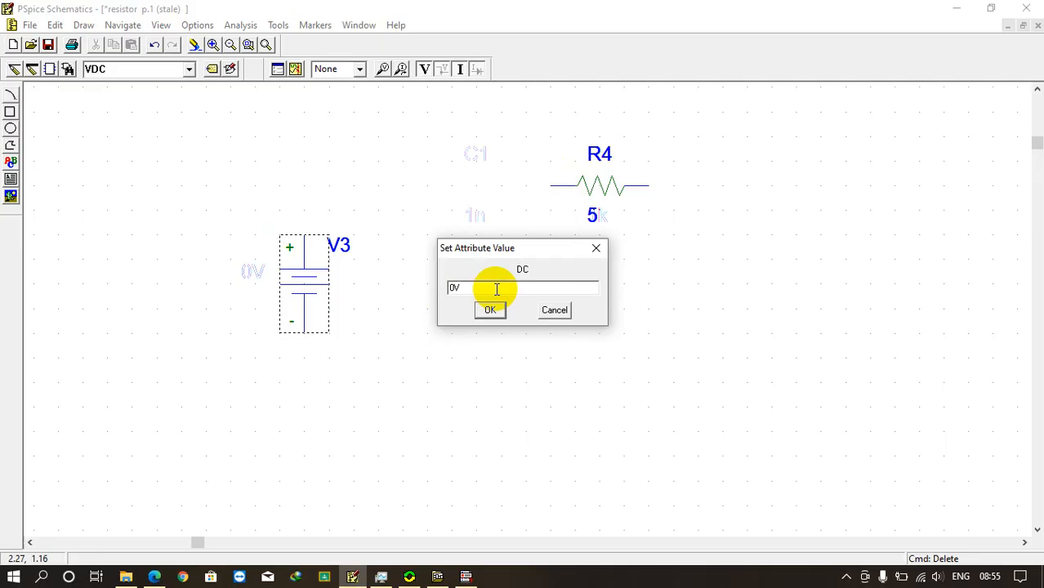
text(10)
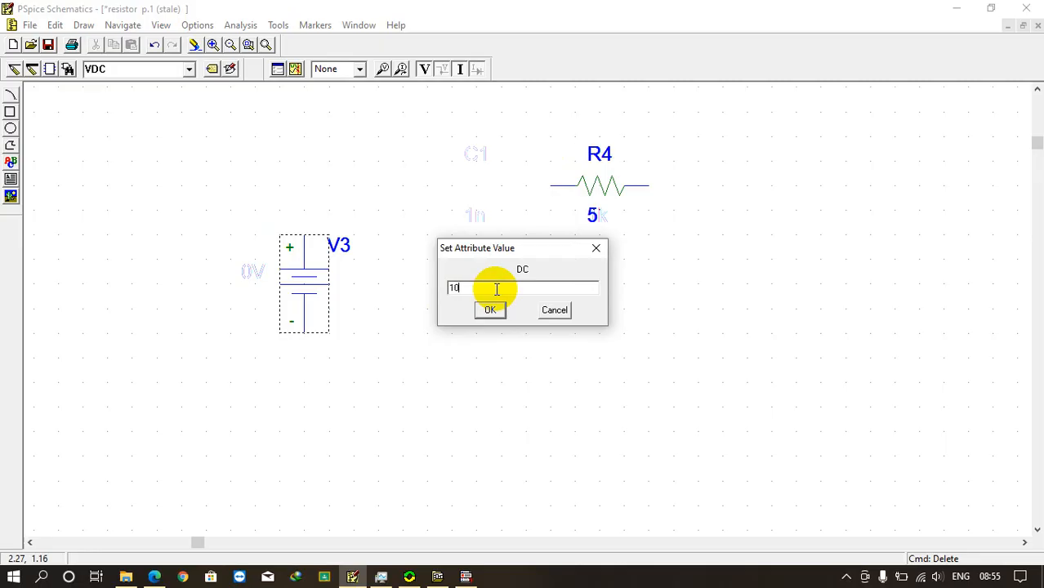
click(489, 309)
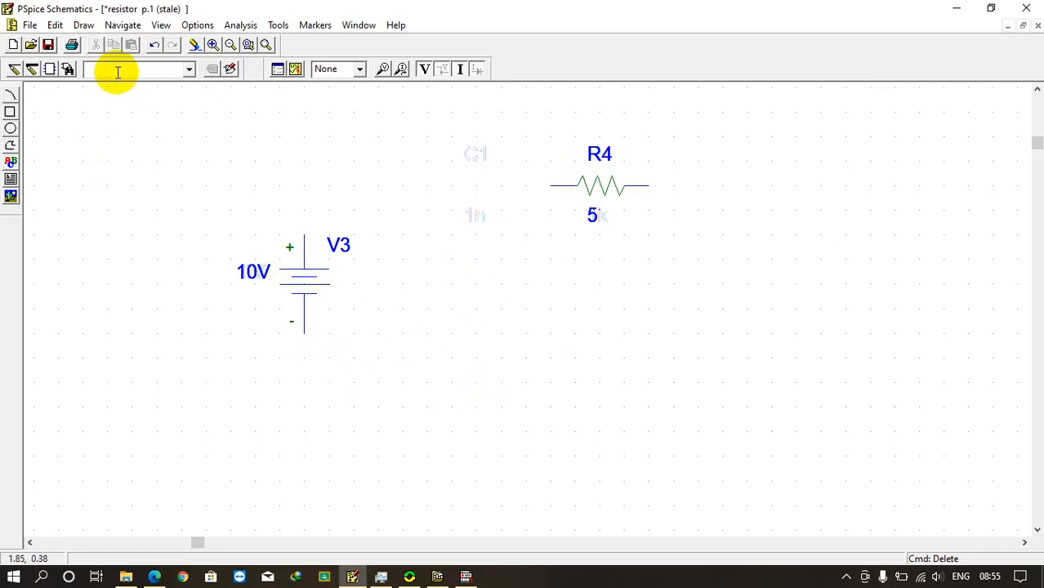
Search parts for 'G' and place the GND_EARTH ground symbol
click(70, 69)
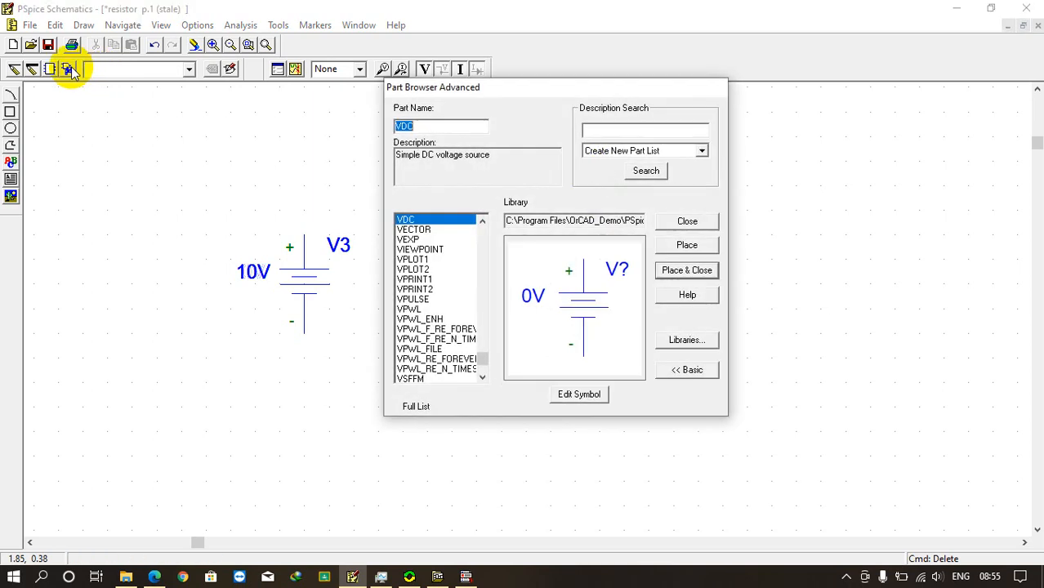
click(441, 126)
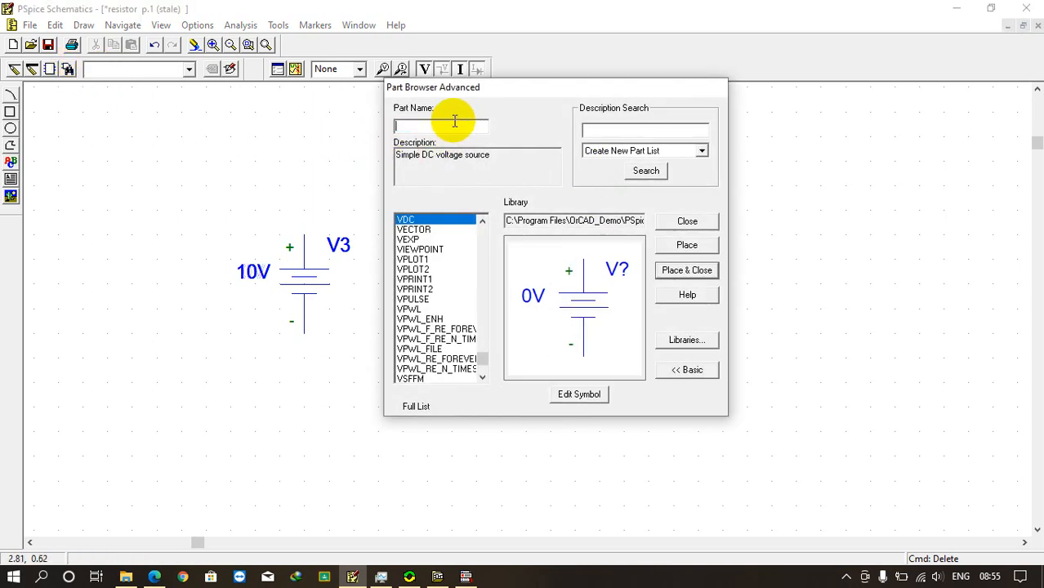
text(G)
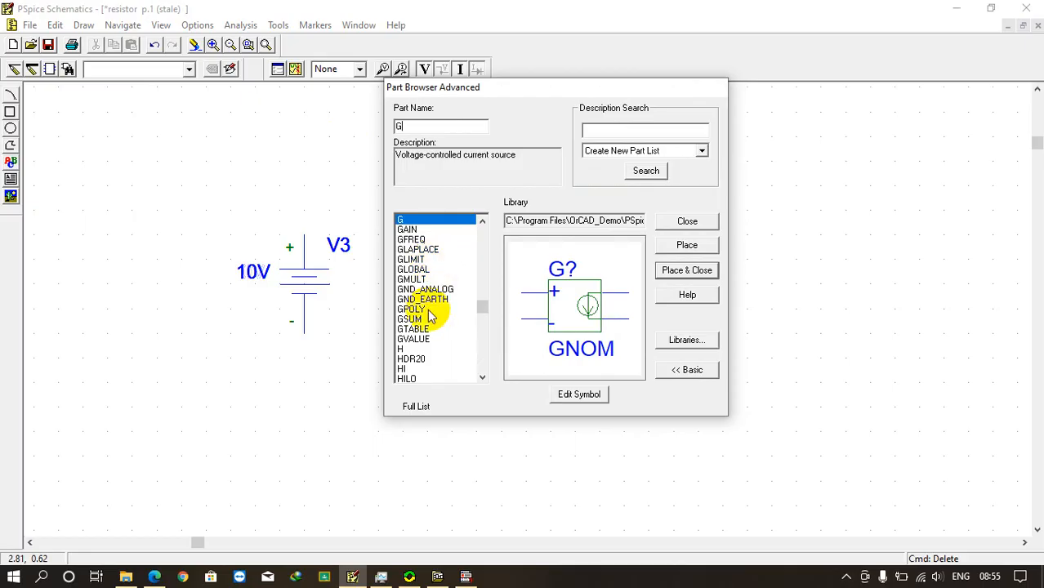
click(425, 289)
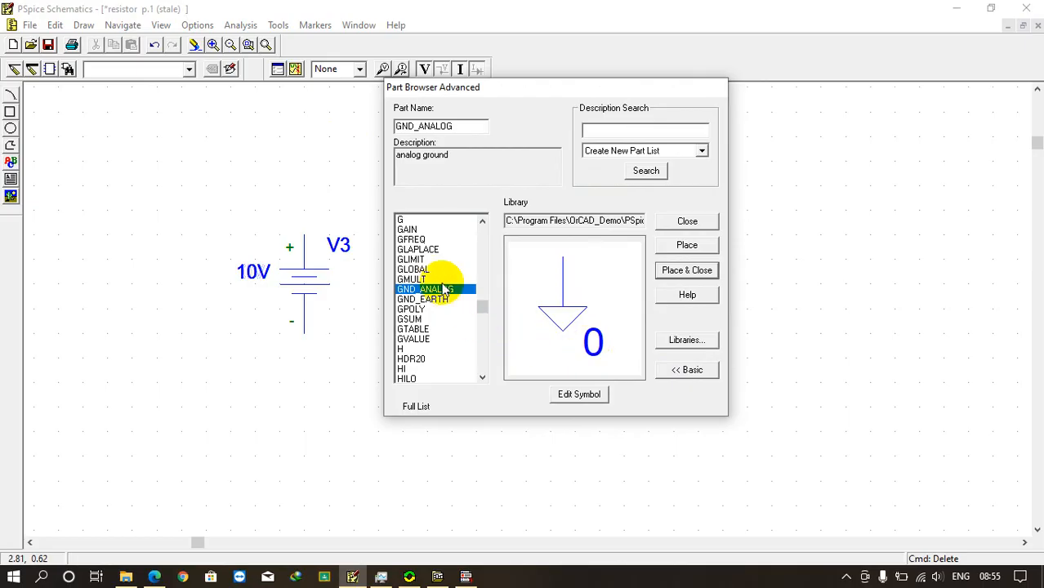
click(422, 299)
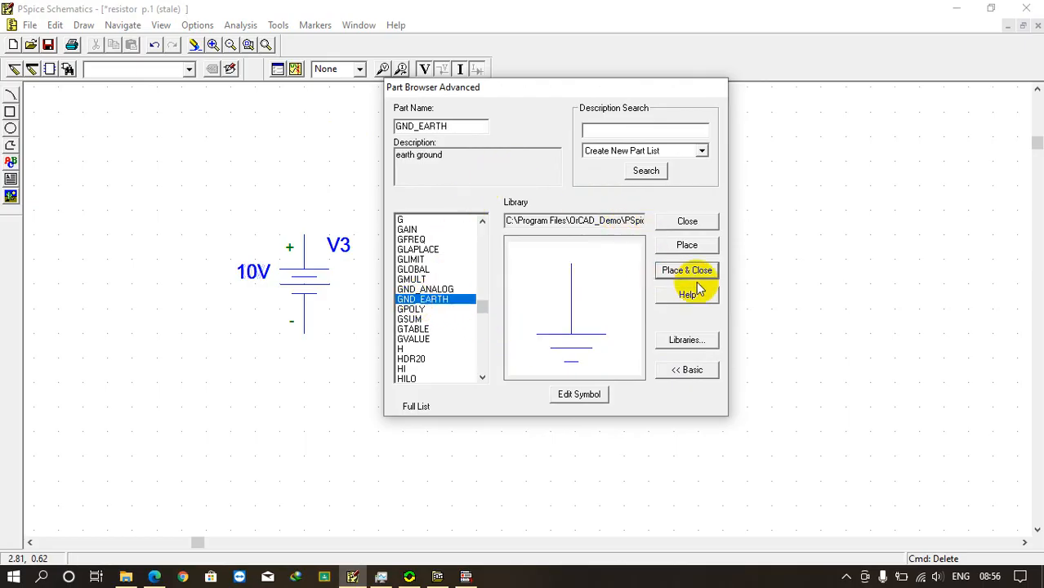
click(687, 269)
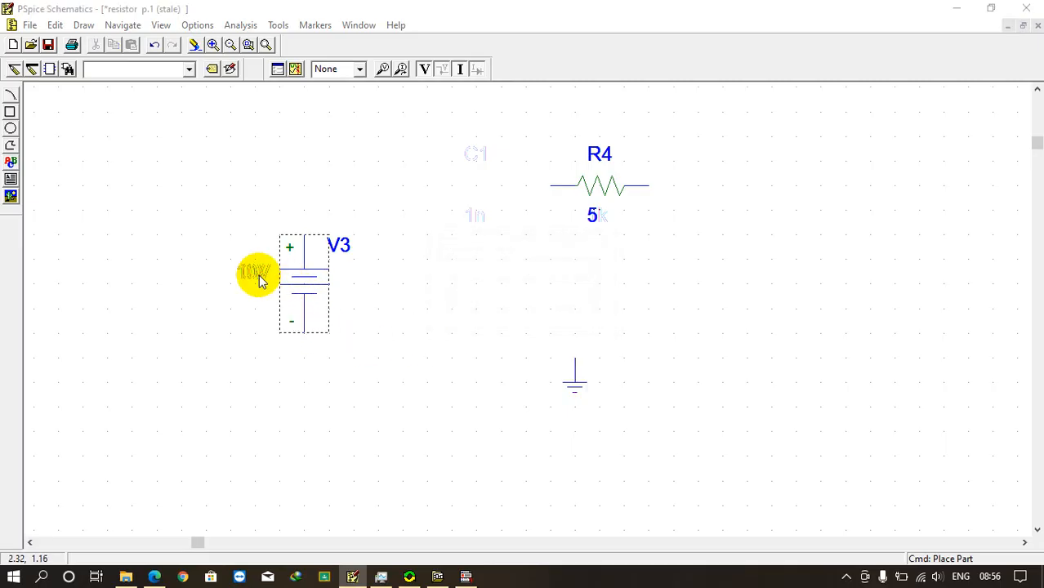
mouse_move(596, 215)
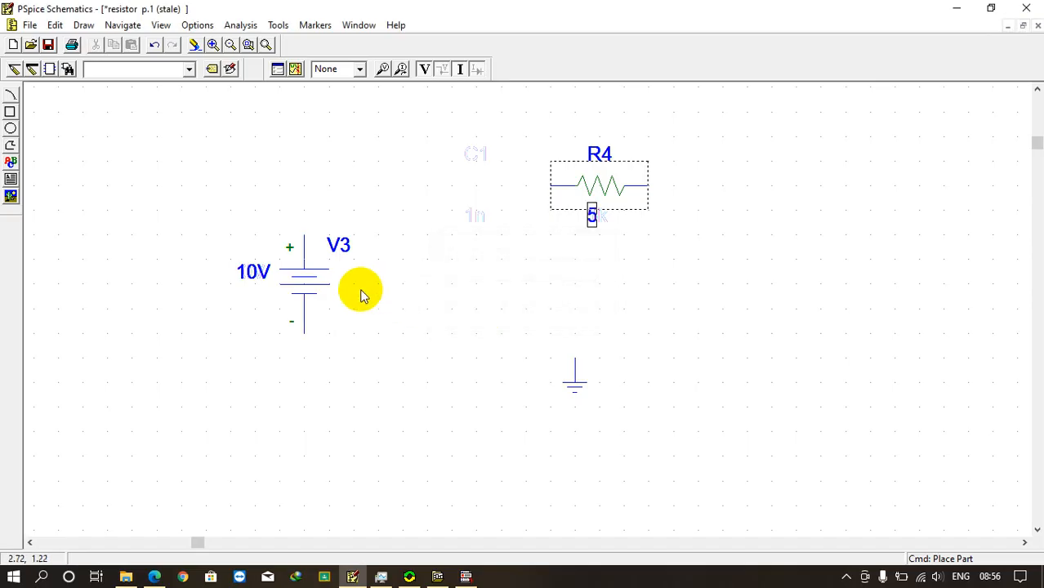
Change the reference designators V3 to V1 and R4 to R1
double_click(336, 244)
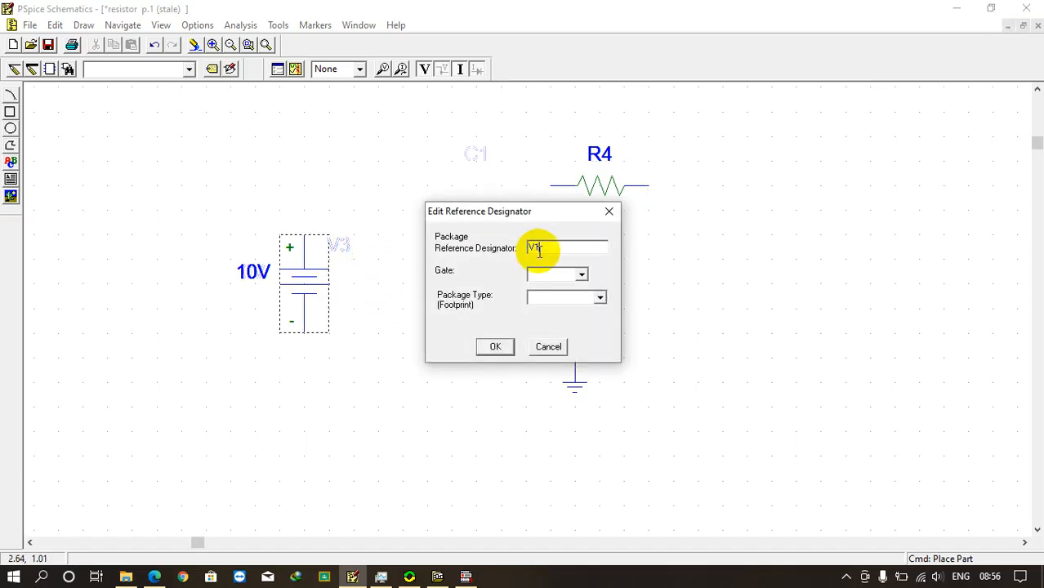
click(494, 346)
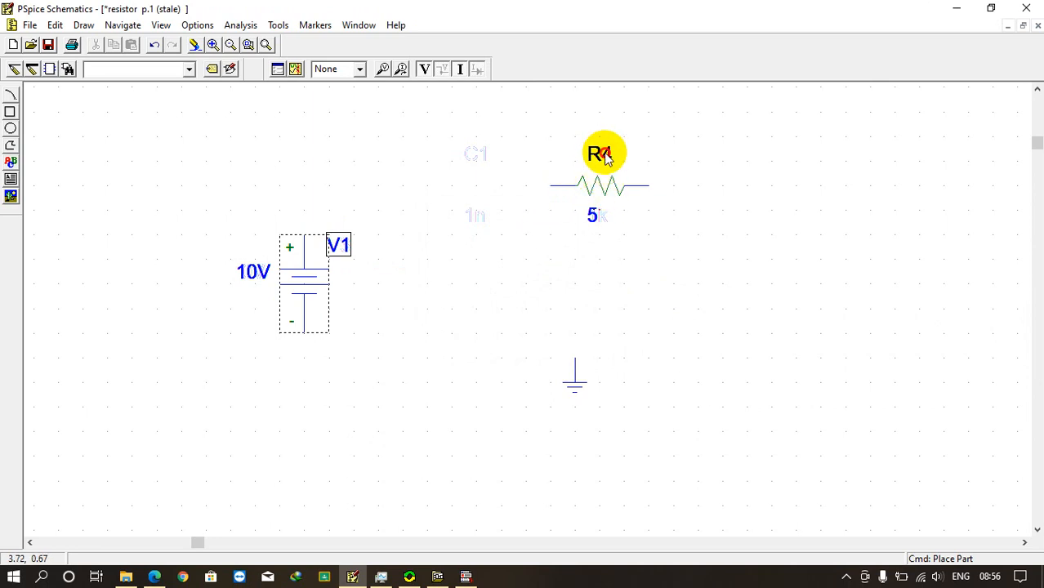
double_click(597, 154)
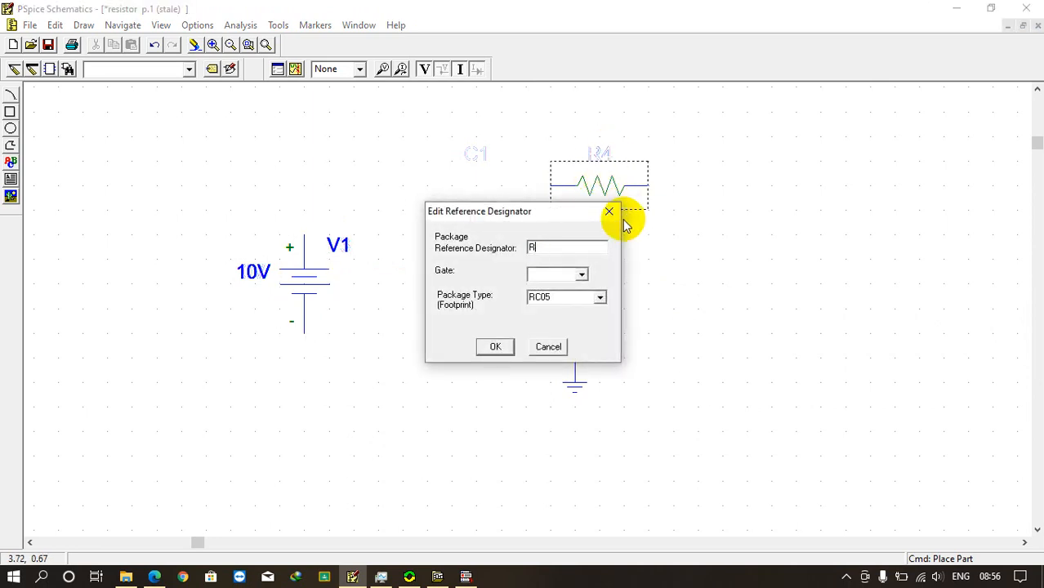
click(494, 346)
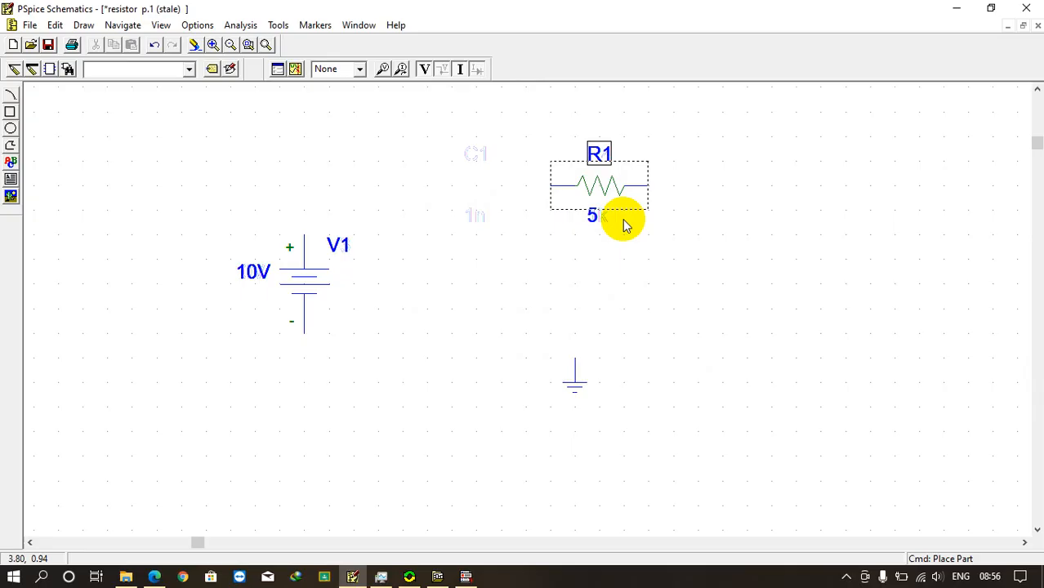
click(470, 340)
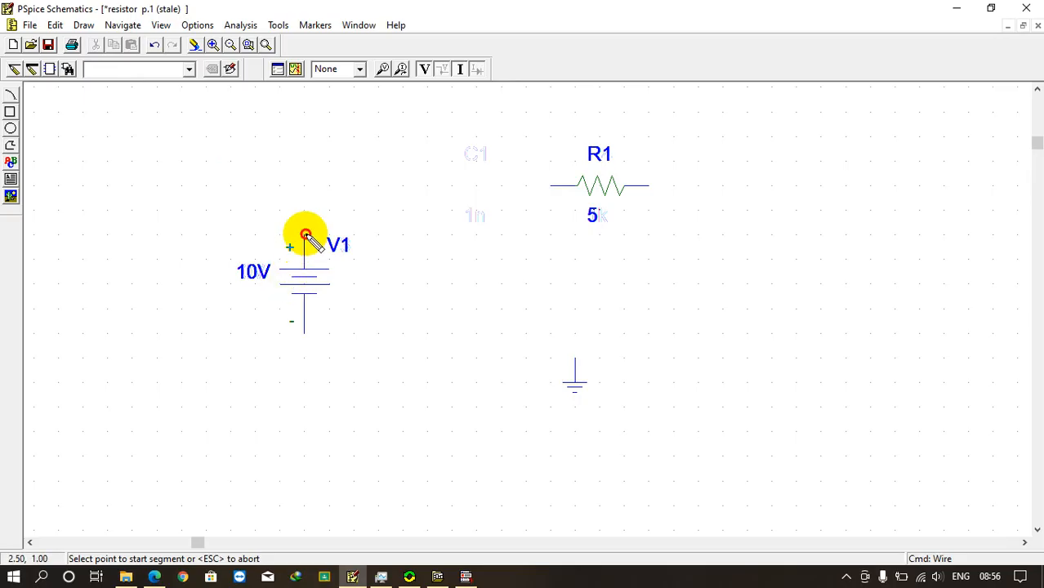
Wire V1's + terminal up and across to R1, then start a wire at R1's right end
click(304, 234)
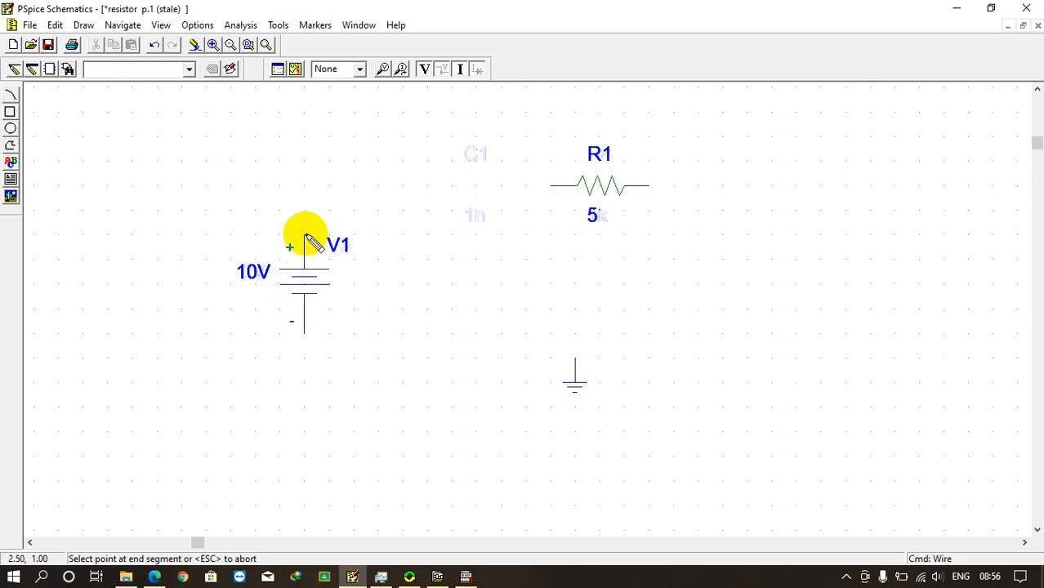
drag(304, 245, 317, 193)
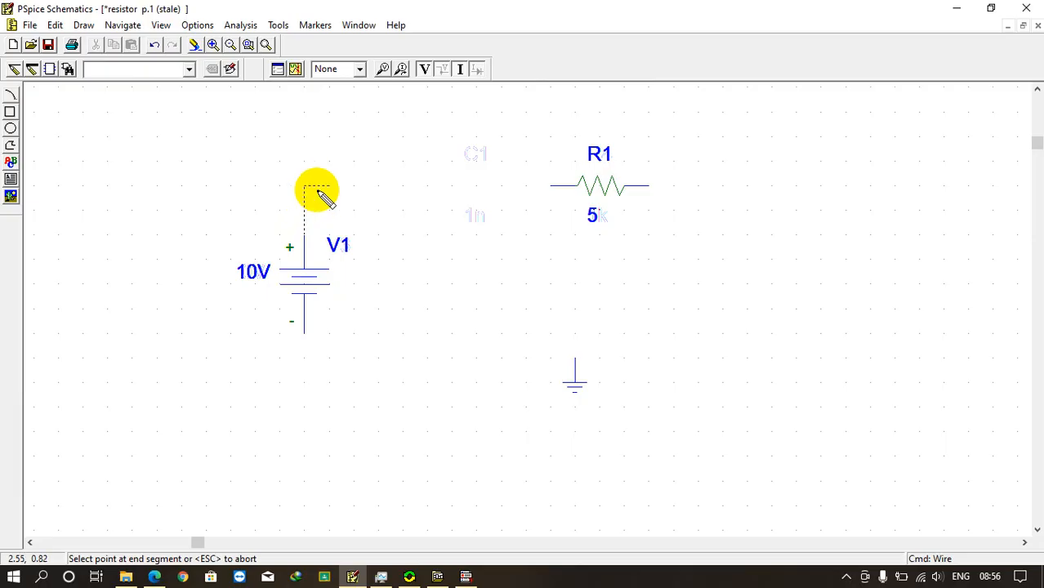
click(550, 189)
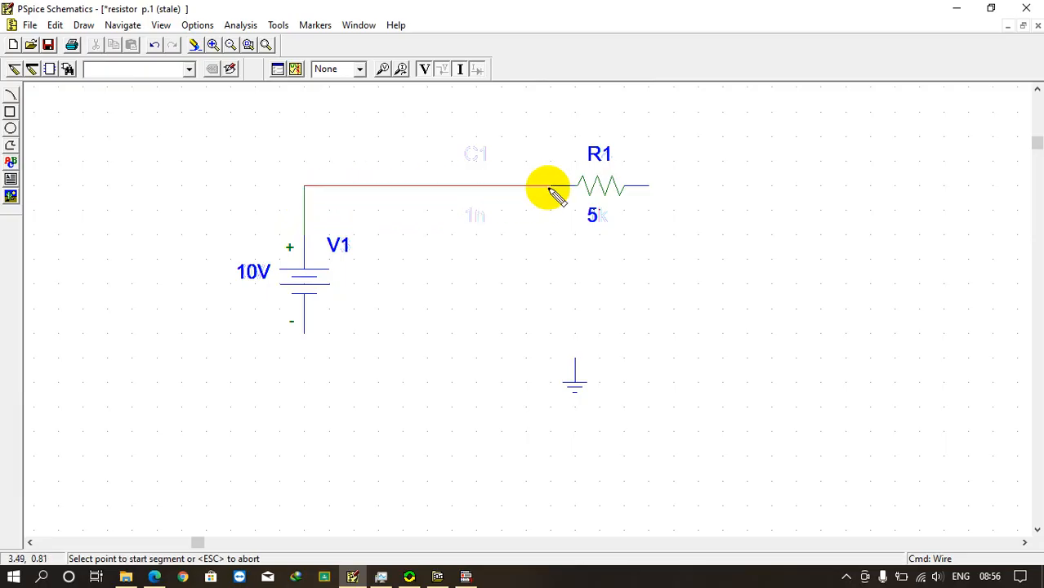
mouse_move(650, 186)
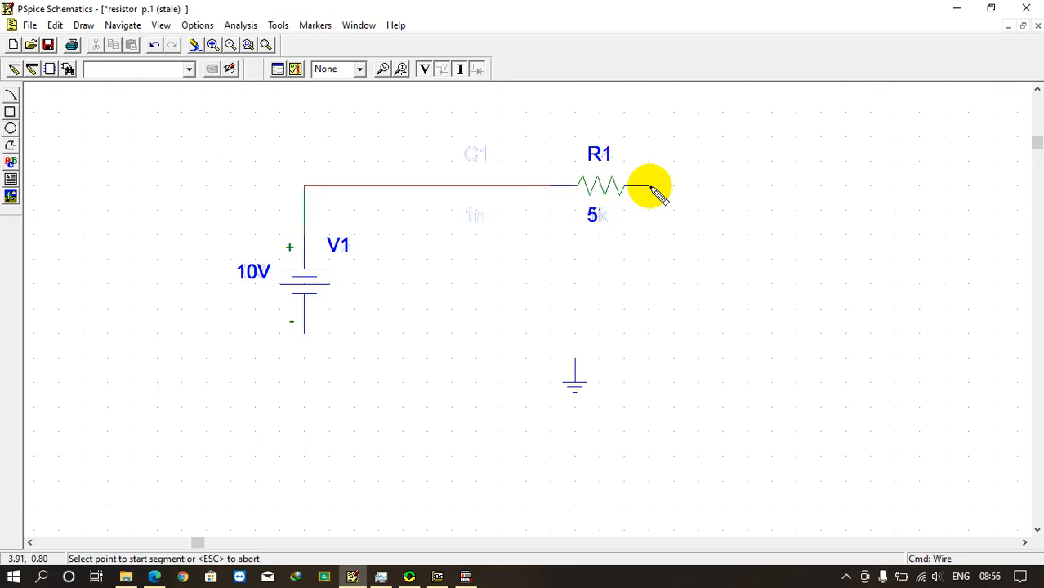
click(641, 188)
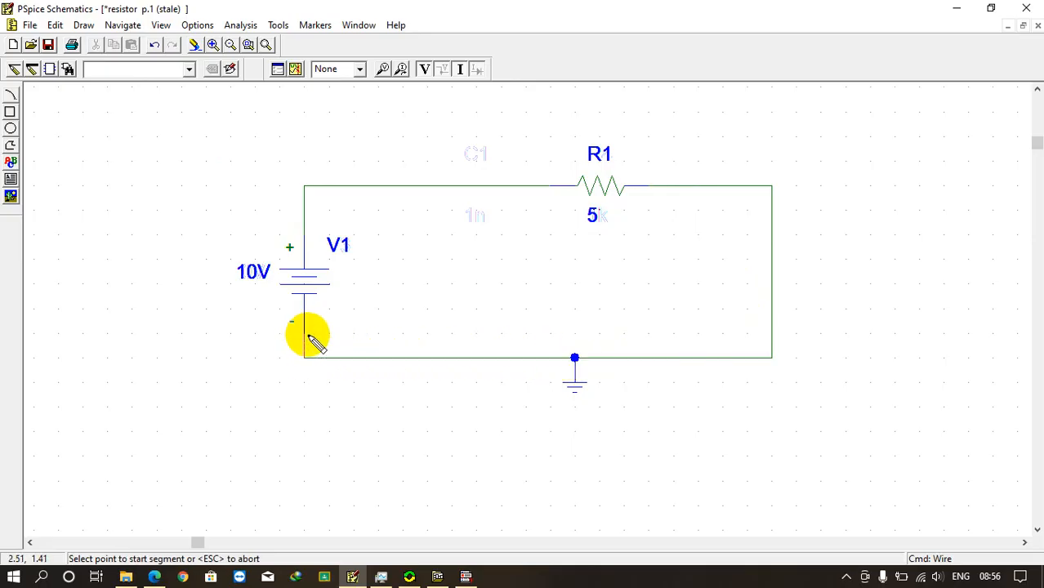
mouse_move(638, 211)
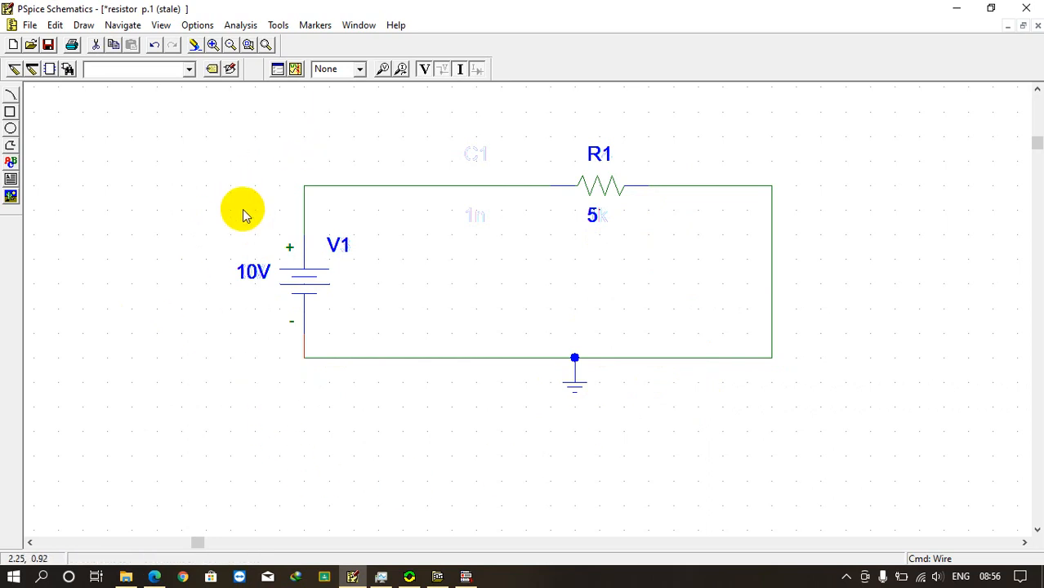
mouse_move(474, 143)
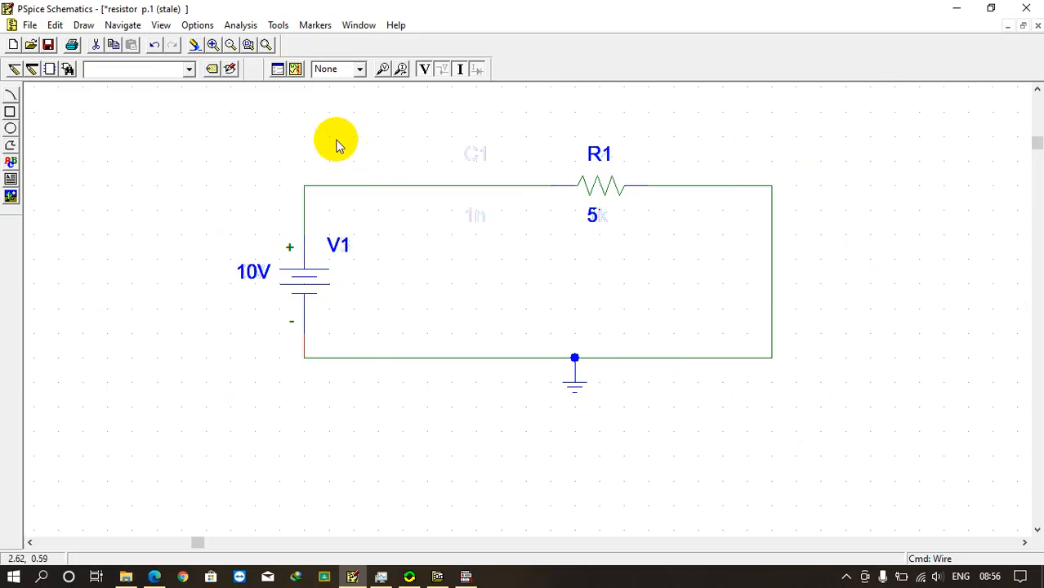
mouse_move(335, 123)
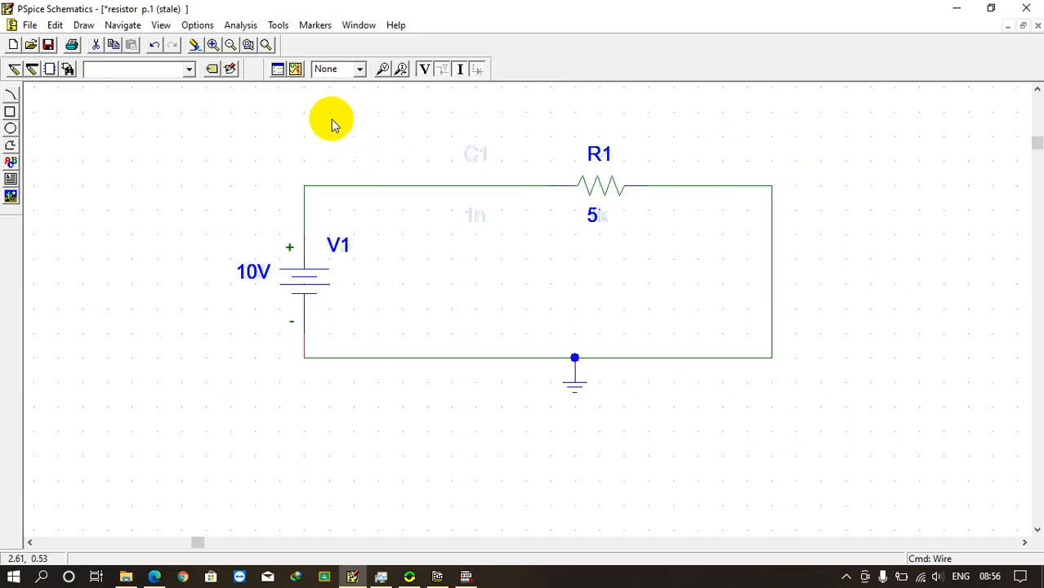
mouse_move(360, 24)
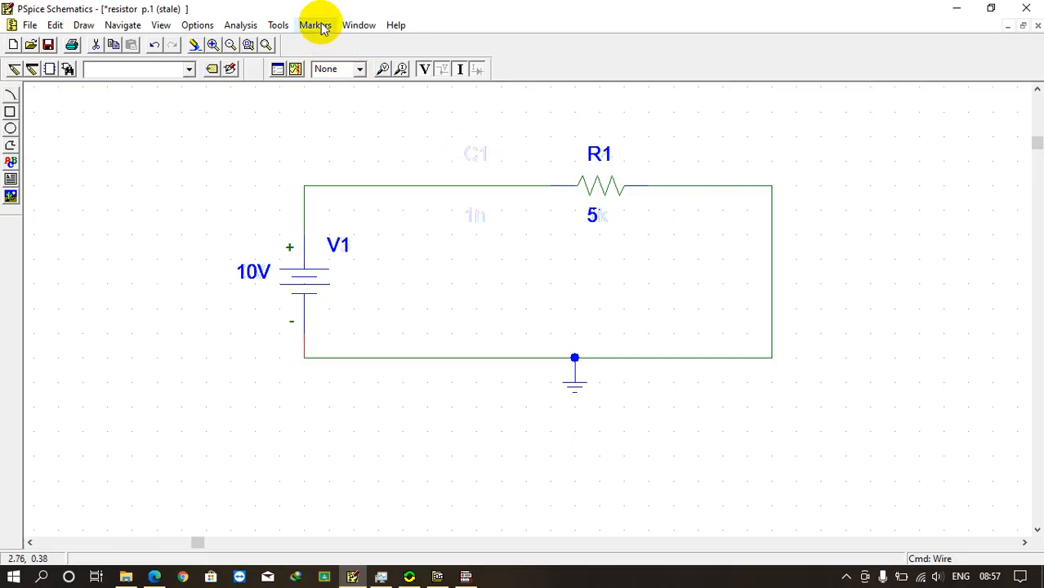
Add voltage markers on V1+ and R1's left pin, and a current marker on R1's right pin
click(334, 24)
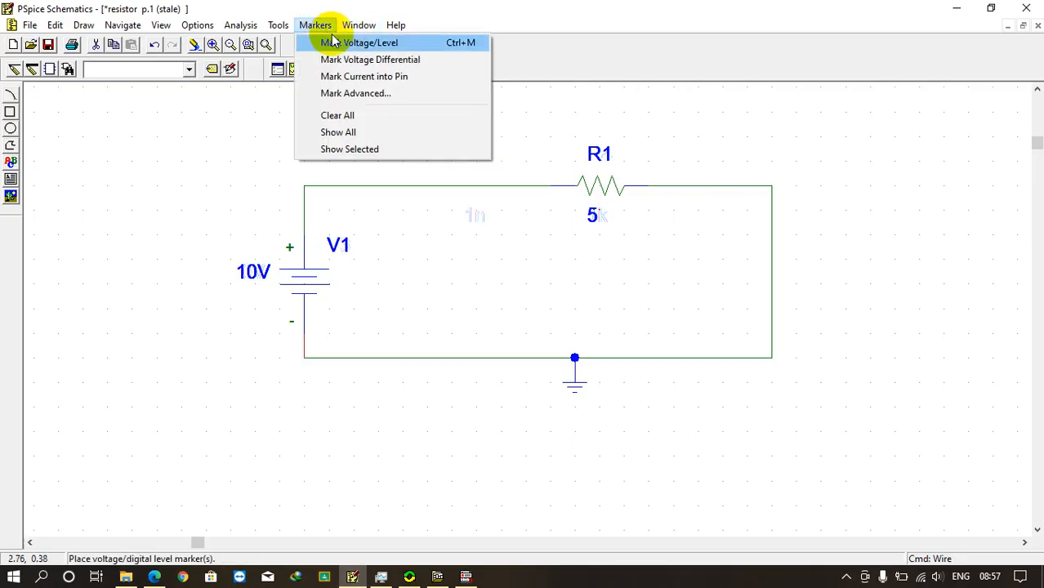
click(356, 42)
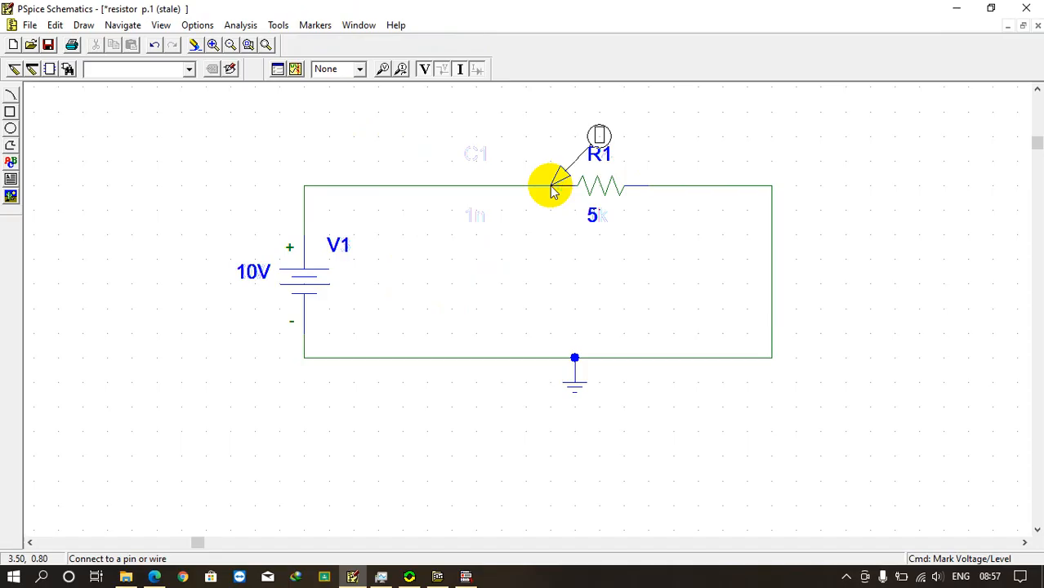
mouse_move(555, 174)
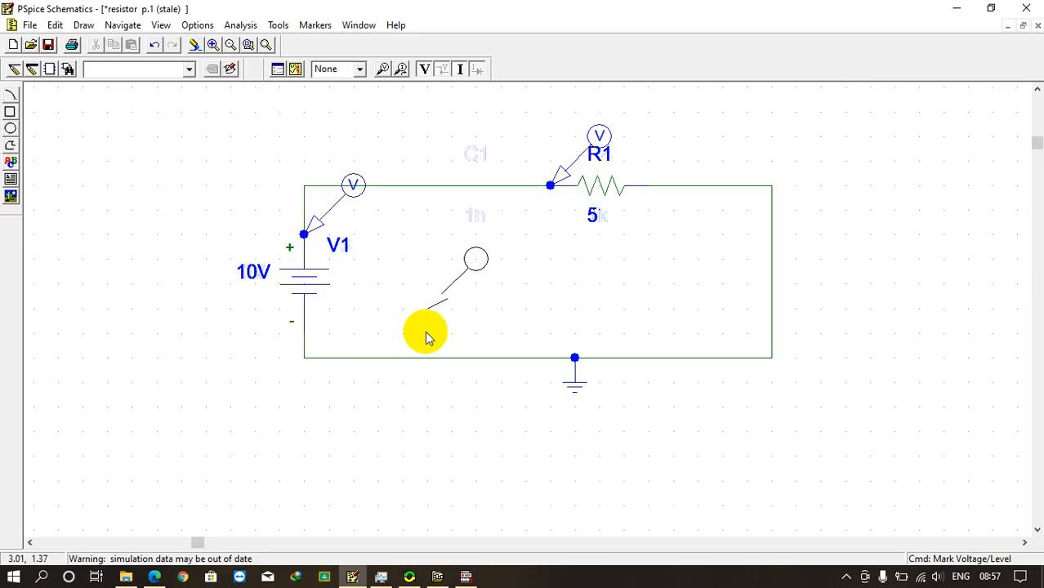
click(315, 25)
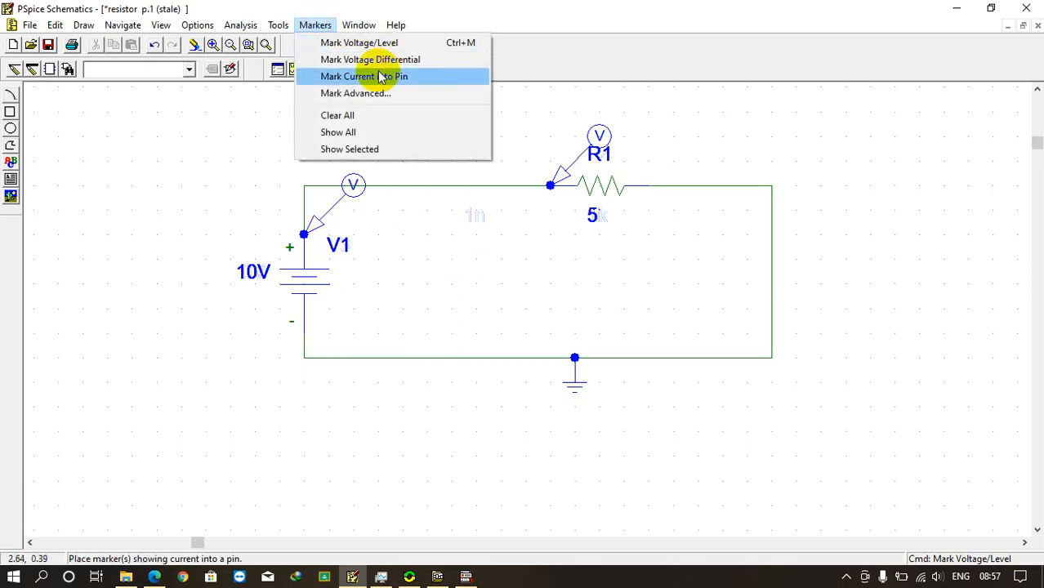
click(364, 75)
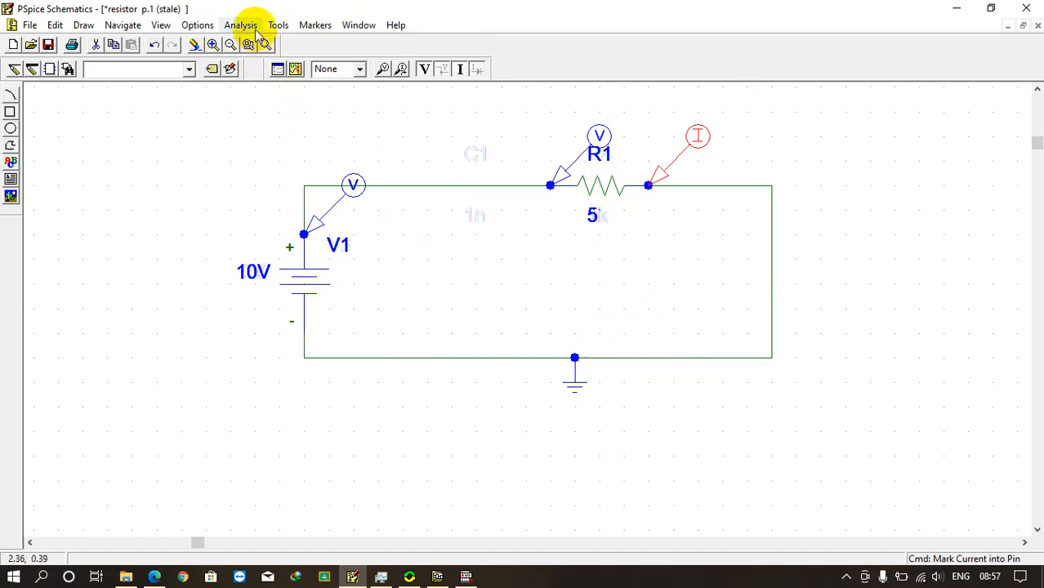
mouse_move(29, 24)
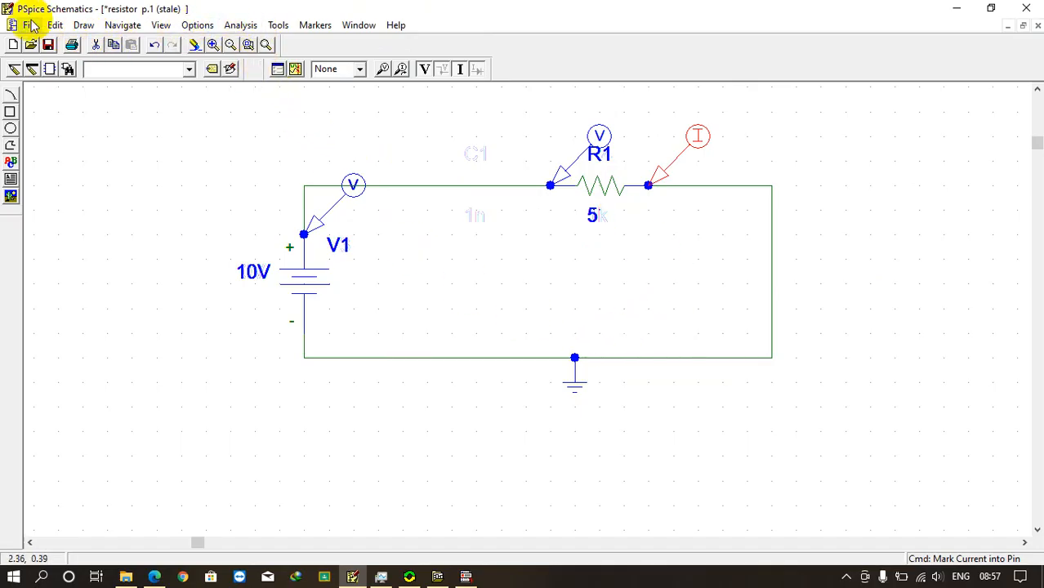
Save the schematic as 'Test' and attempt to create its netlist
click(30, 24)
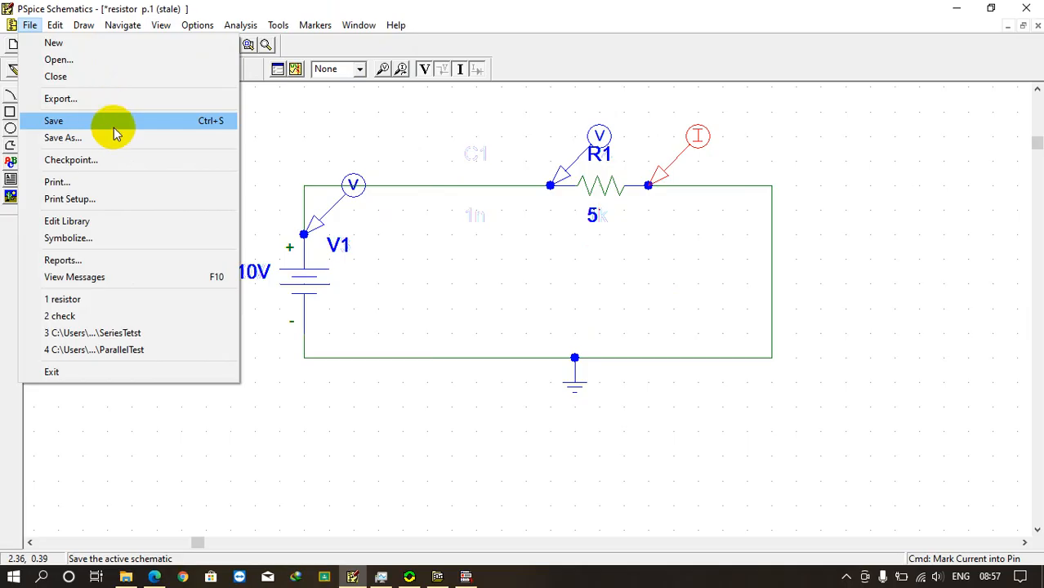
click(63, 137)
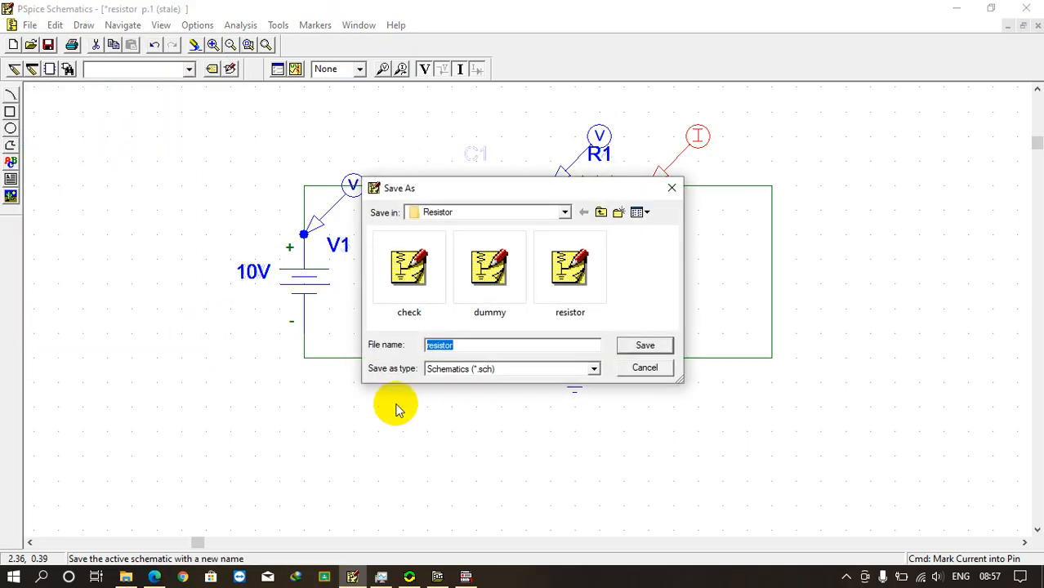
key(Delete)
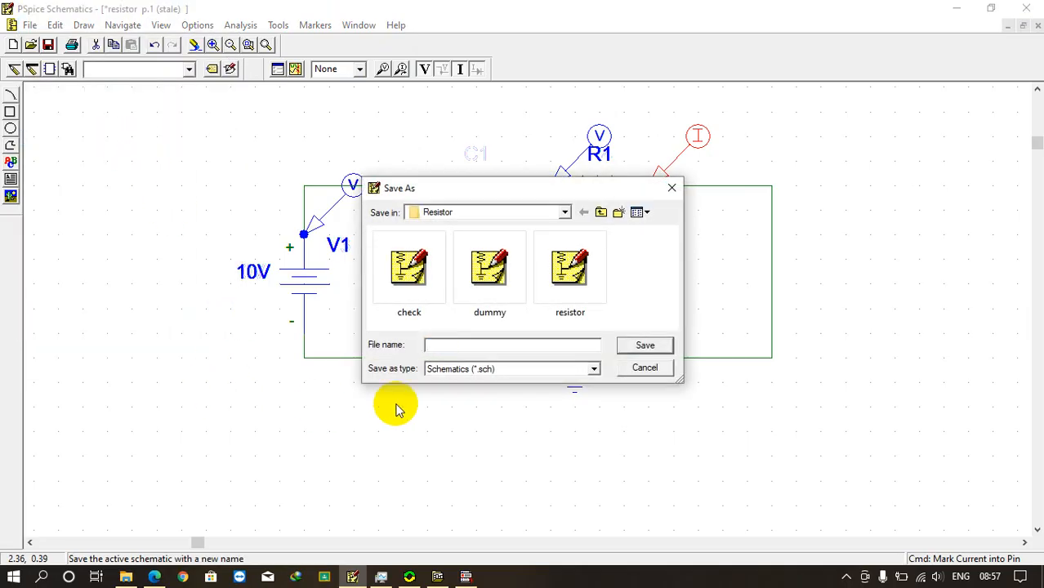
text(T)
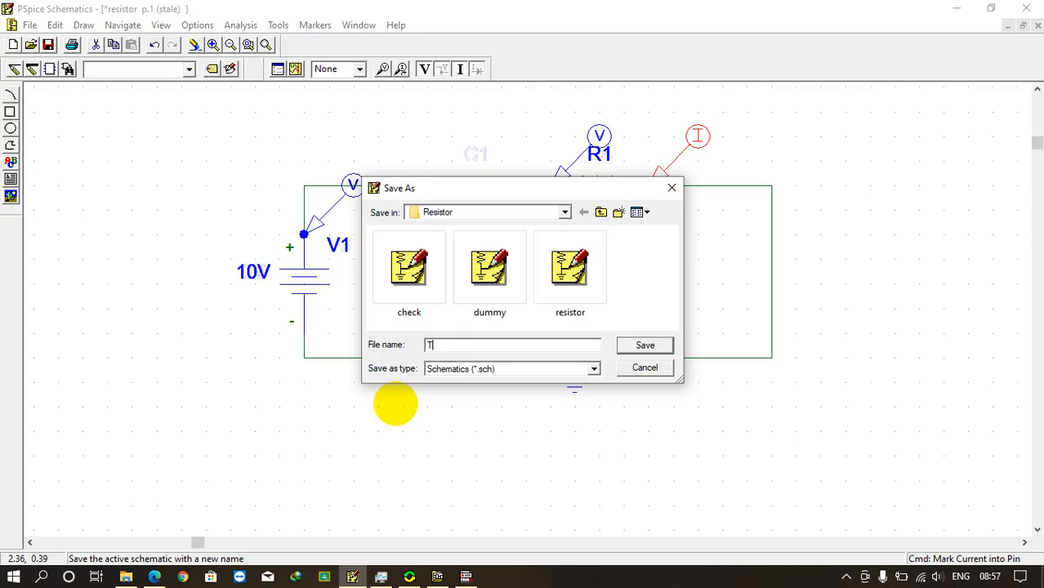
text(est)
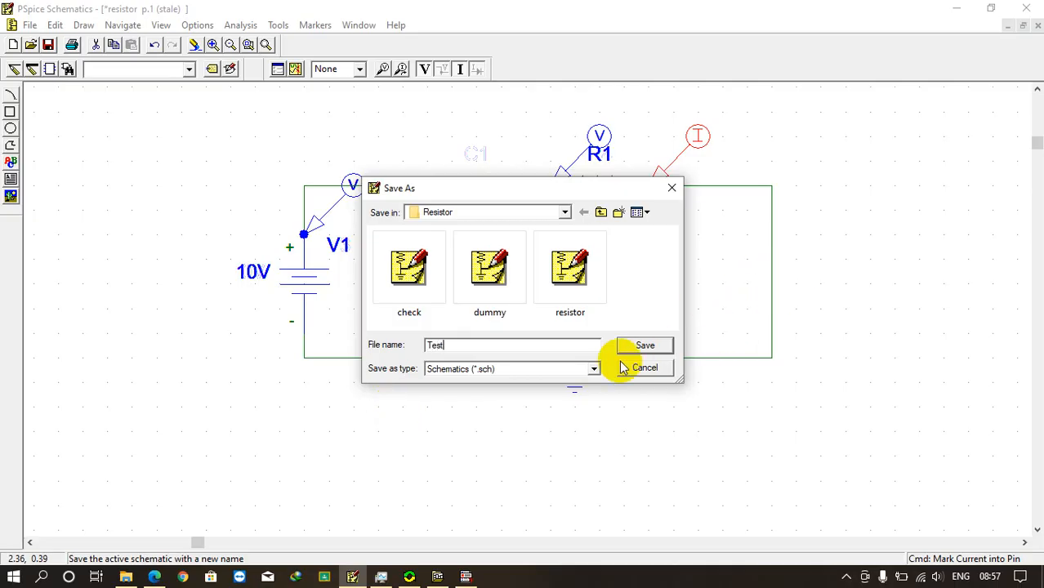
click(644, 344)
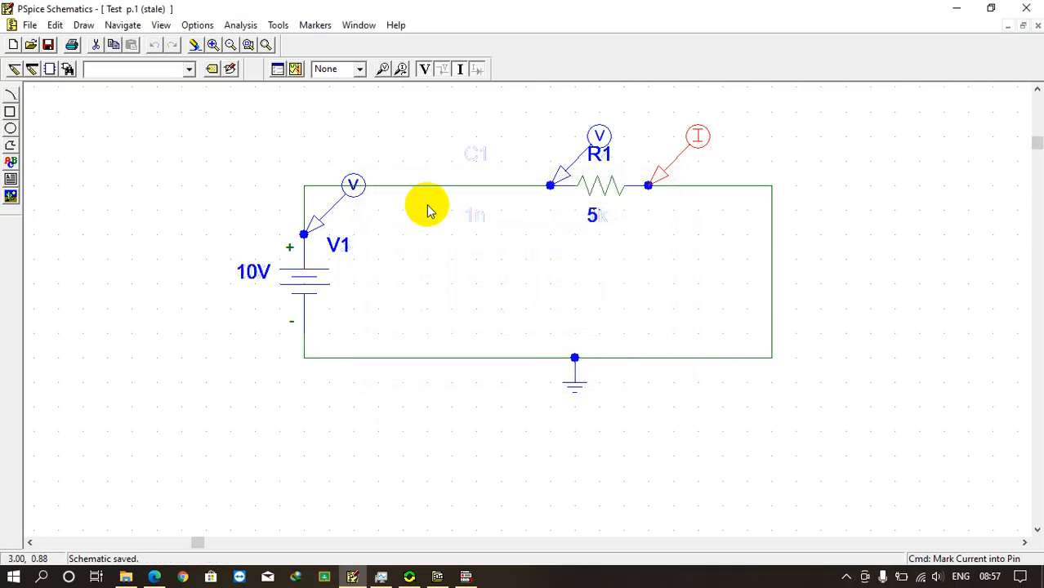
click(240, 25)
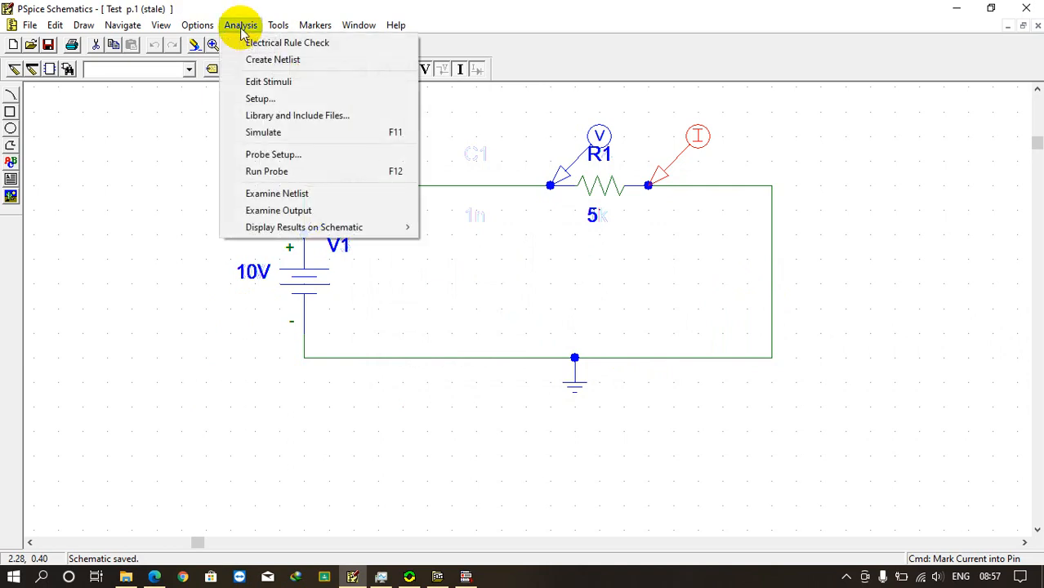
mouse_move(273, 59)
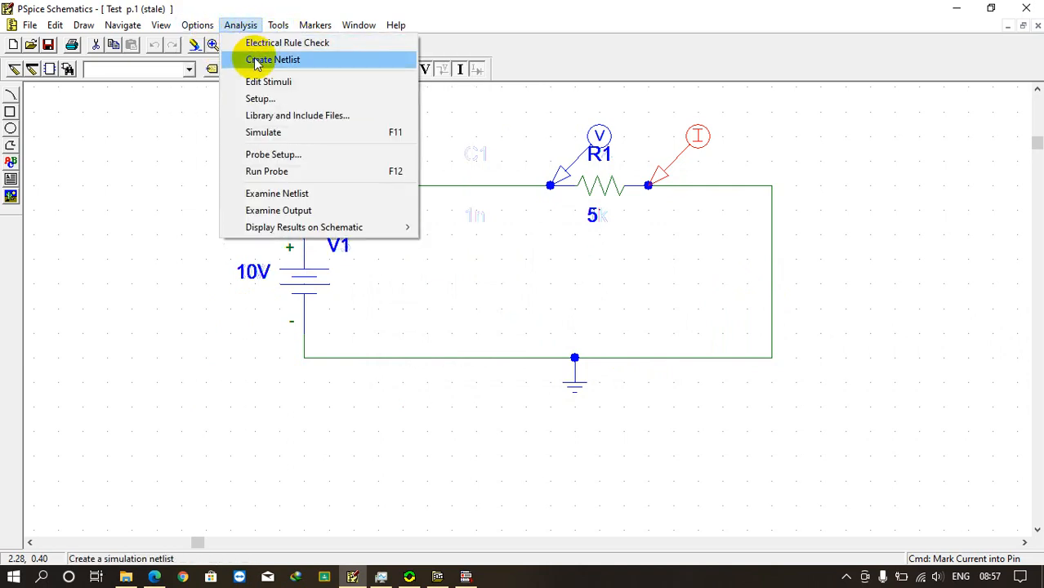
click(272, 59)
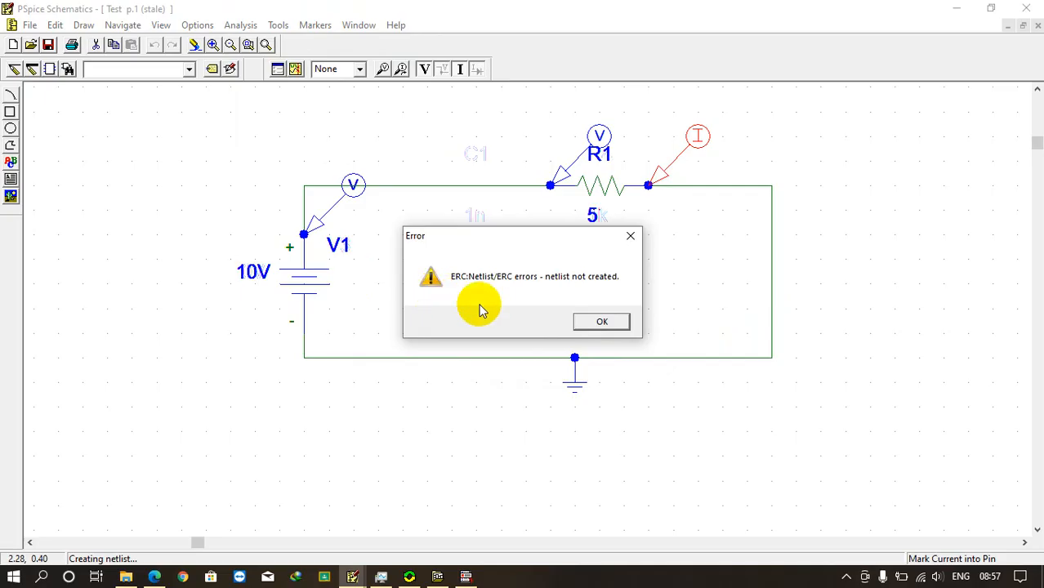
Dismiss the ERC netlist error and open the Analysis Setup dialog
click(601, 321)
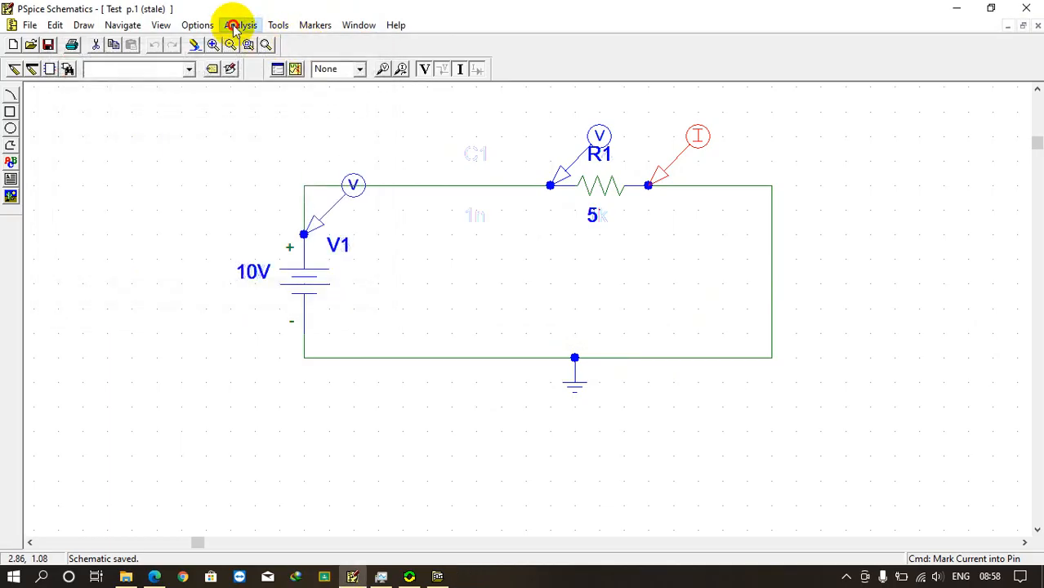
click(239, 25)
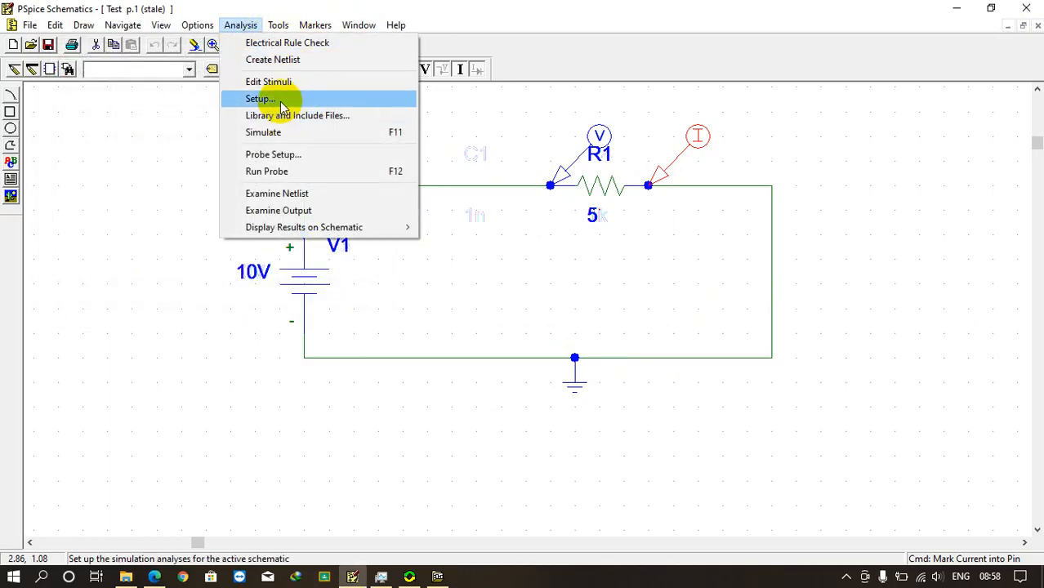
click(259, 98)
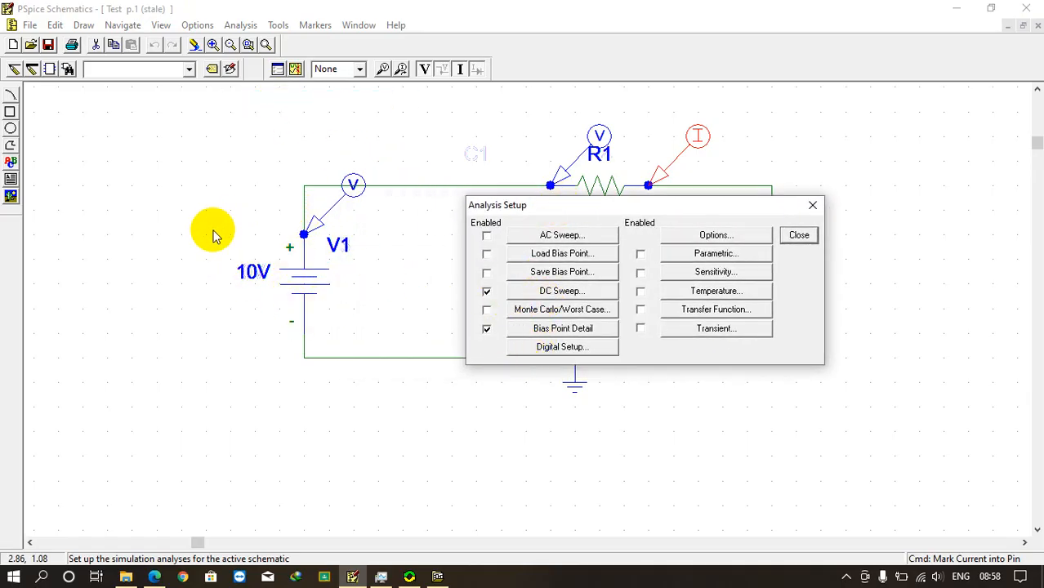
mouse_move(551, 287)
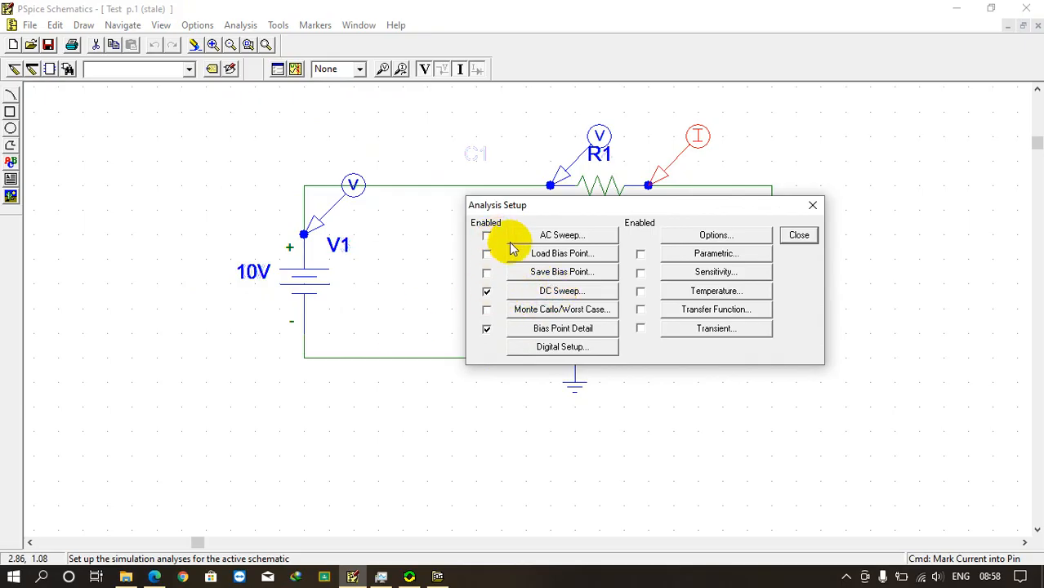
mouse_move(588, 241)
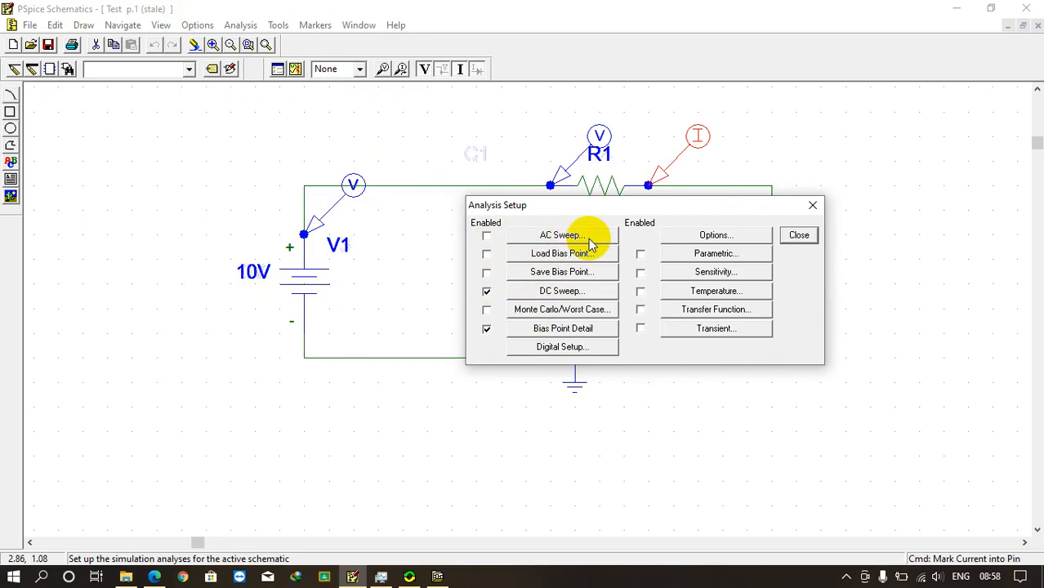
mouse_move(670, 330)
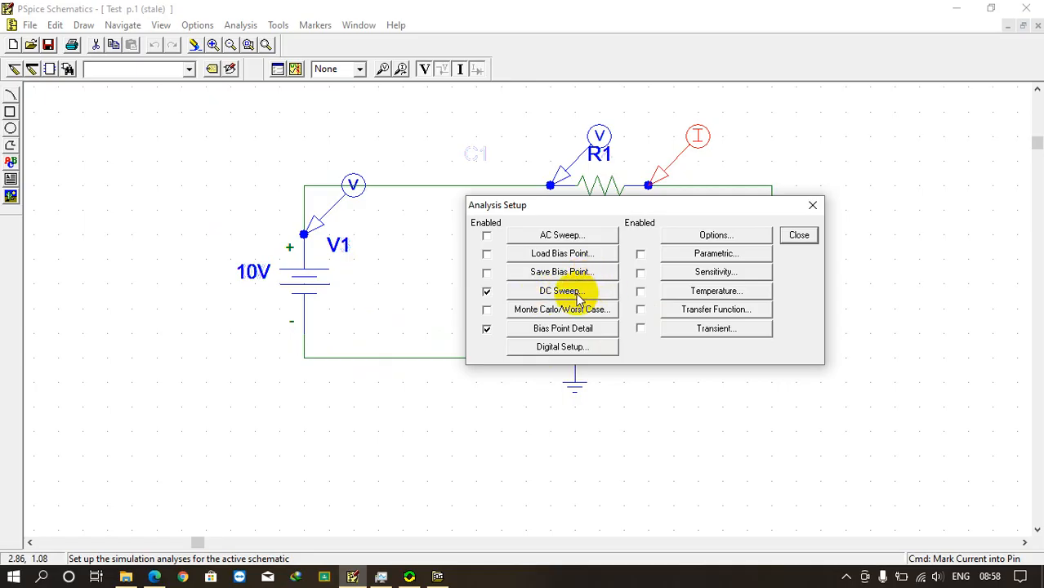
Set the DC sweep to vary voltage source V1 linearly, 0V to 10V in 0.5V steps
click(561, 291)
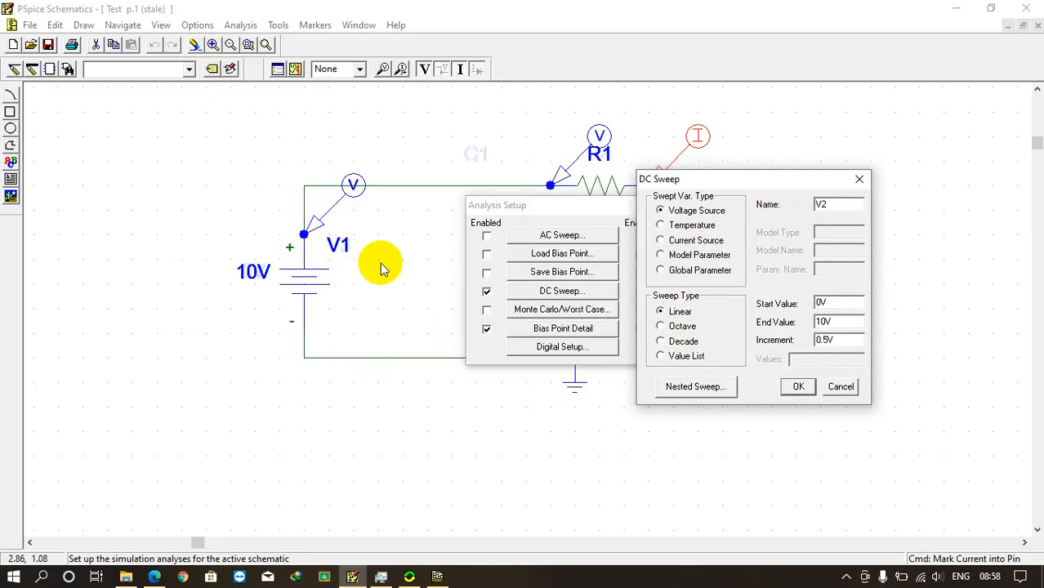
mouse_move(690, 215)
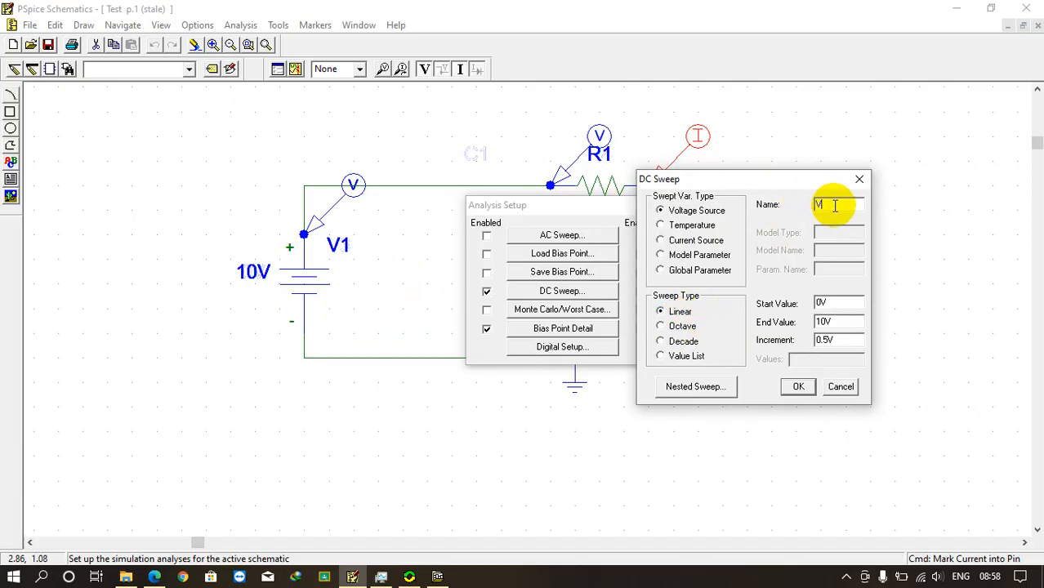
text(V1)
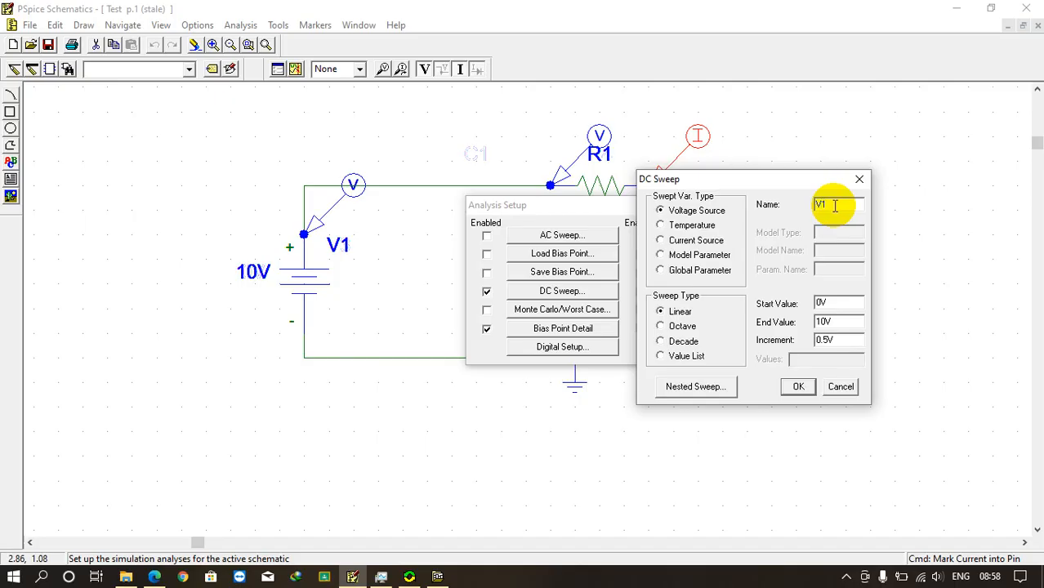
click(838, 303)
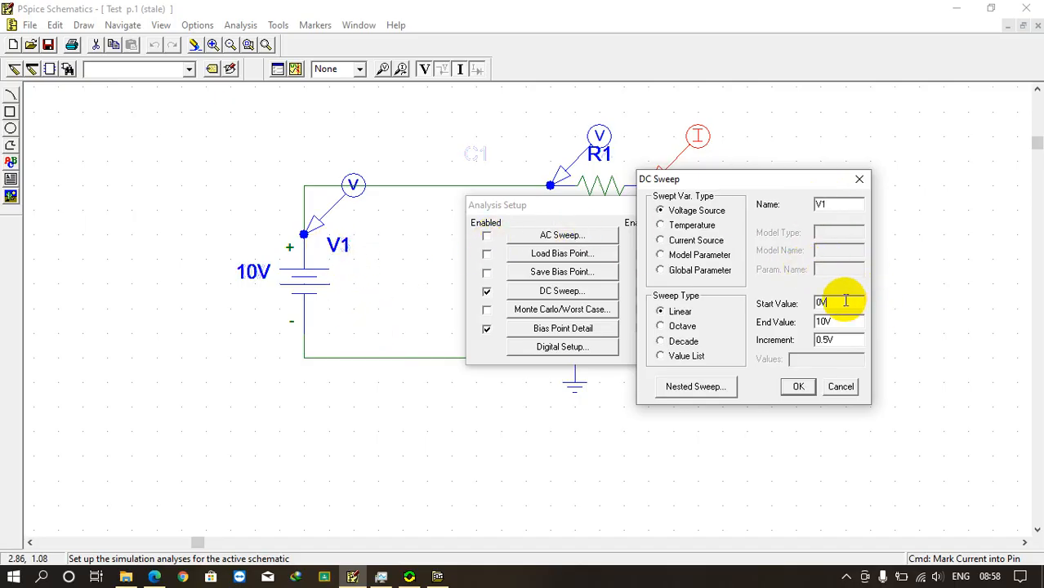
mouse_move(276, 317)
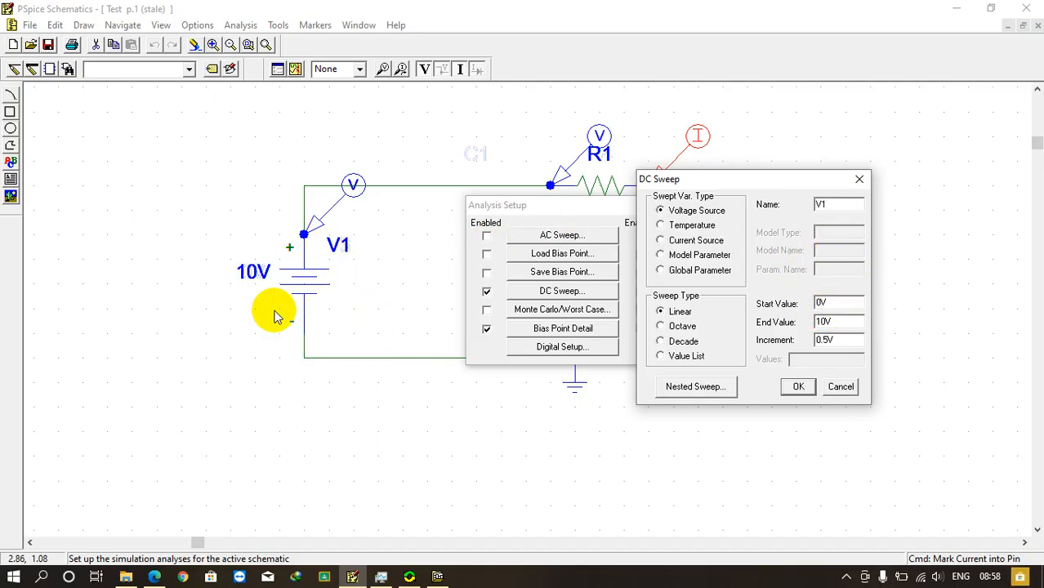
click(838, 321)
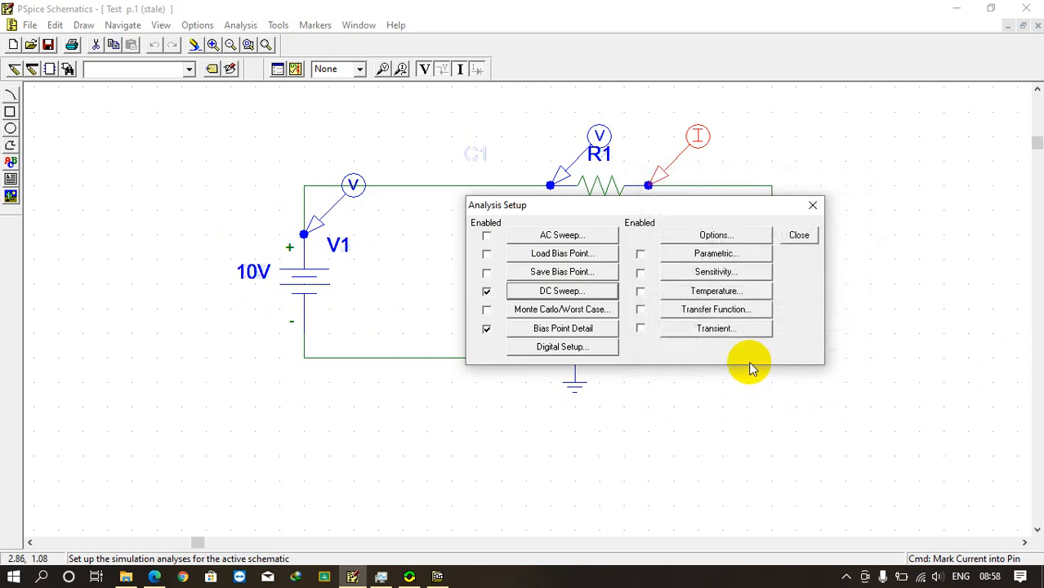
Close the analysis setup and run an Electrical Rule Check on the series circuit
click(797, 234)
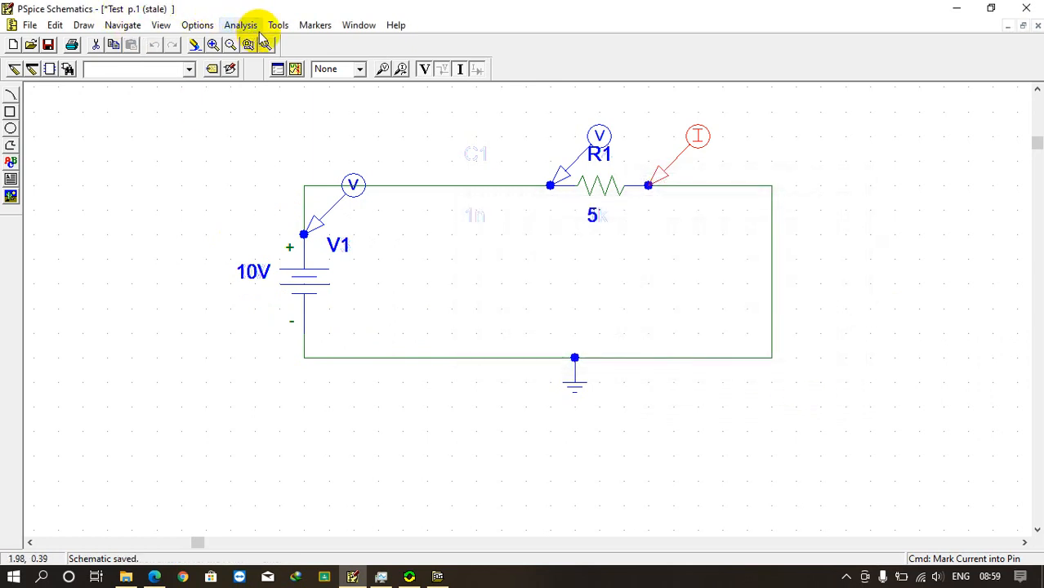
click(278, 24)
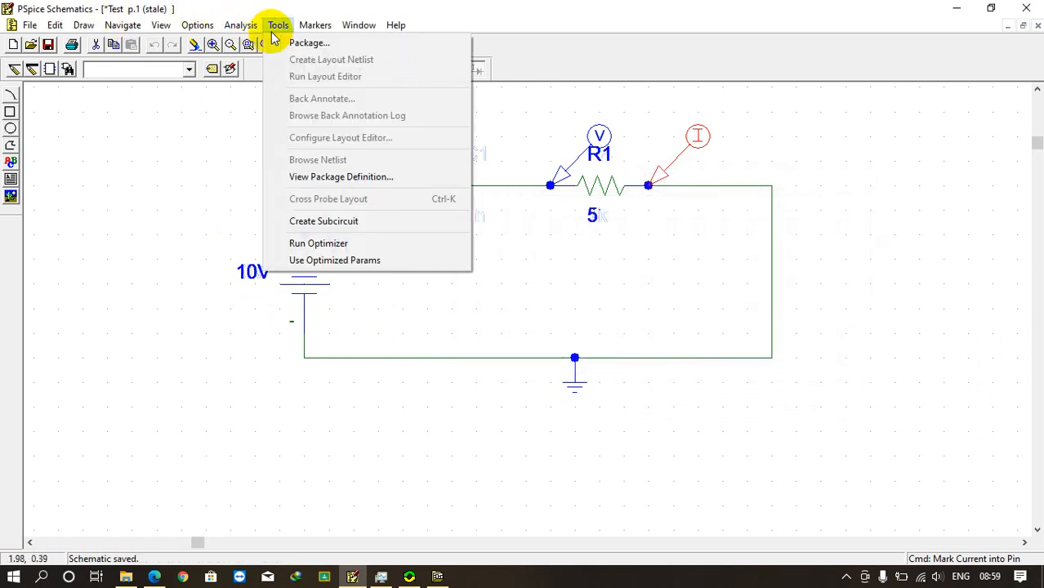
click(239, 24)
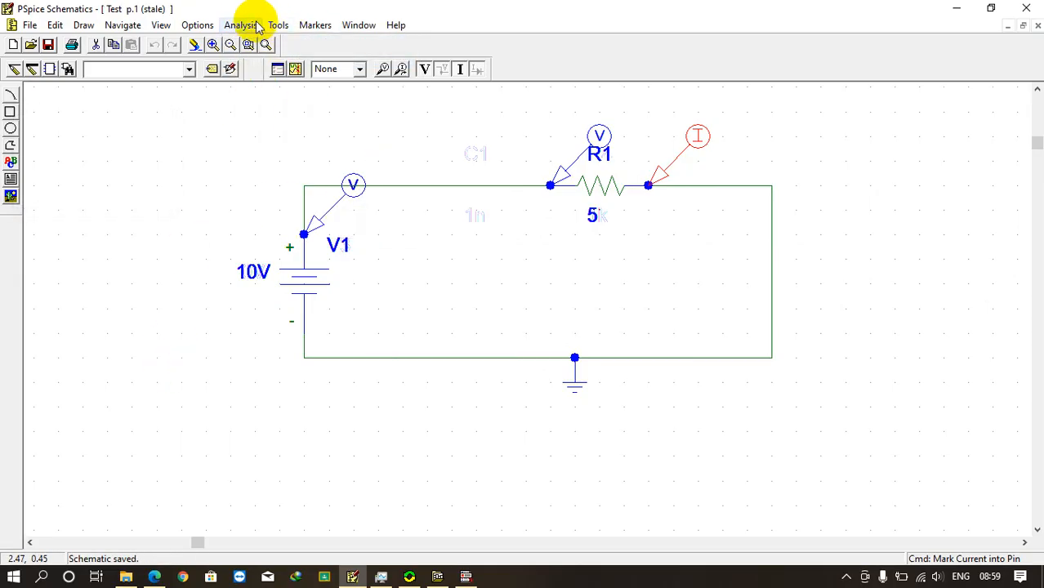
click(264, 44)
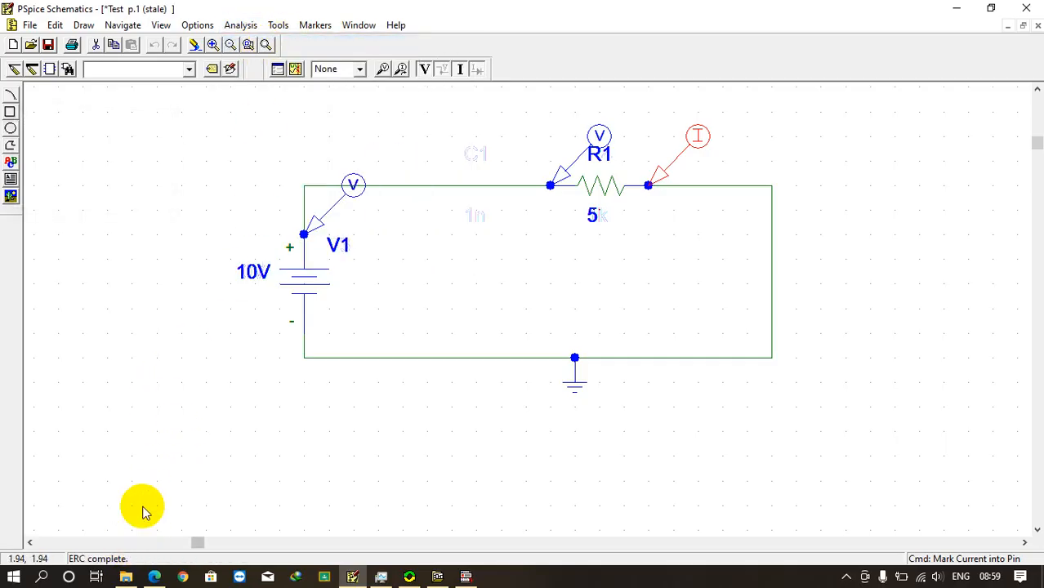
mouse_move(247, 24)
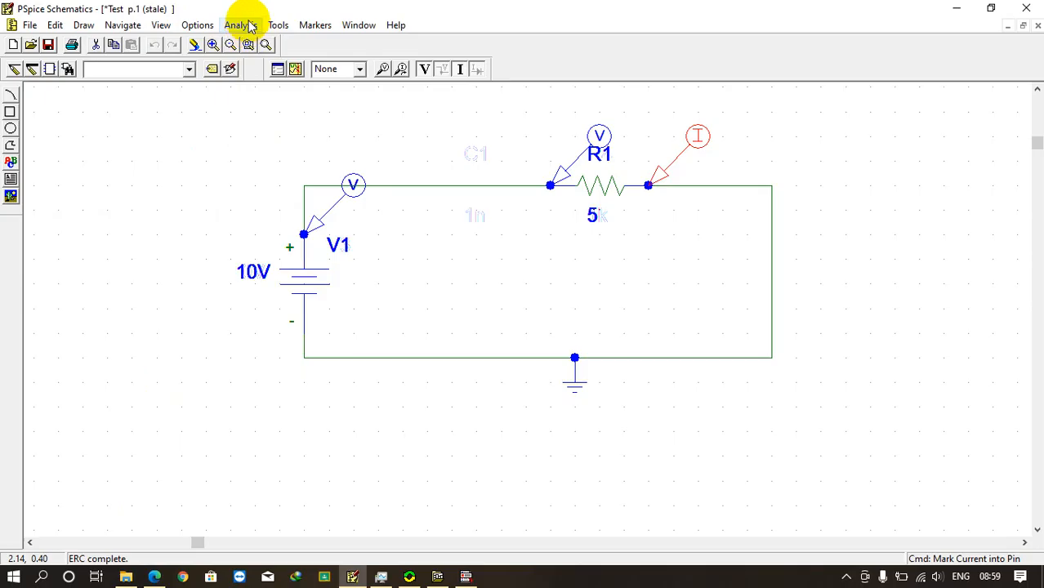
click(239, 25)
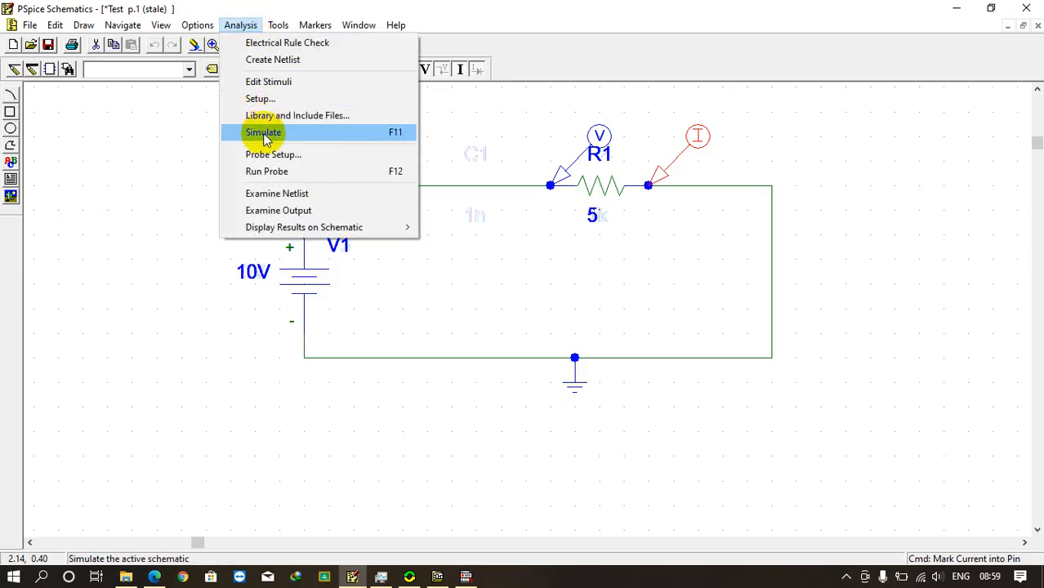
Simulate the circuit to plot V(V1:+), V(R1:1) and -I(R1) over the 0–10V sweep
click(263, 132)
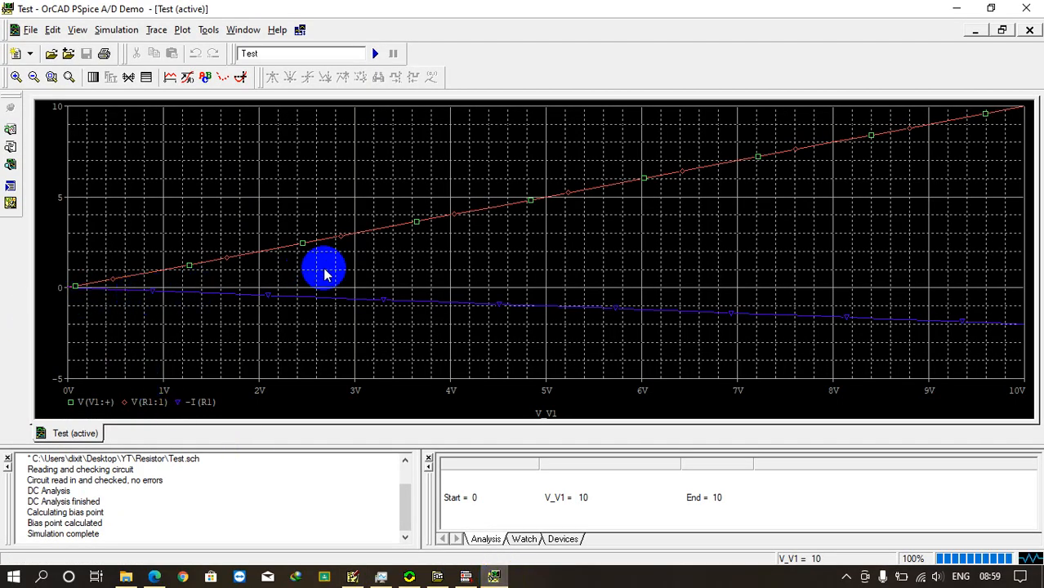
mouse_move(439, 219)
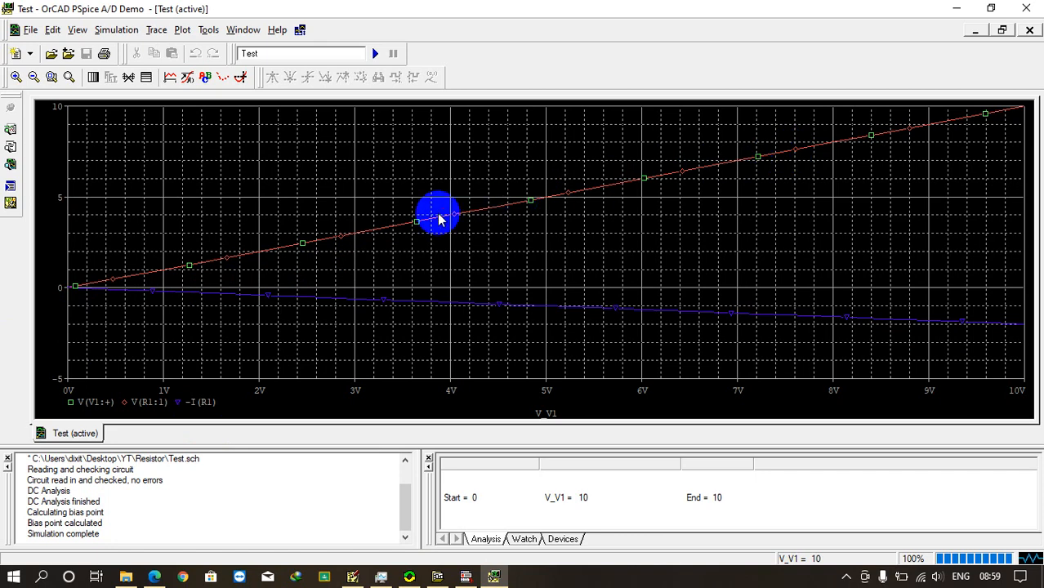
mouse_move(117, 374)
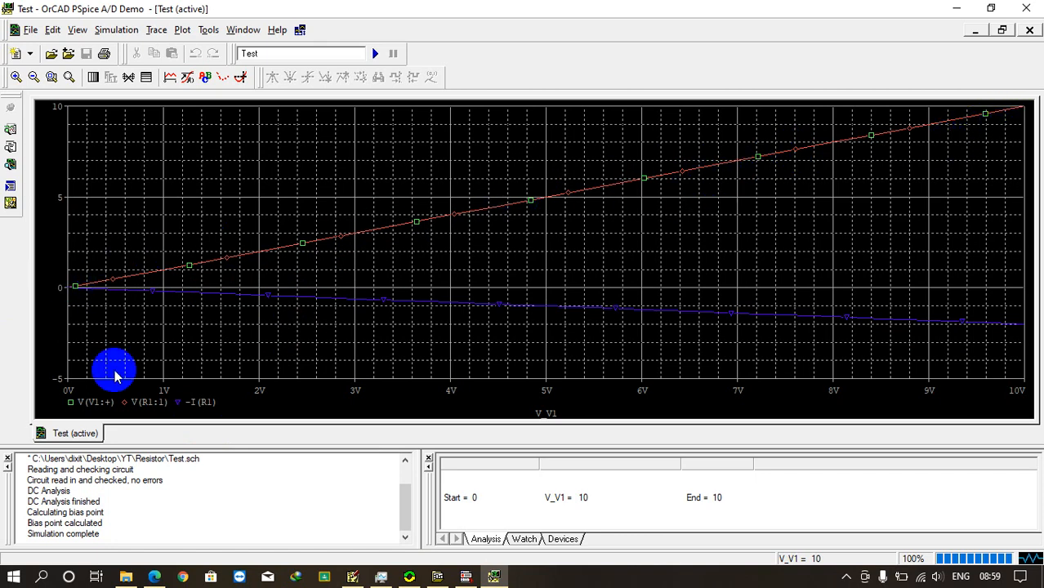
mouse_move(794, 171)
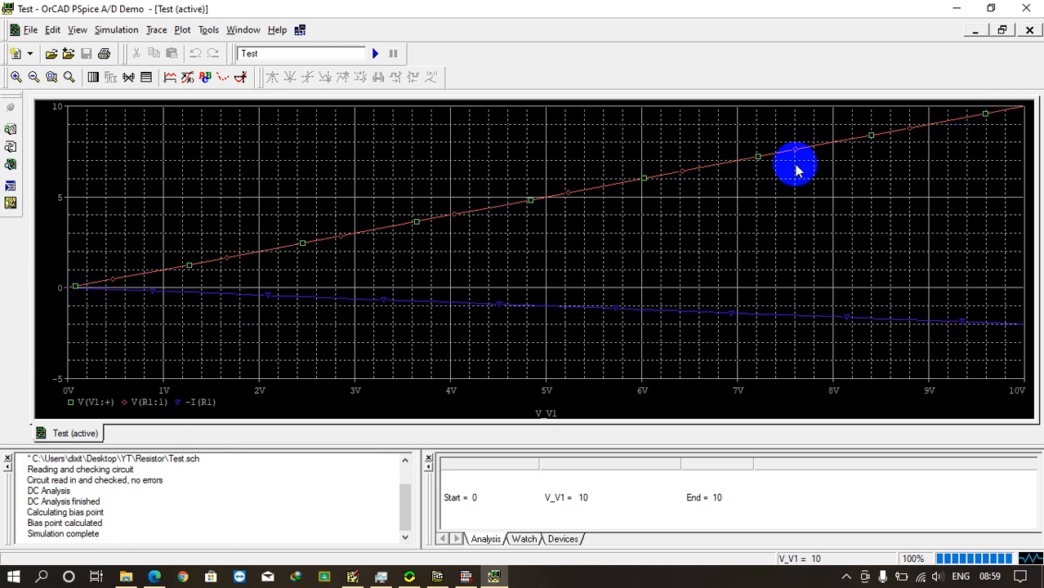
mouse_move(491, 577)
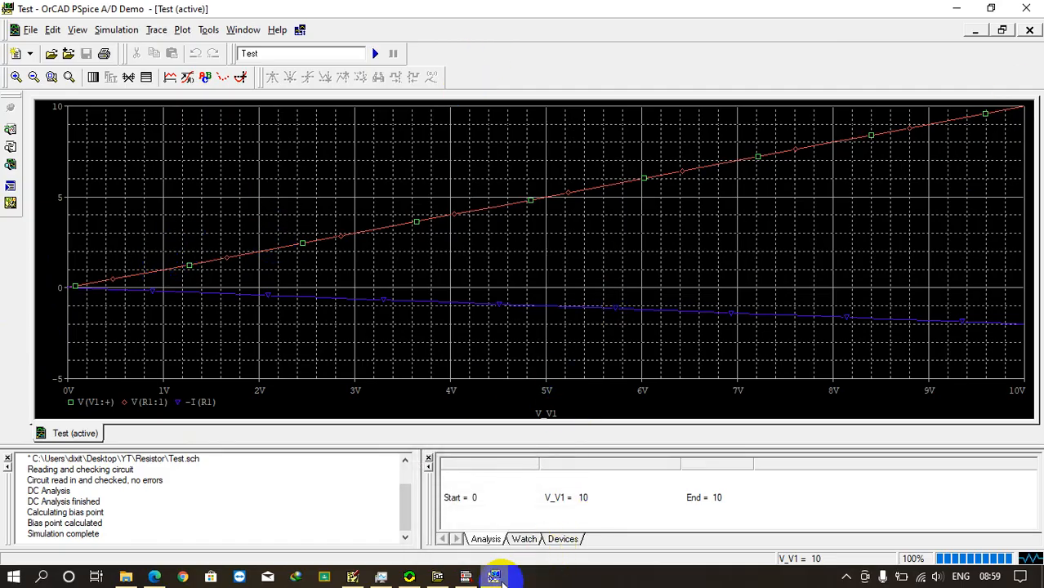
mouse_move(491, 575)
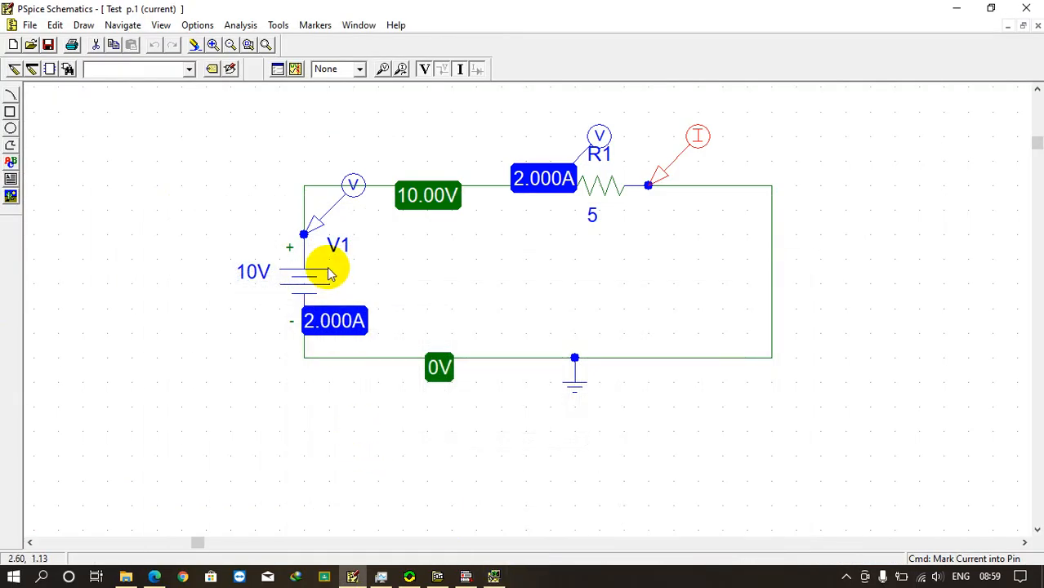
mouse_move(280, 245)
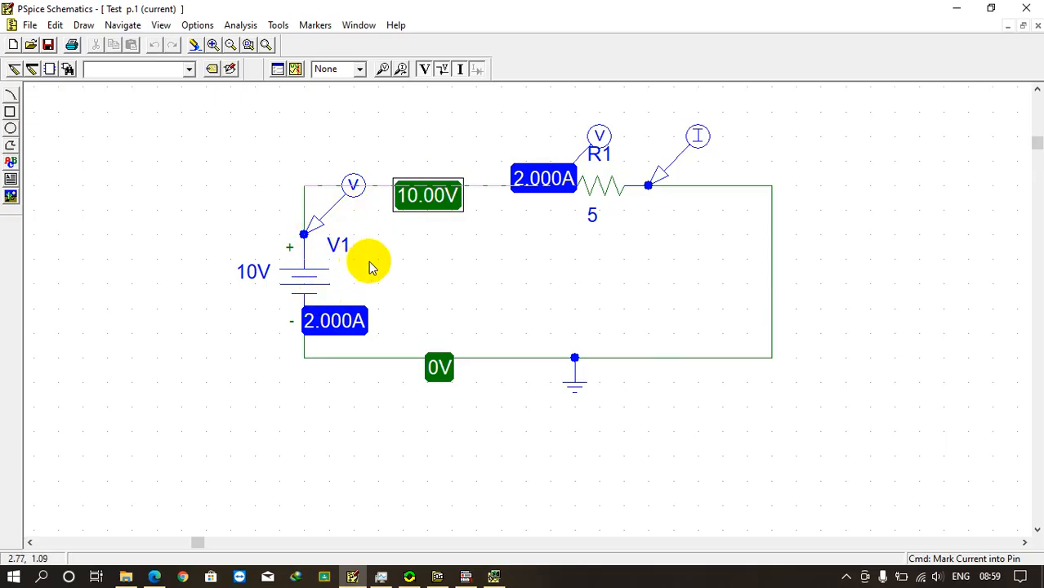
mouse_move(553, 224)
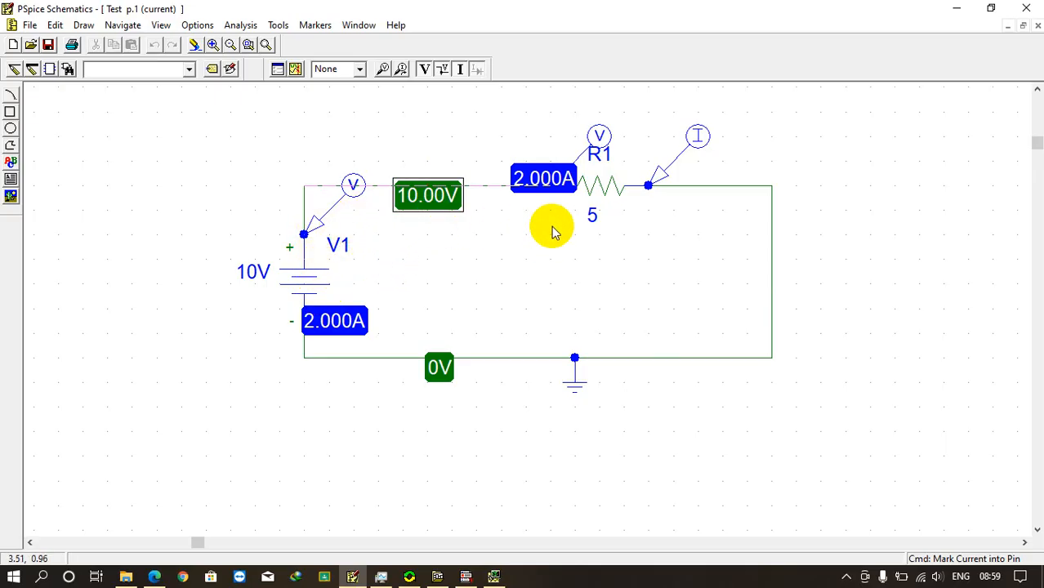
mouse_move(484, 232)
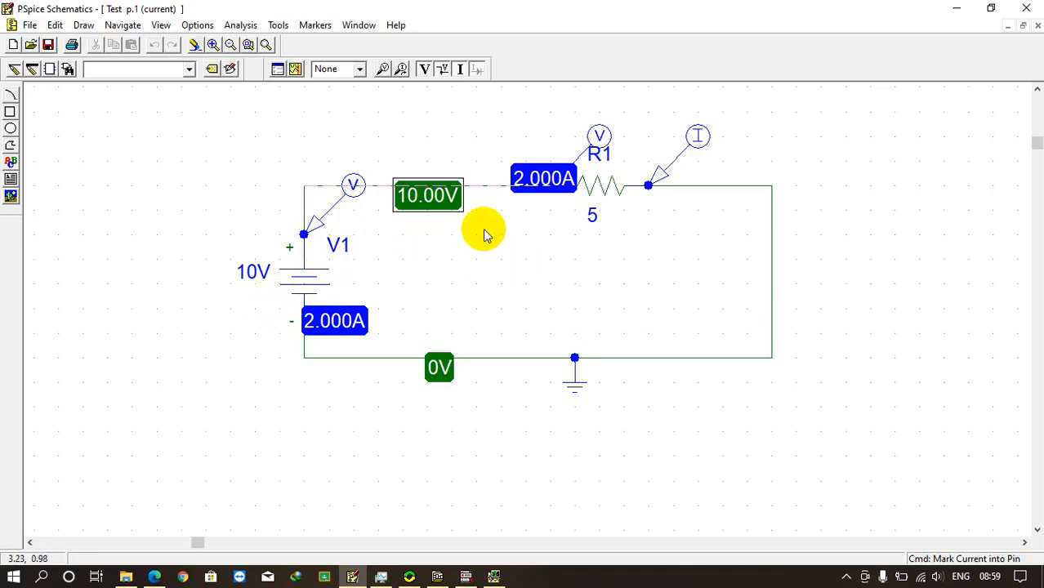
mouse_move(258, 284)
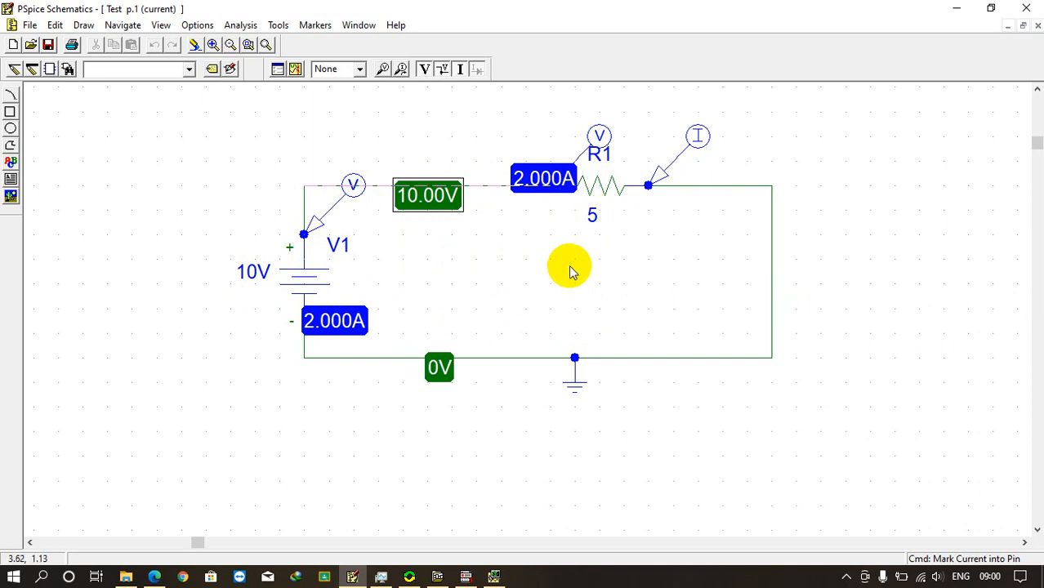
mouse_move(561, 214)
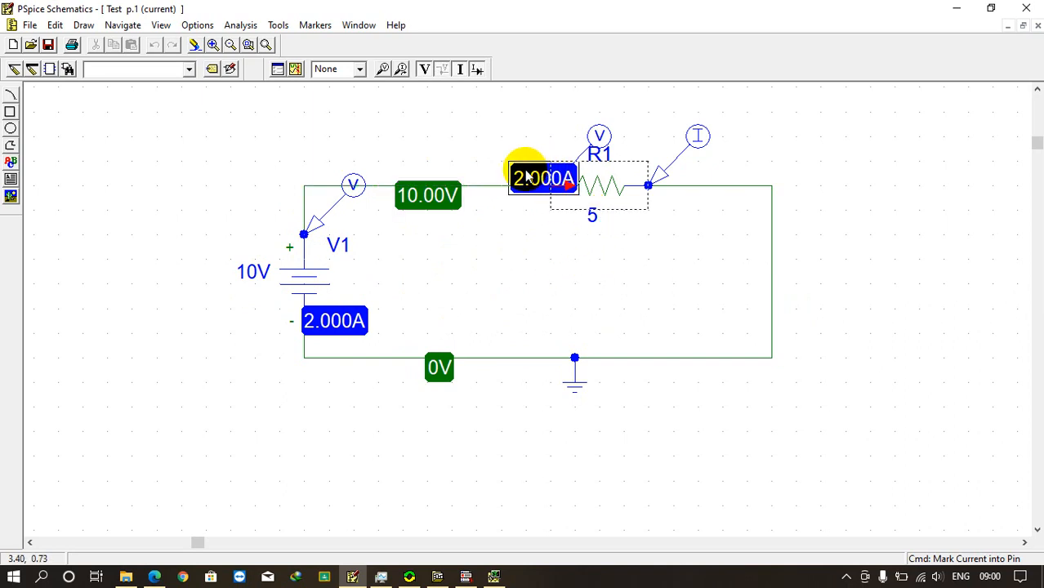
Drag R1's 2.000A current label up to sit above the resistor
drag(543, 178, 592, 105)
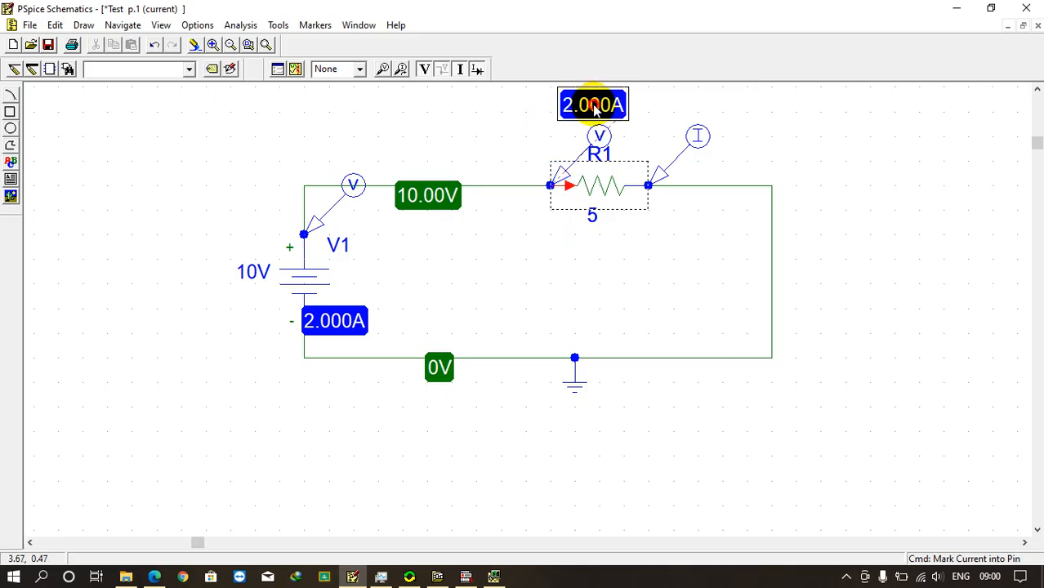
mouse_move(592, 211)
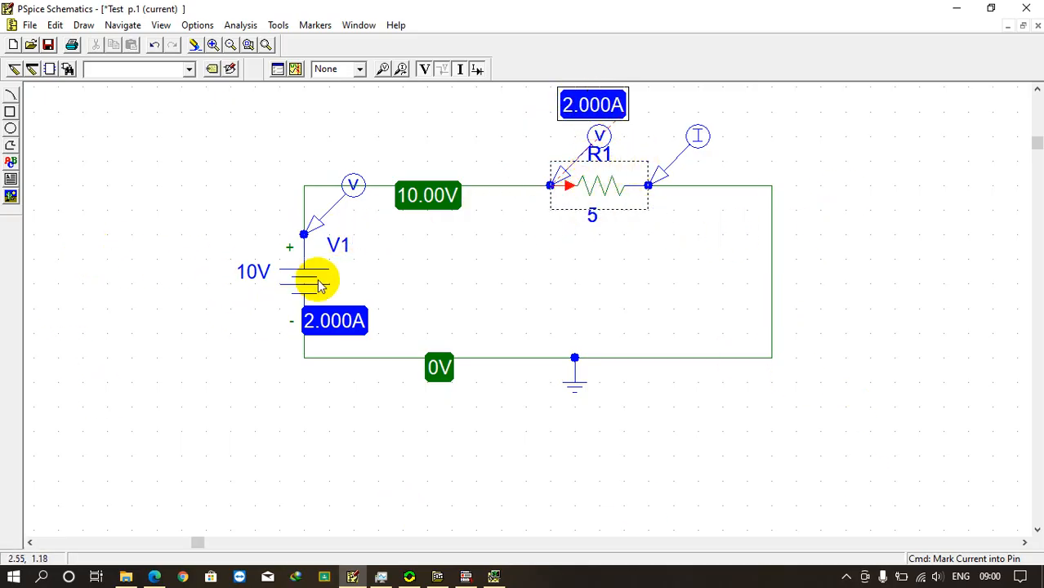
mouse_move(364, 245)
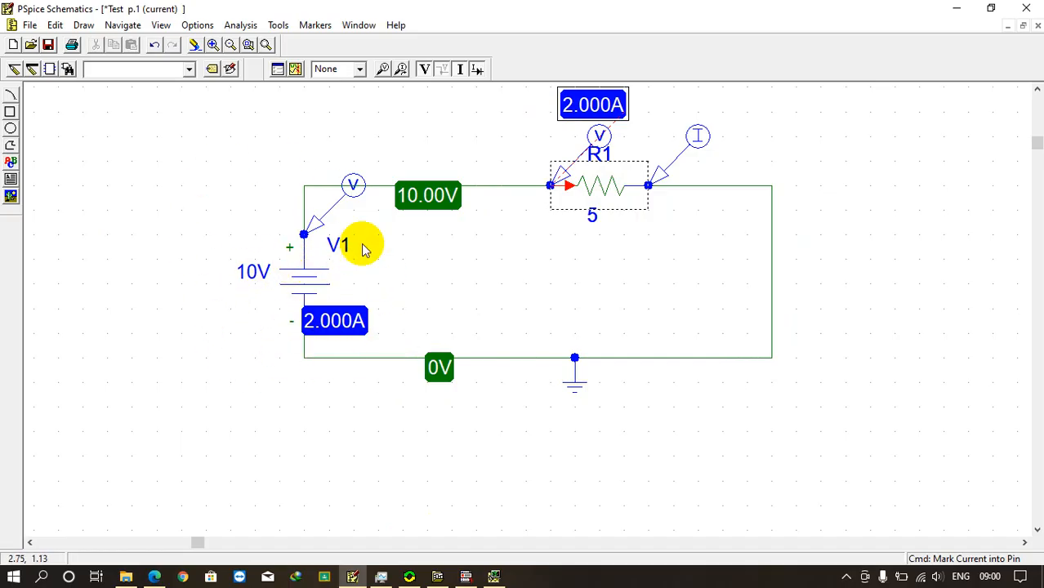
mouse_move(573, 392)
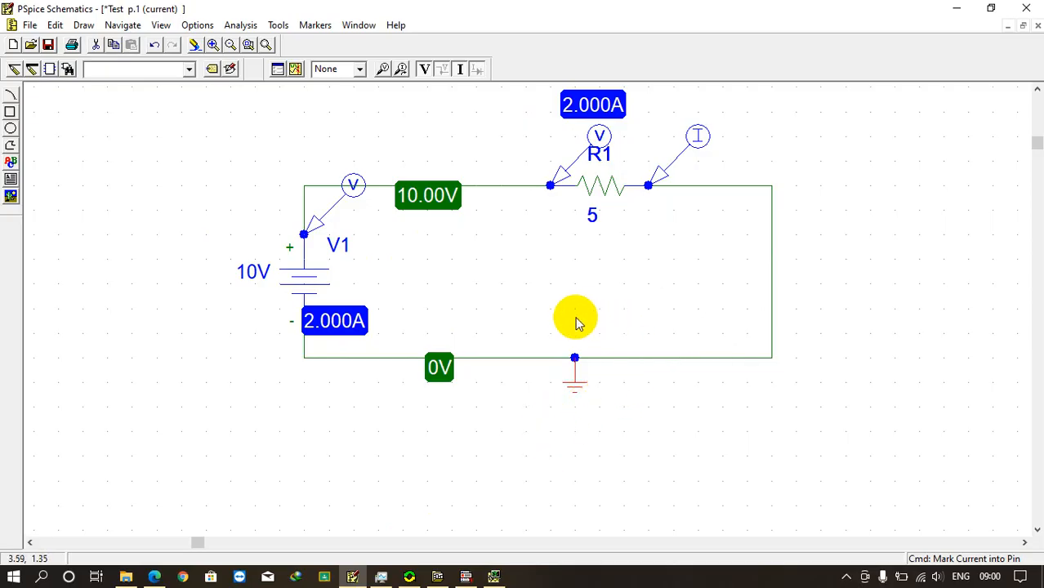
mouse_move(624, 384)
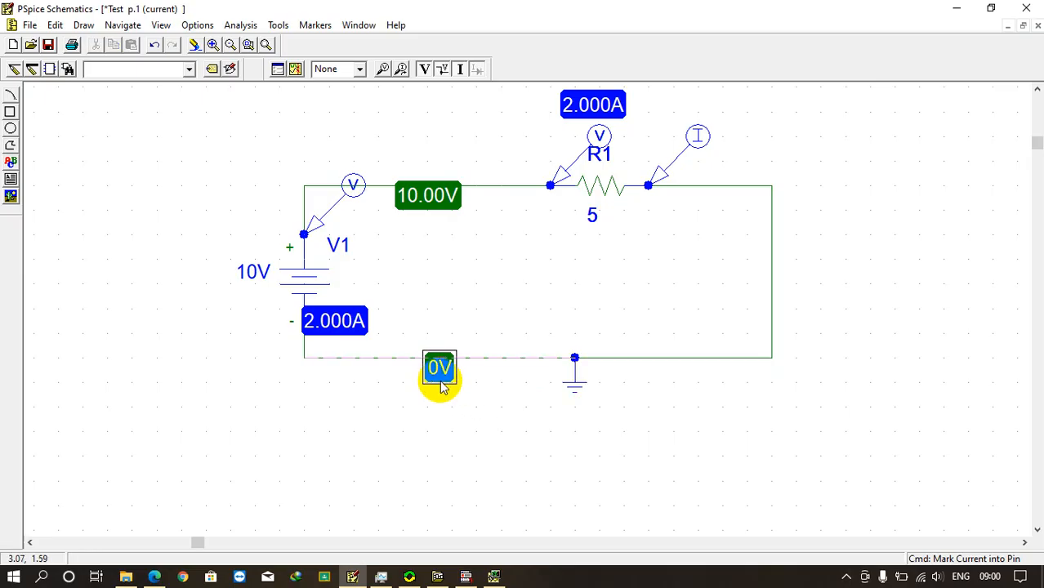
mouse_move(481, 384)
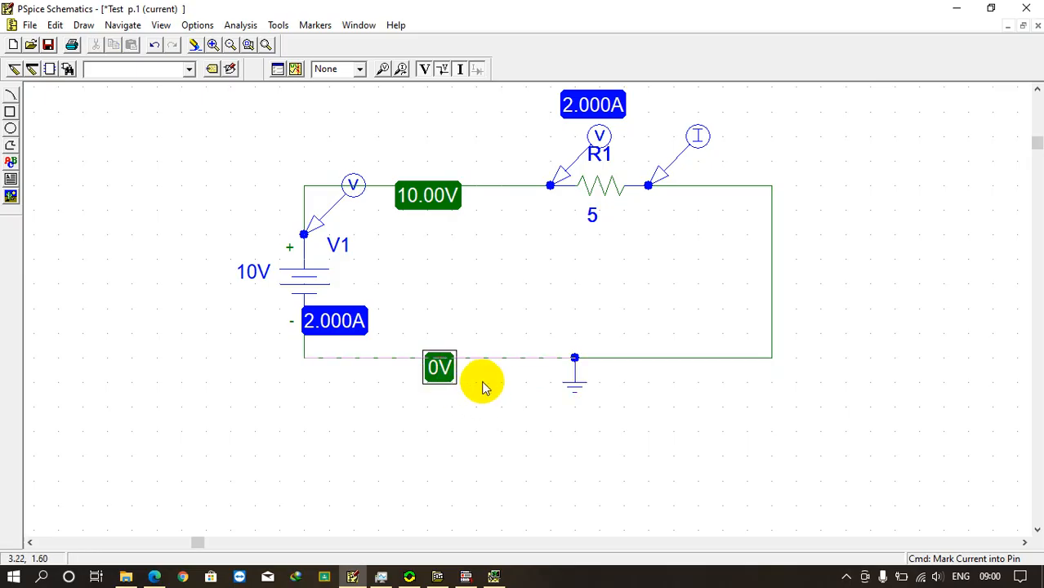
mouse_move(590, 416)
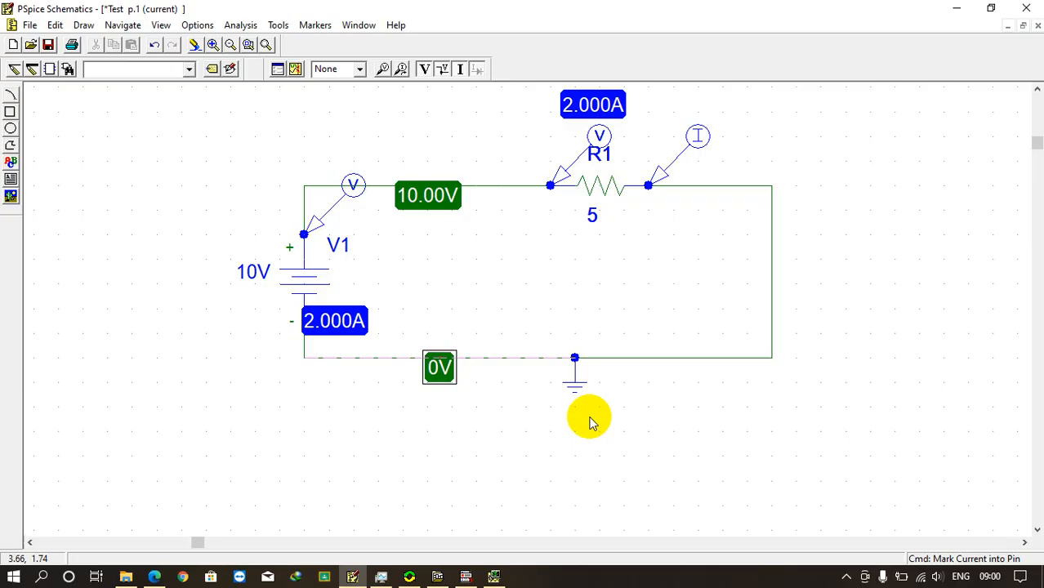
mouse_move(118, 127)
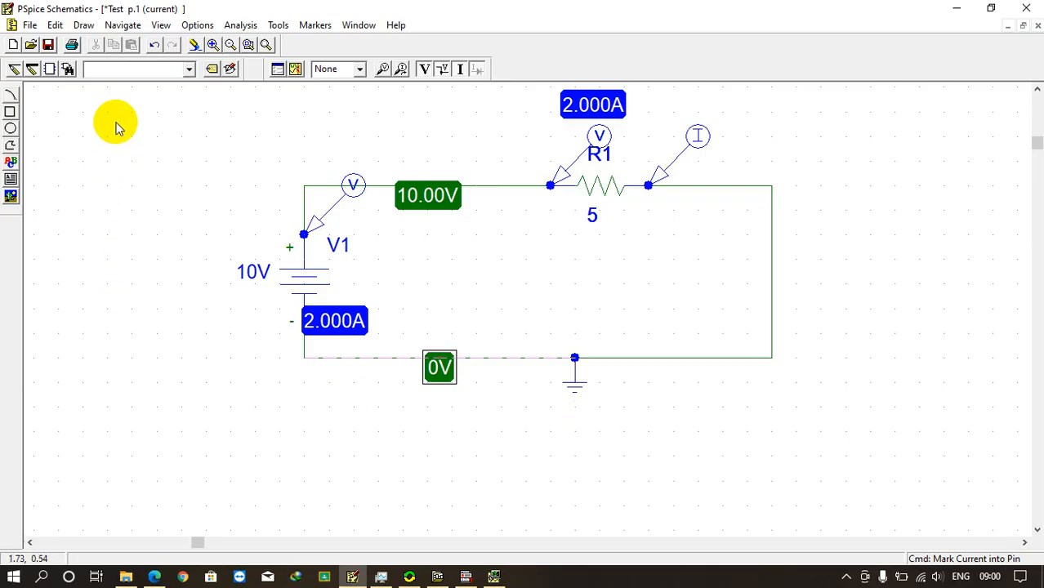
click(69, 69)
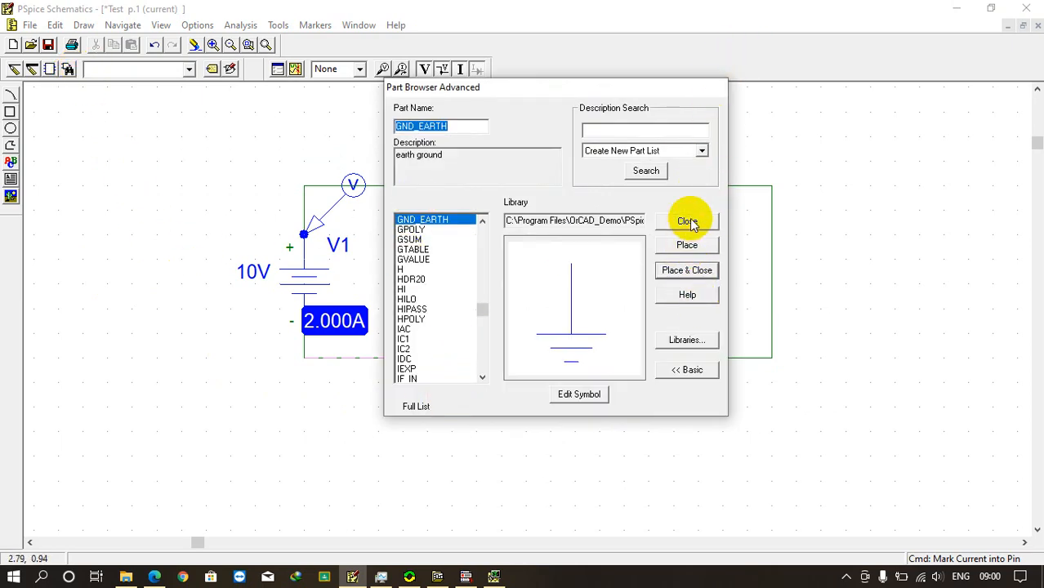
click(686, 221)
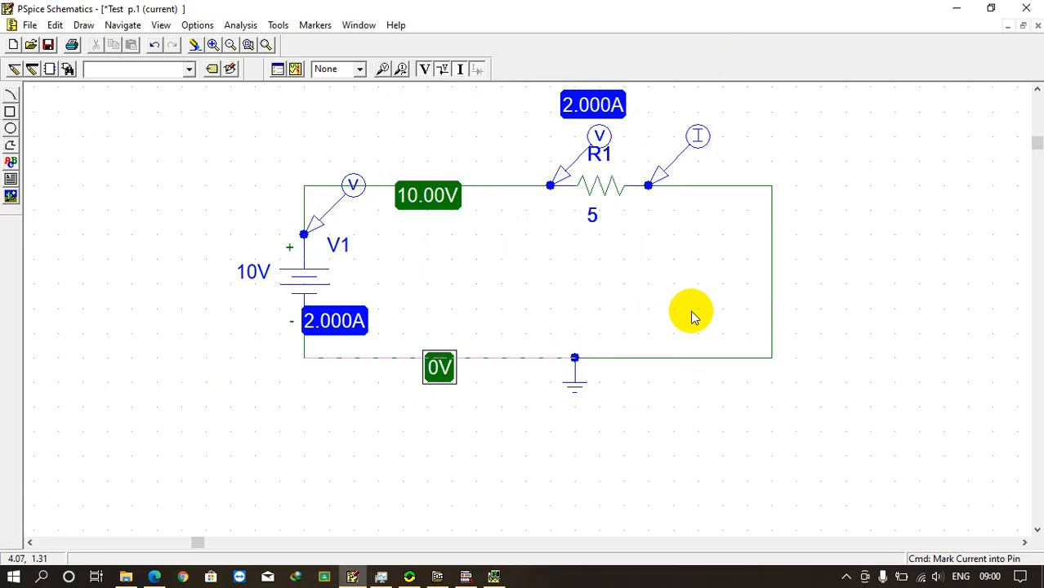
mouse_move(852, 545)
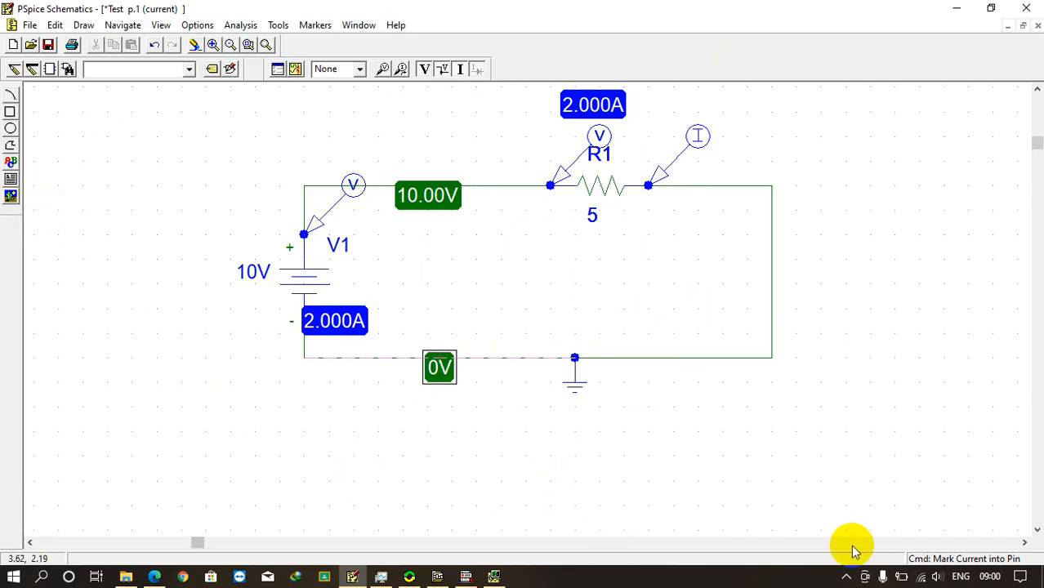